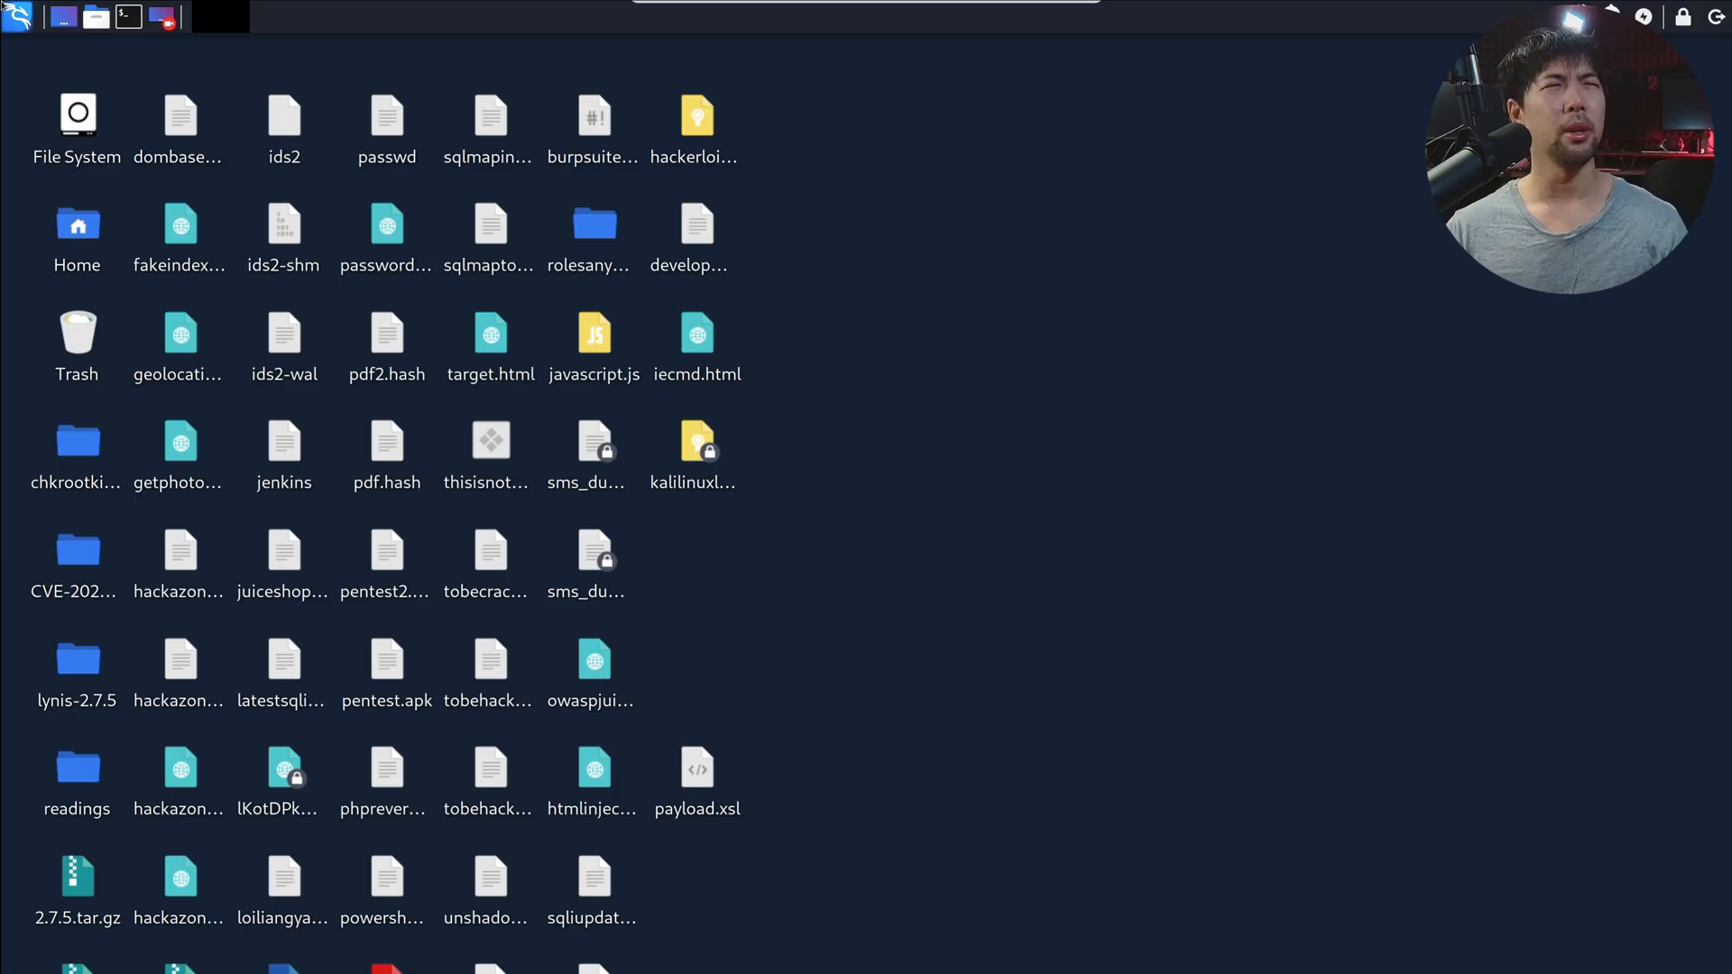
# Step: Launch Firefox ESR from the Xfce application menu search for "fi"
pyautogui.write('fi')
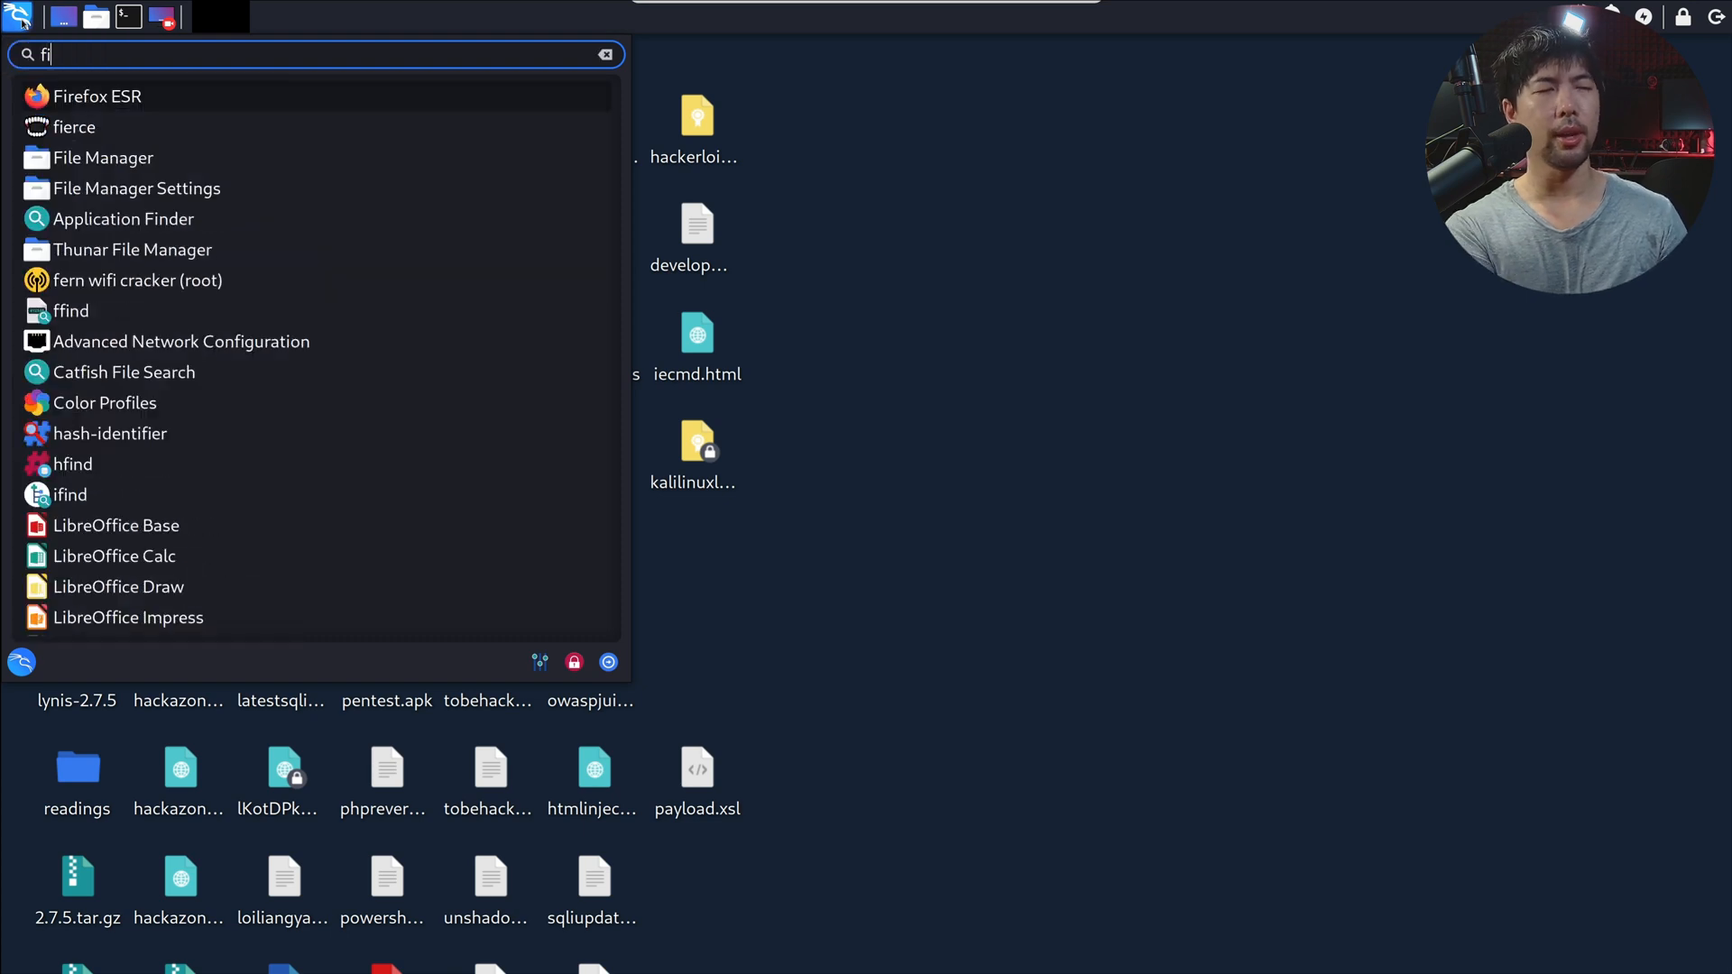
pyautogui.click(97, 96)
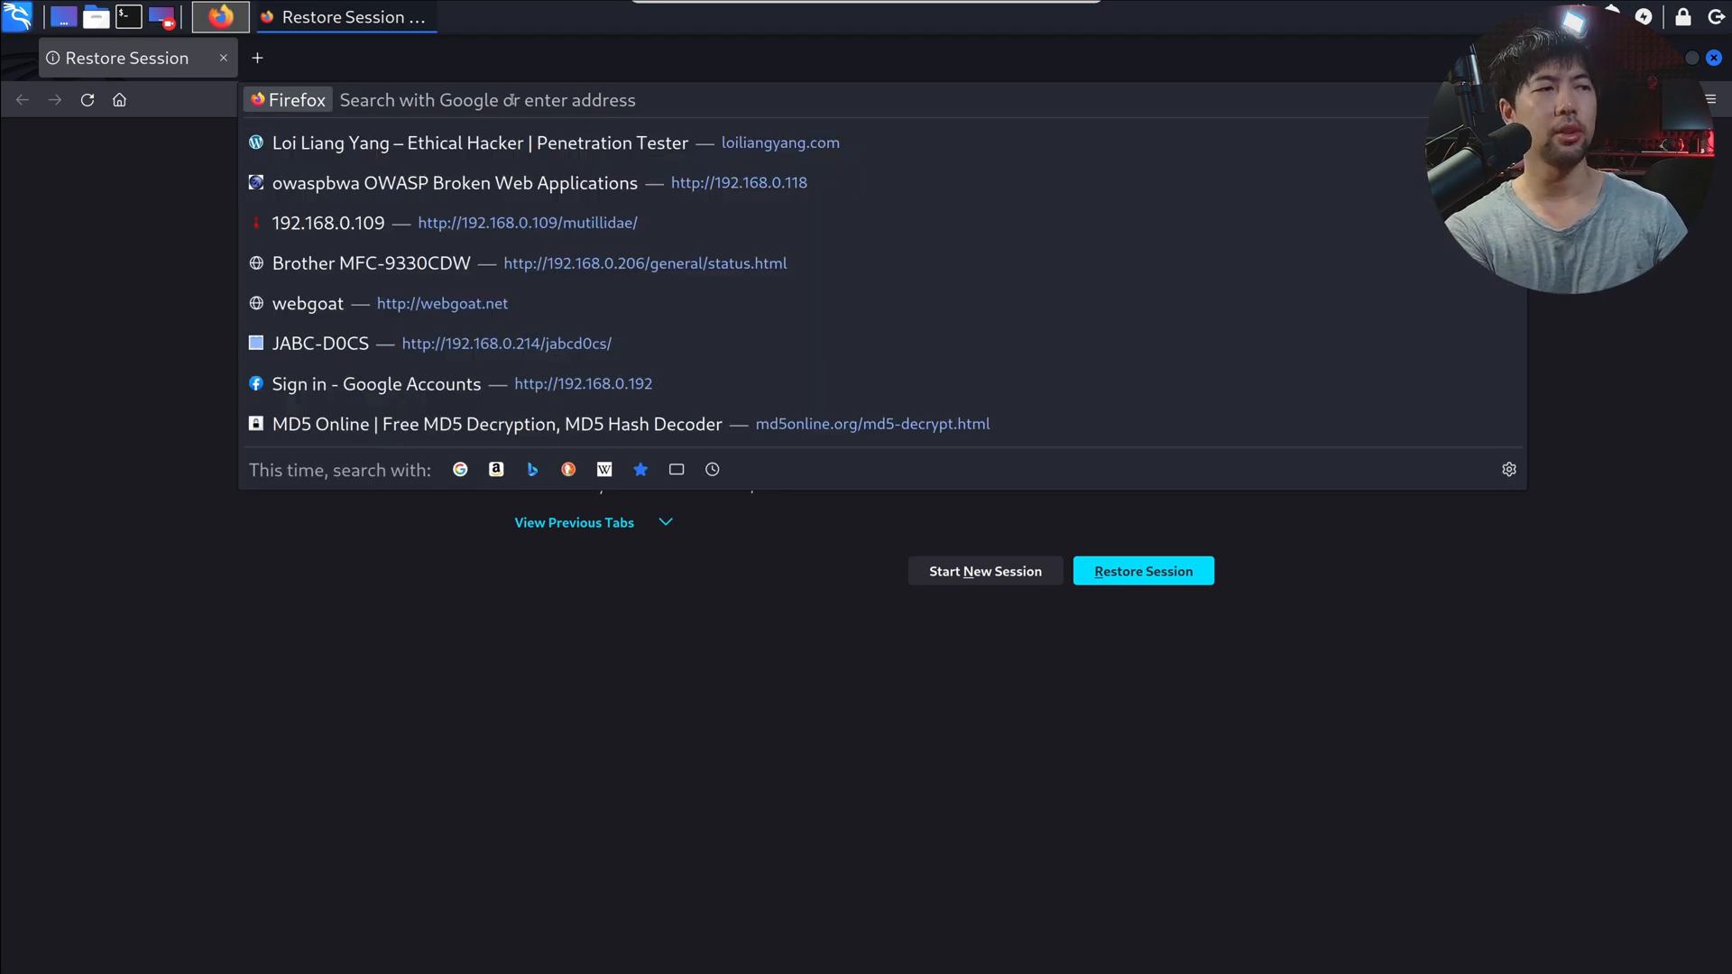
# Step: Search Google for the AWS Management Console login and reach its sign-in page
pyautogui.write('aws+management+console+login')
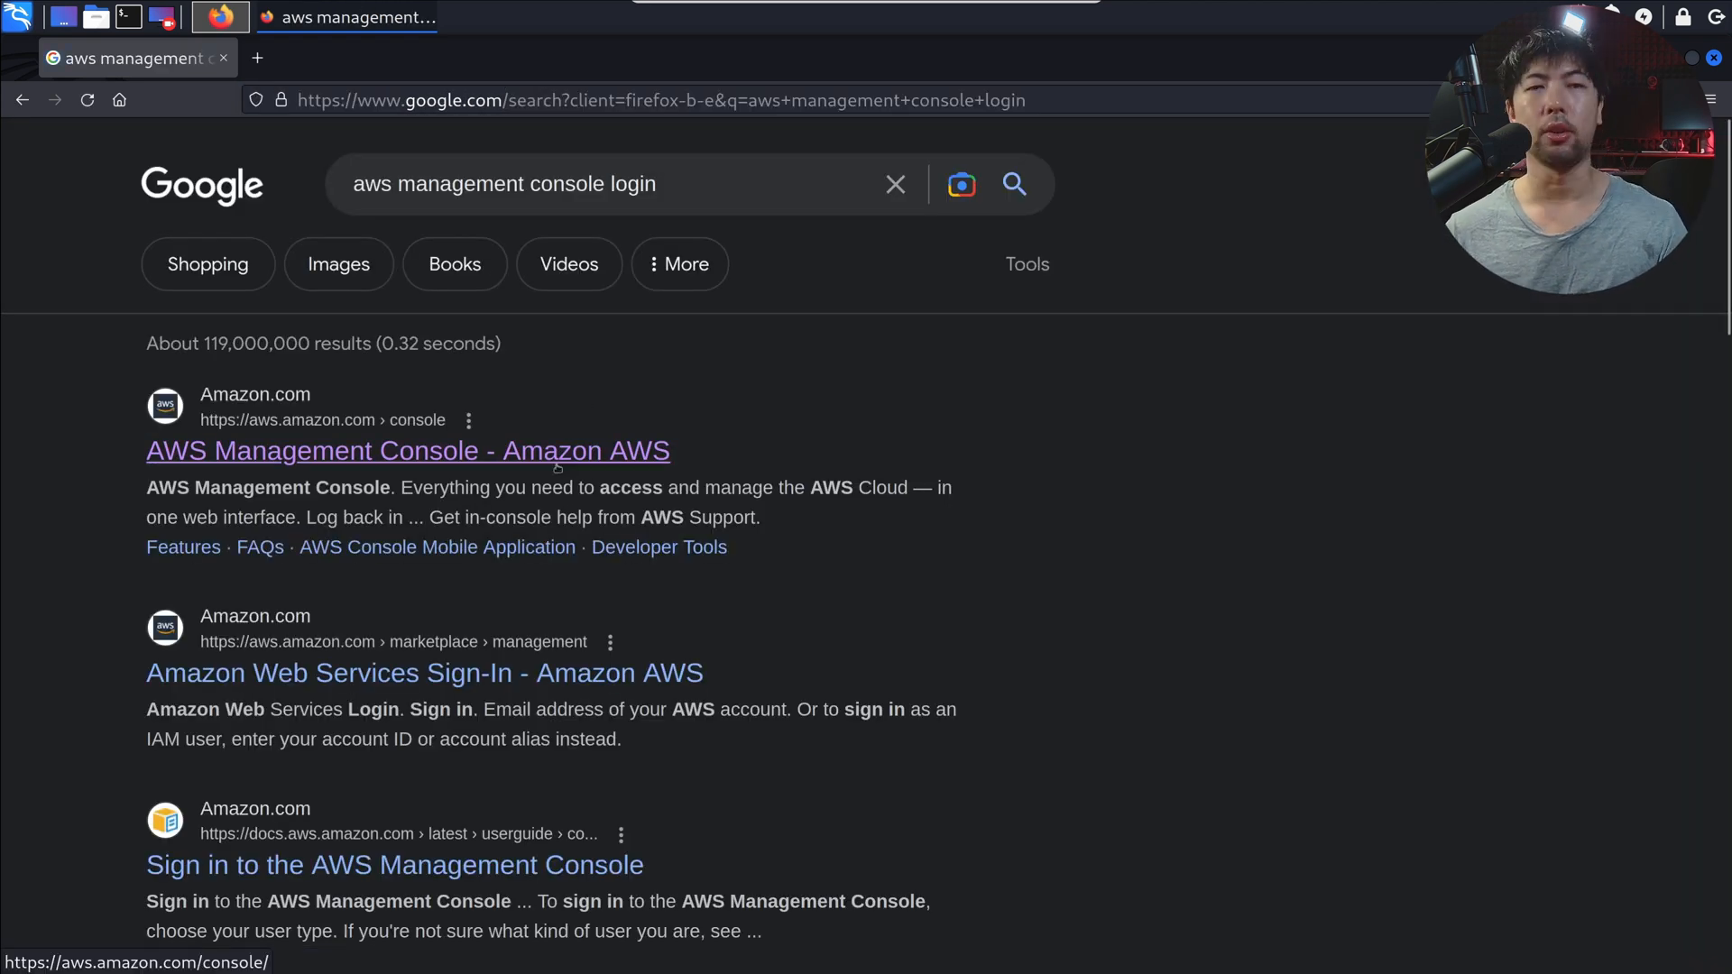
pyautogui.click(406, 451)
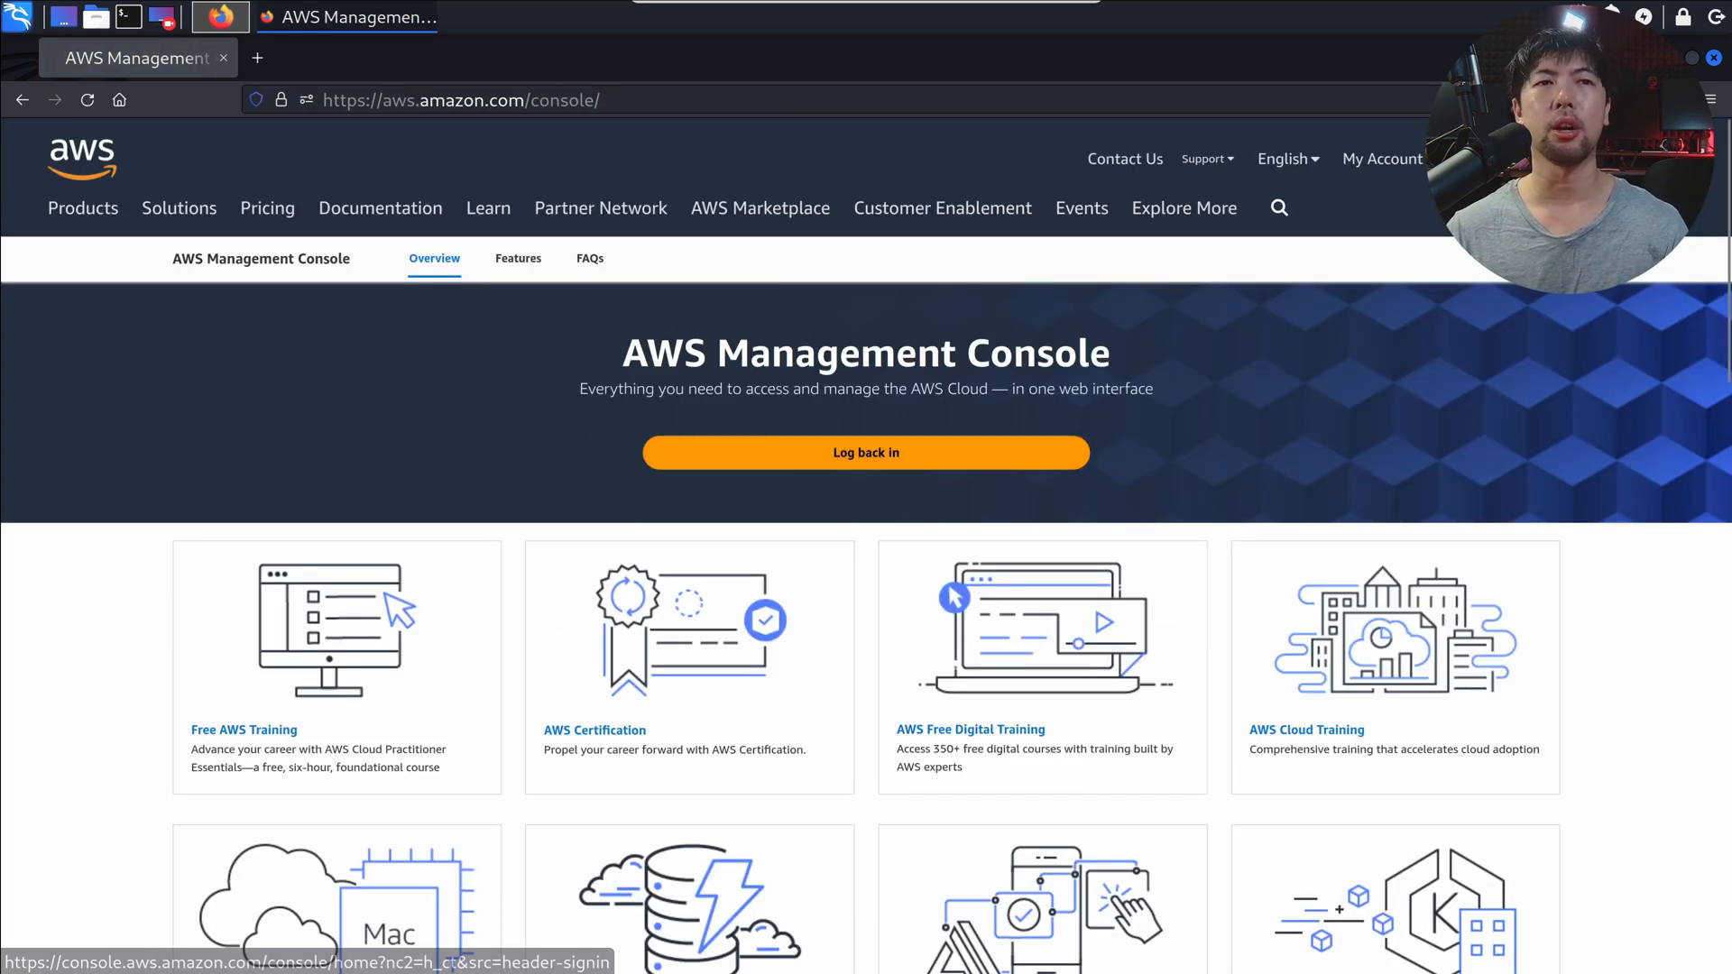
pyautogui.click(865, 451)
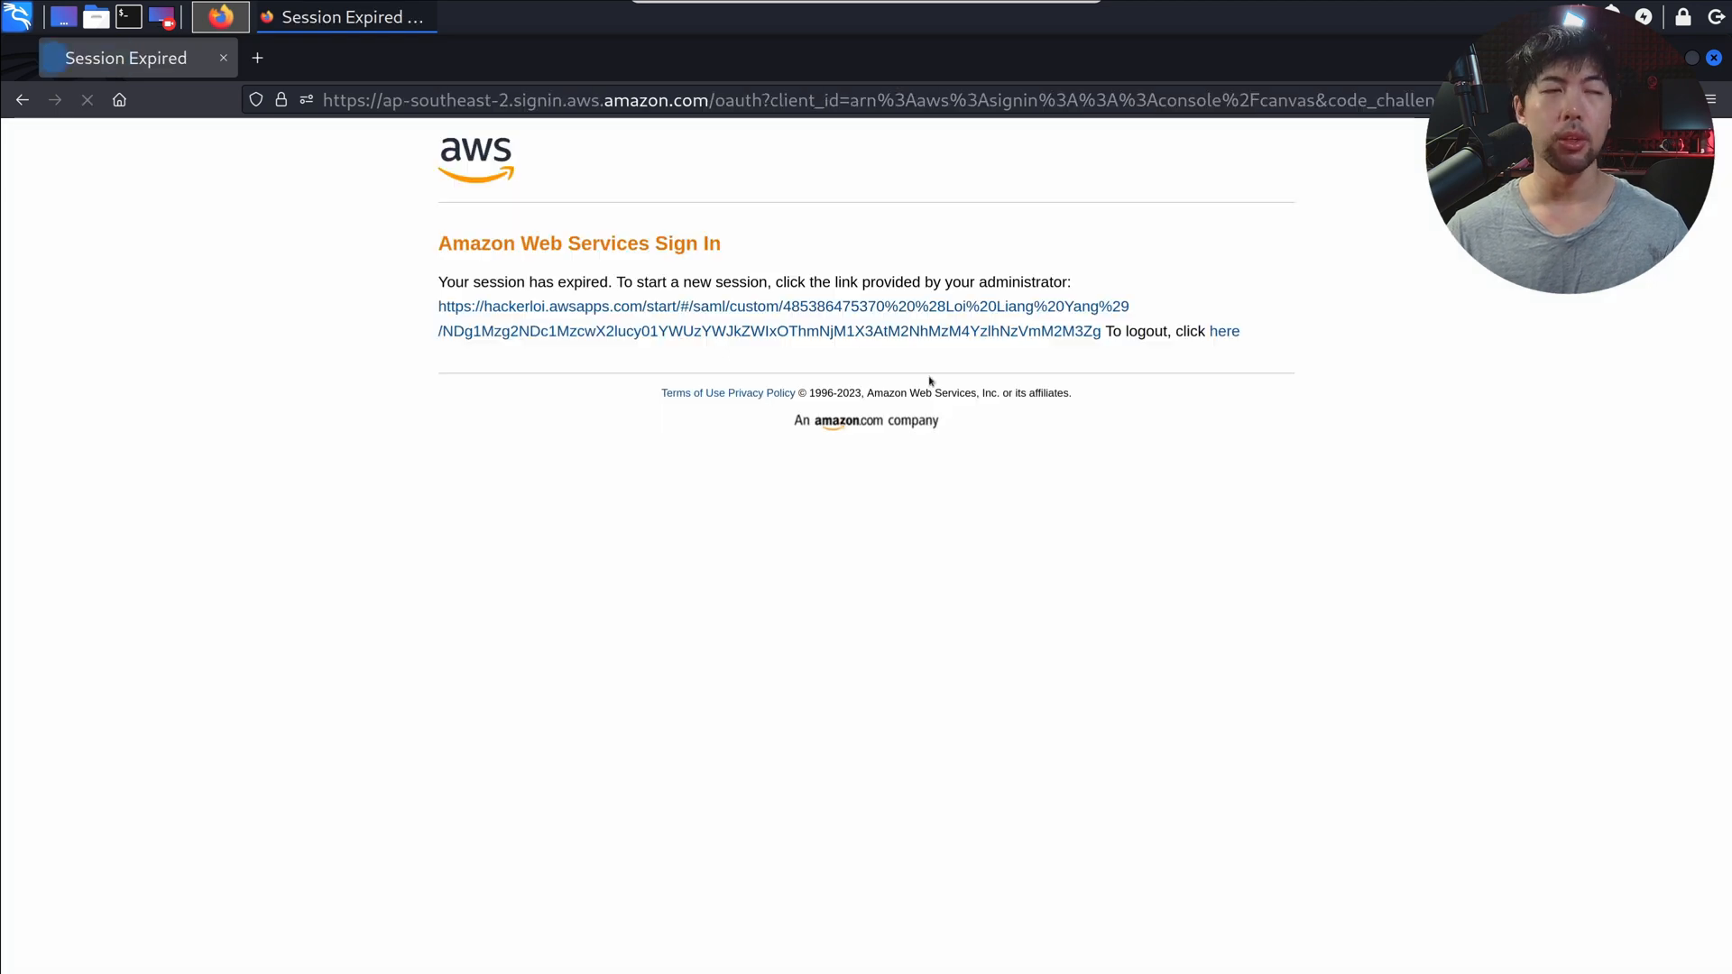
# Step: Sign in via the administrator's link with username and password to reach Console Home
pyautogui.click(774, 307)
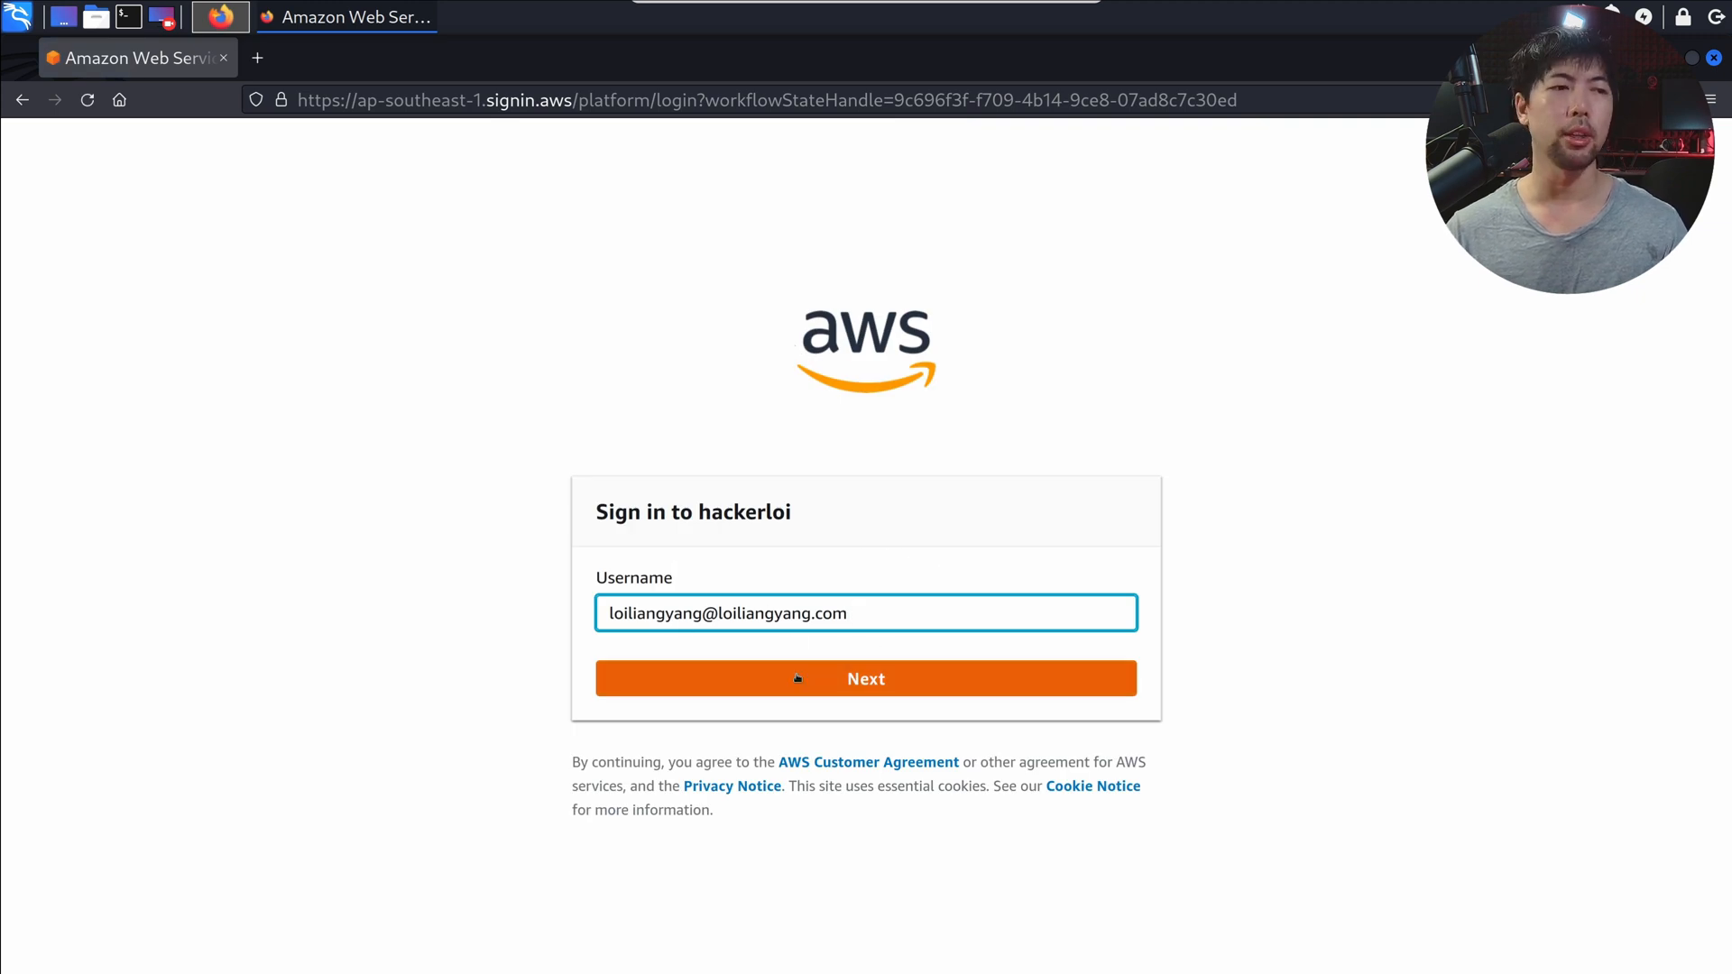
pyautogui.click(864, 679)
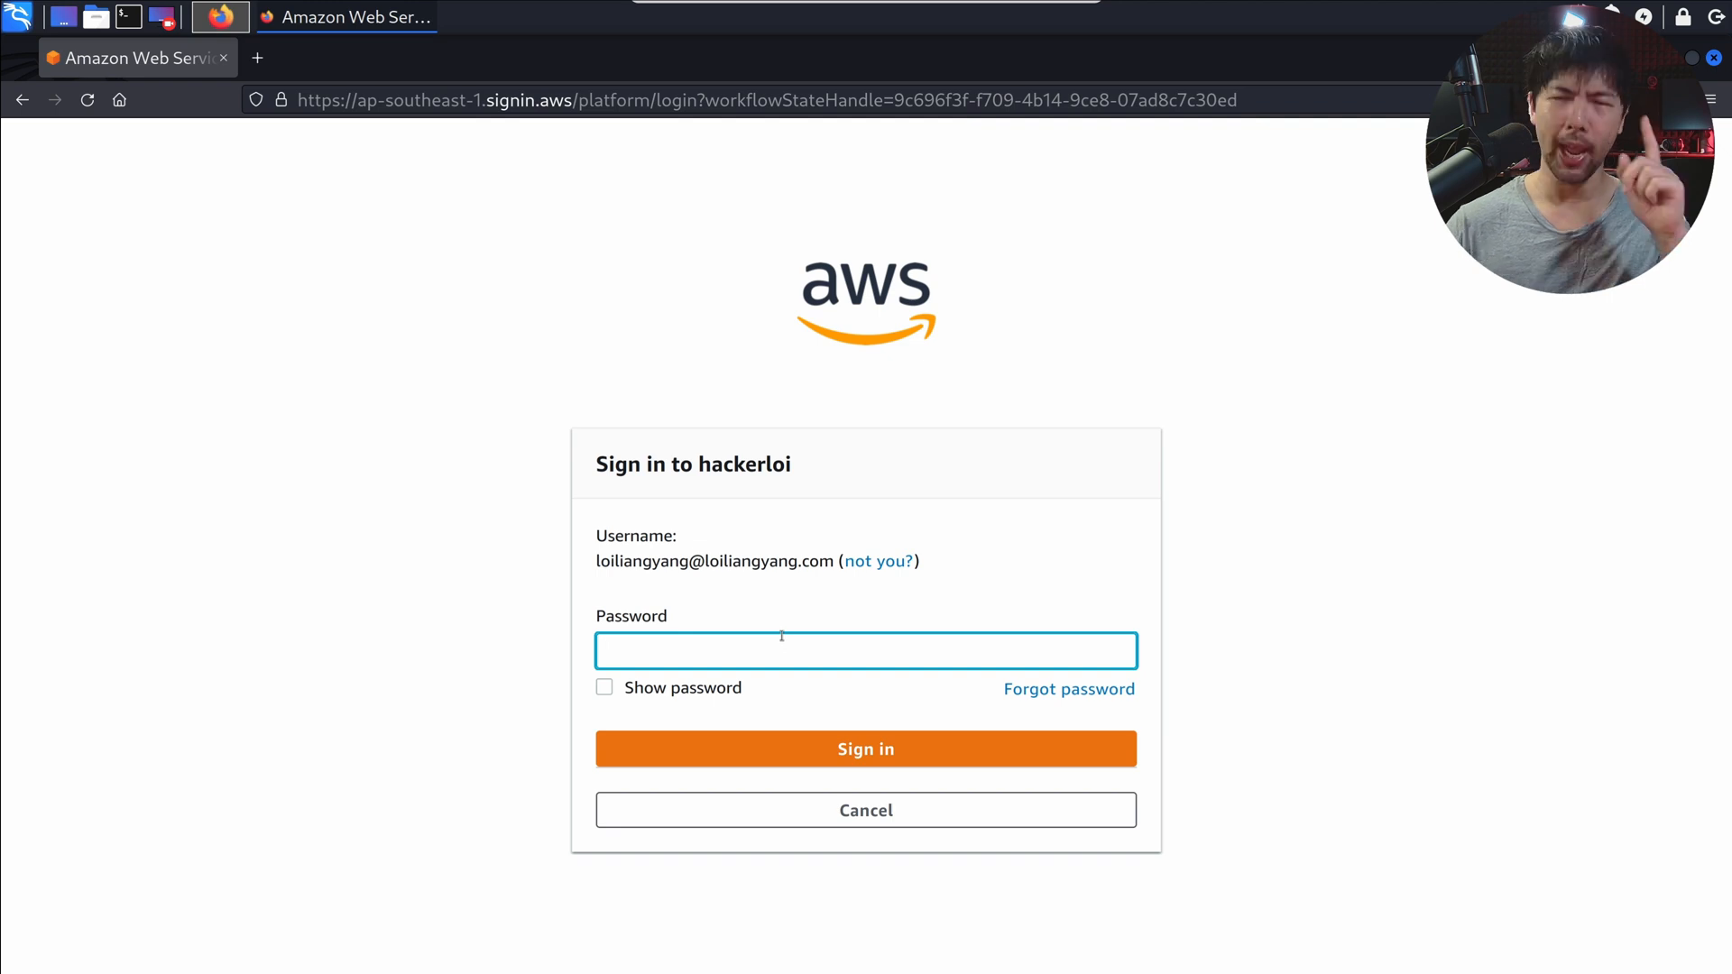
pyautogui.click(864, 649)
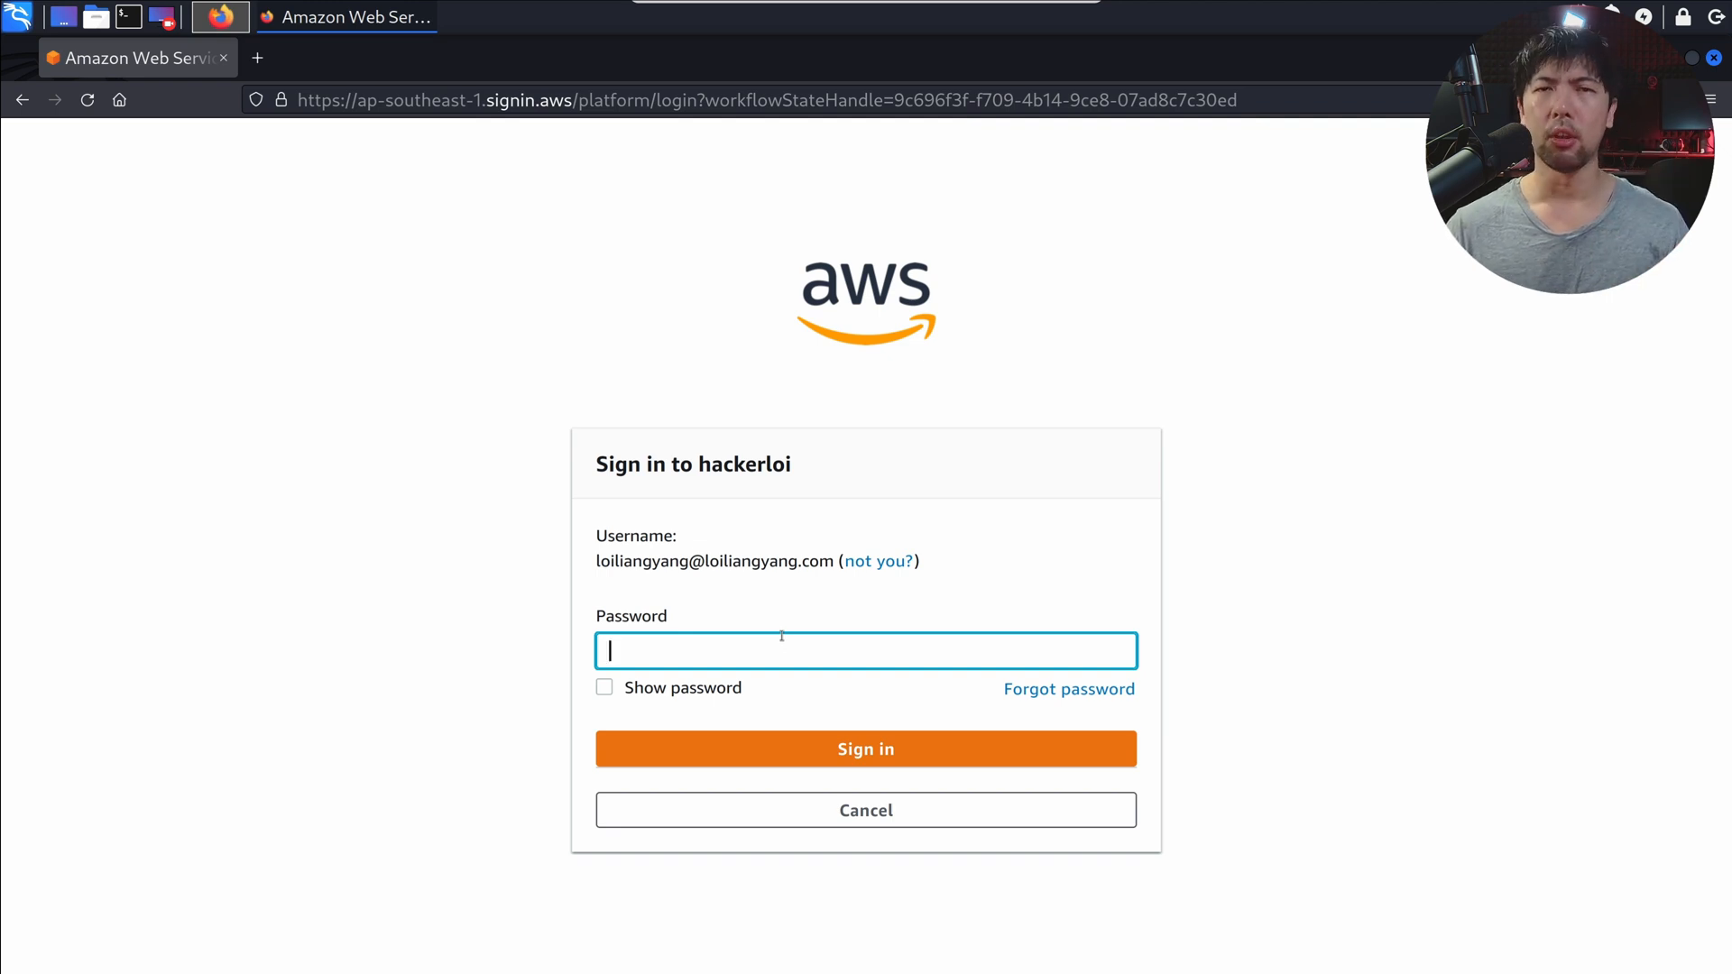
pyautogui.moveTo(1360, 576)
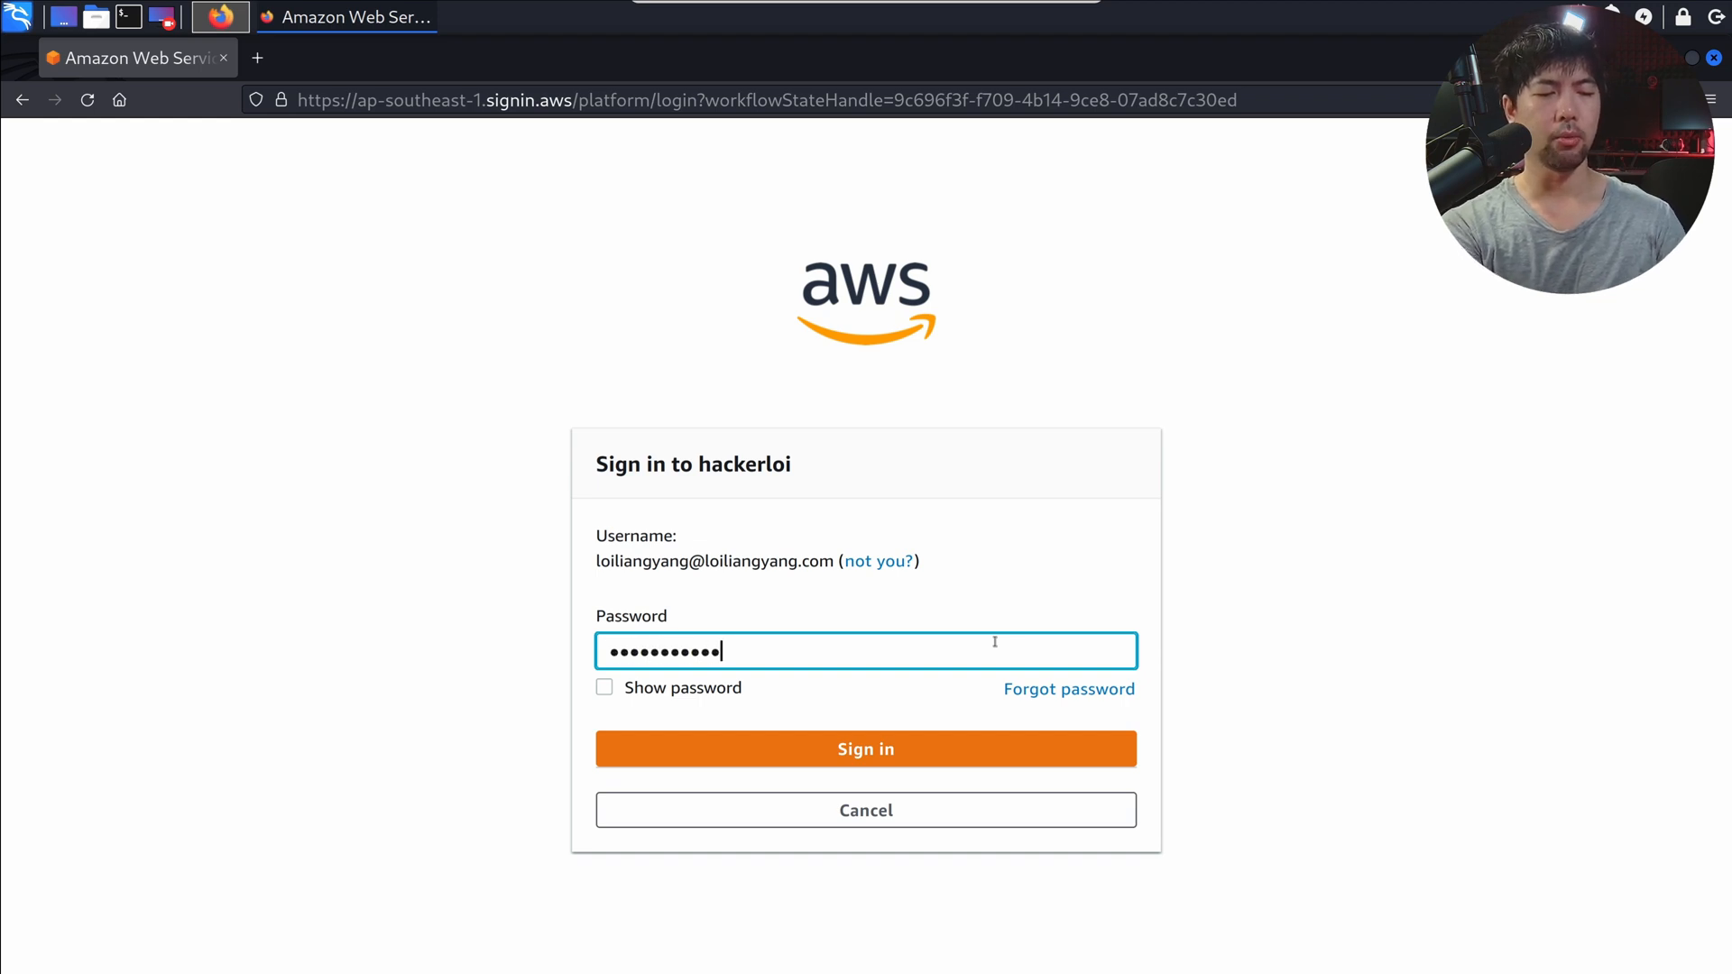
pyautogui.click(864, 747)
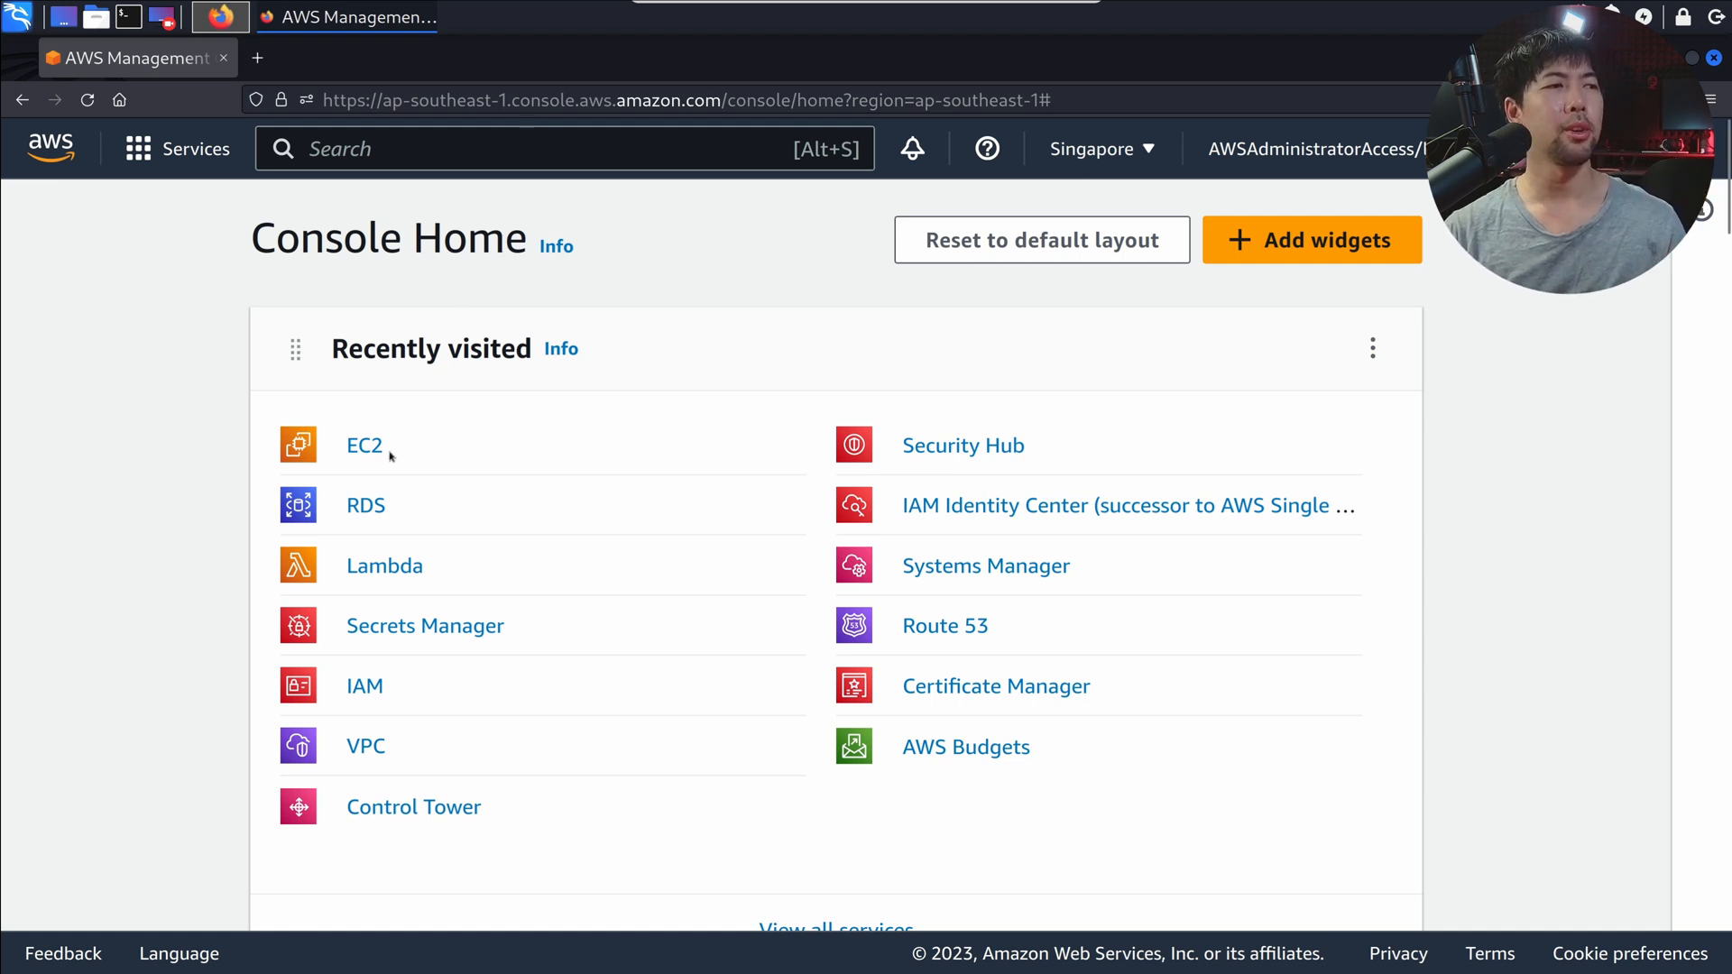
# Step: Go to the EC2 dashboard and show the running instances list
pyautogui.click(363, 446)
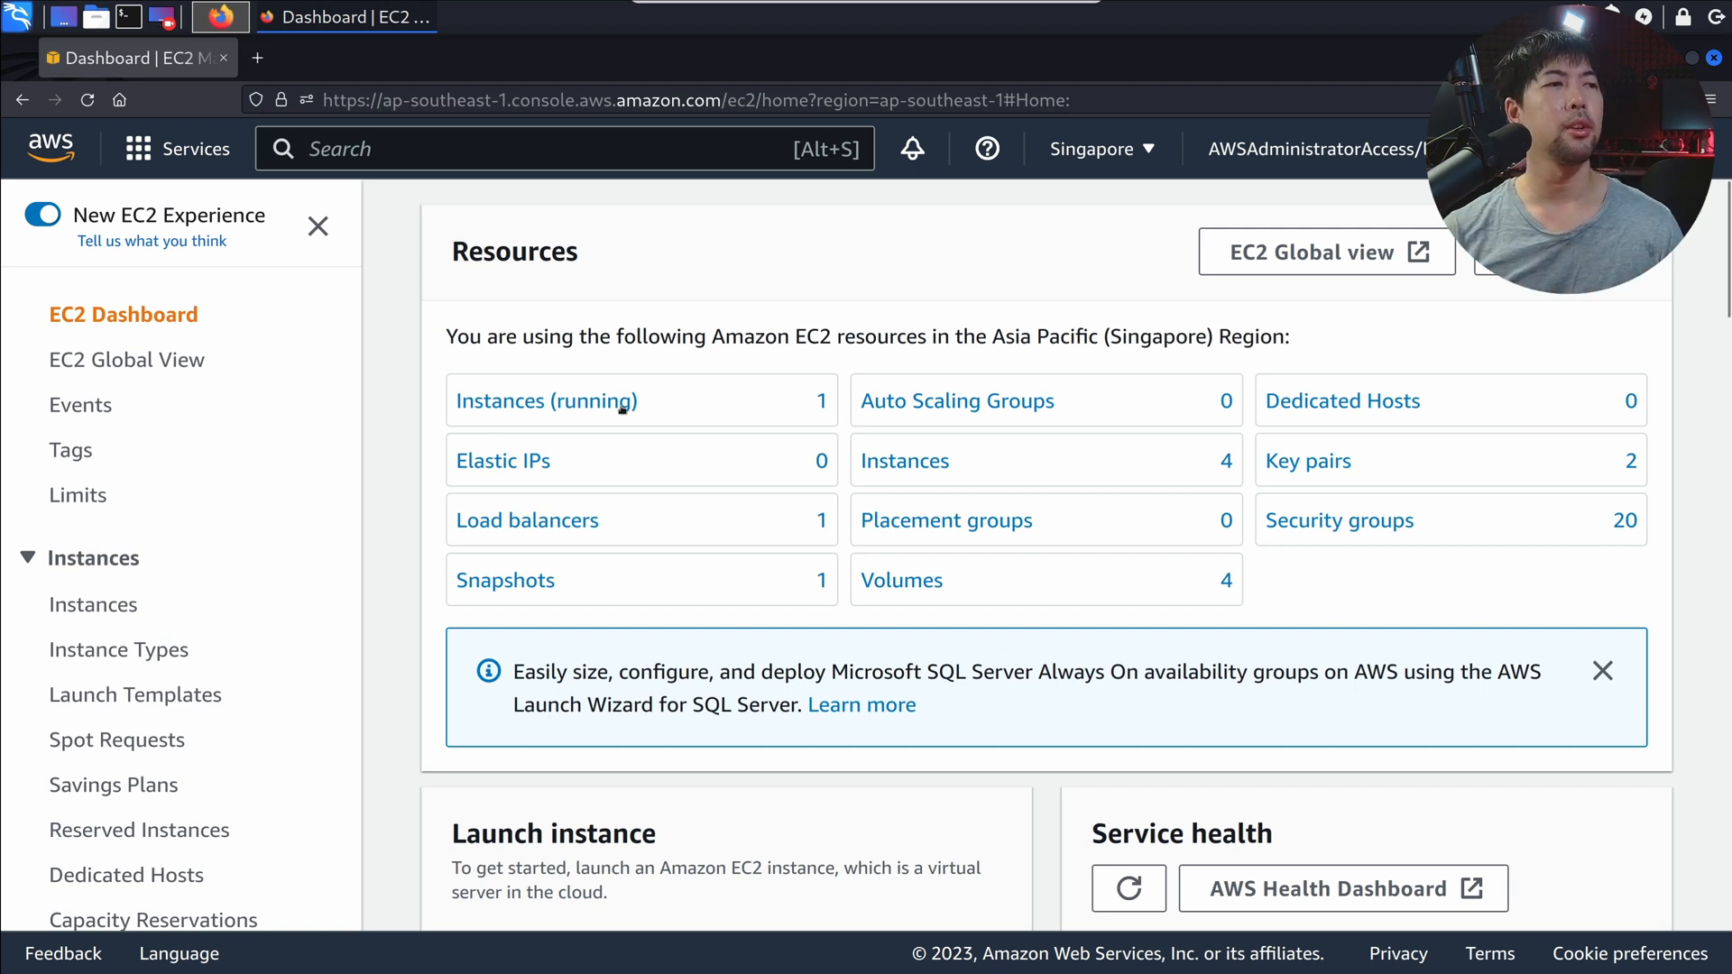
pyautogui.click(545, 401)
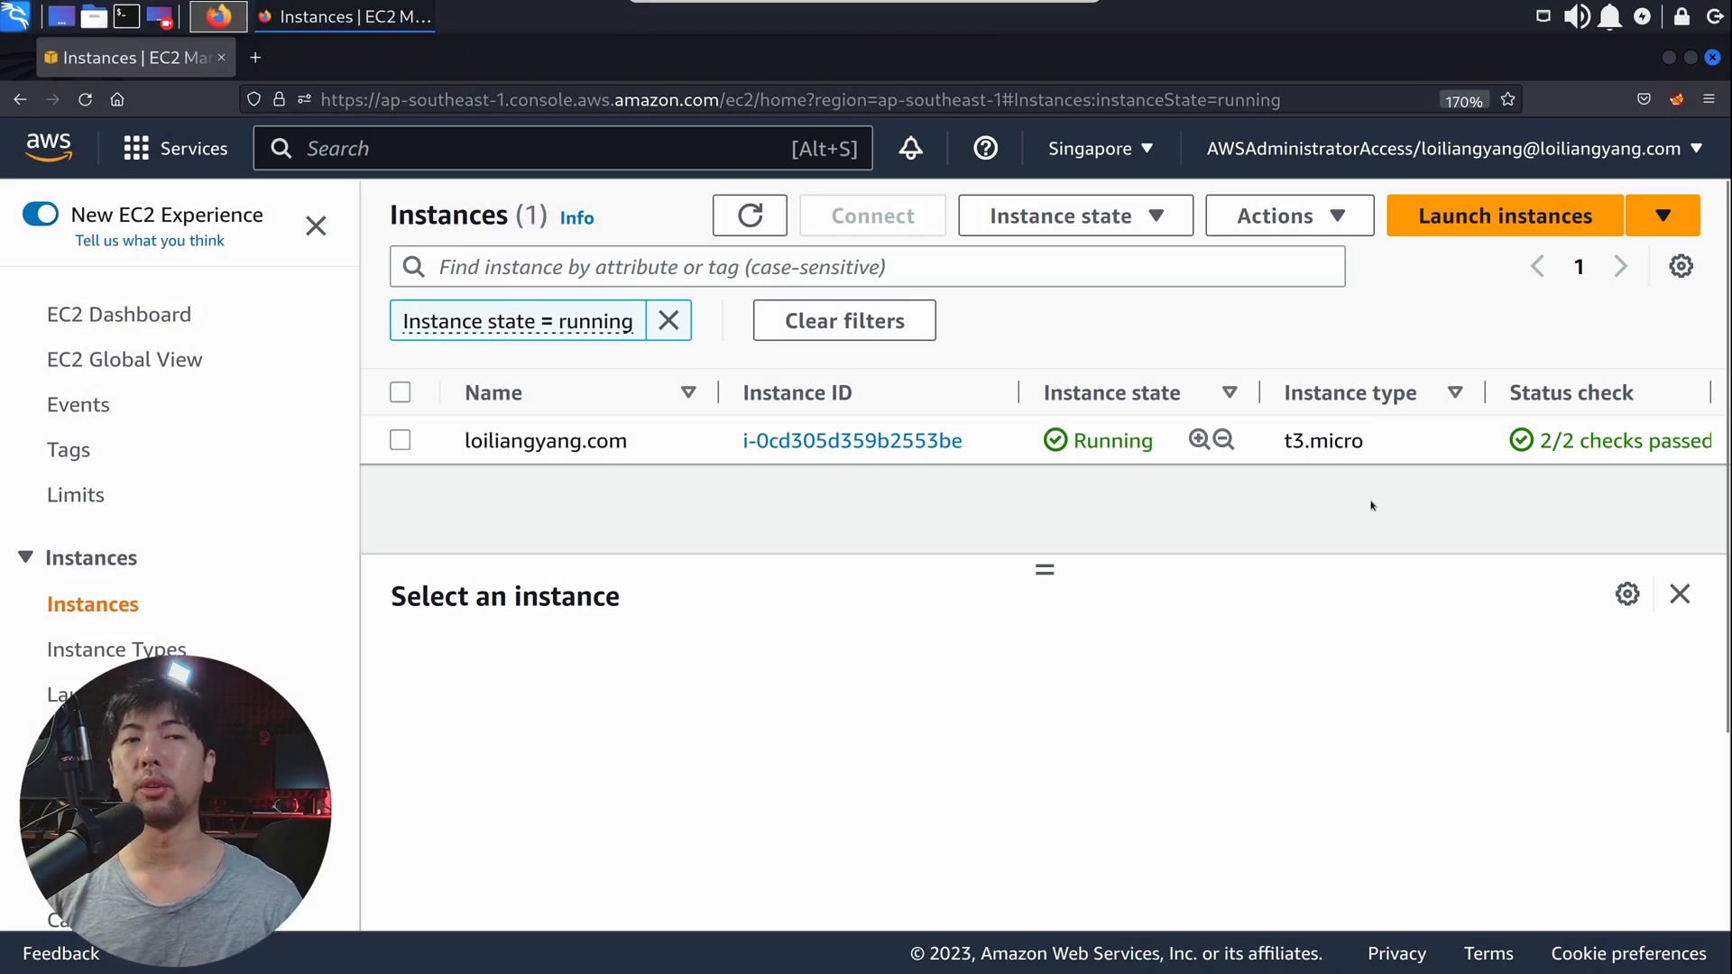
# Step: Start a new EC2 instance named kalilinuxloi and search the AMI catalog for kali
pyautogui.click(1503, 215)
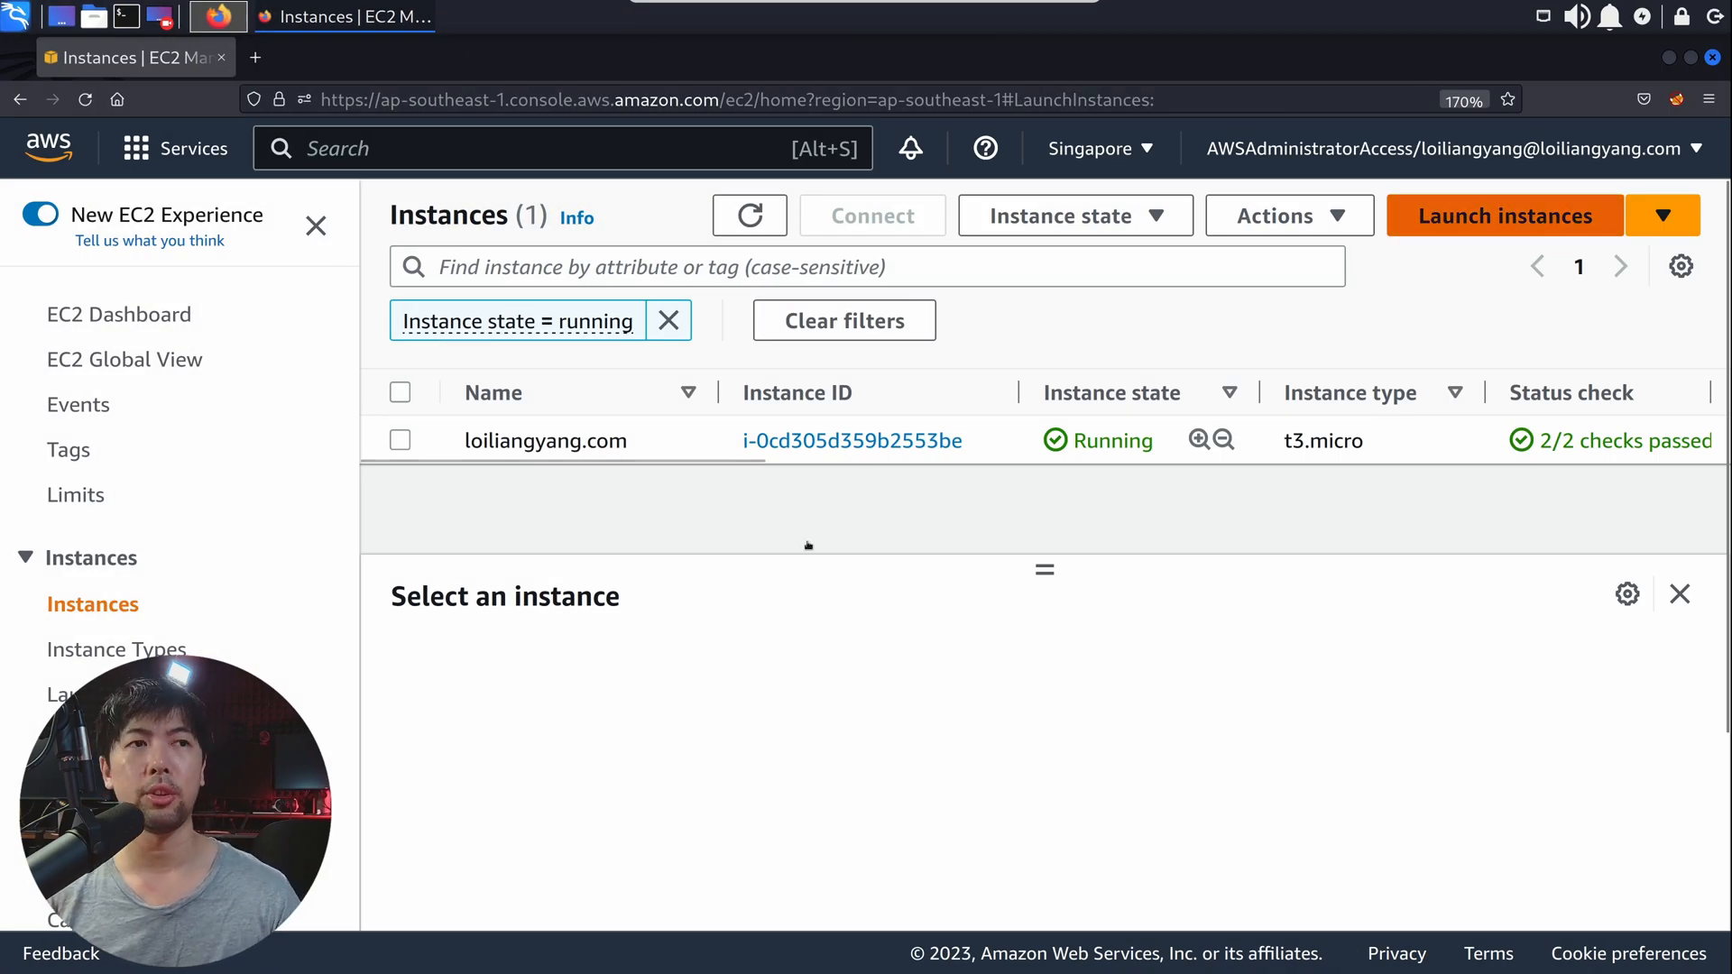
pyautogui.click(1503, 215)
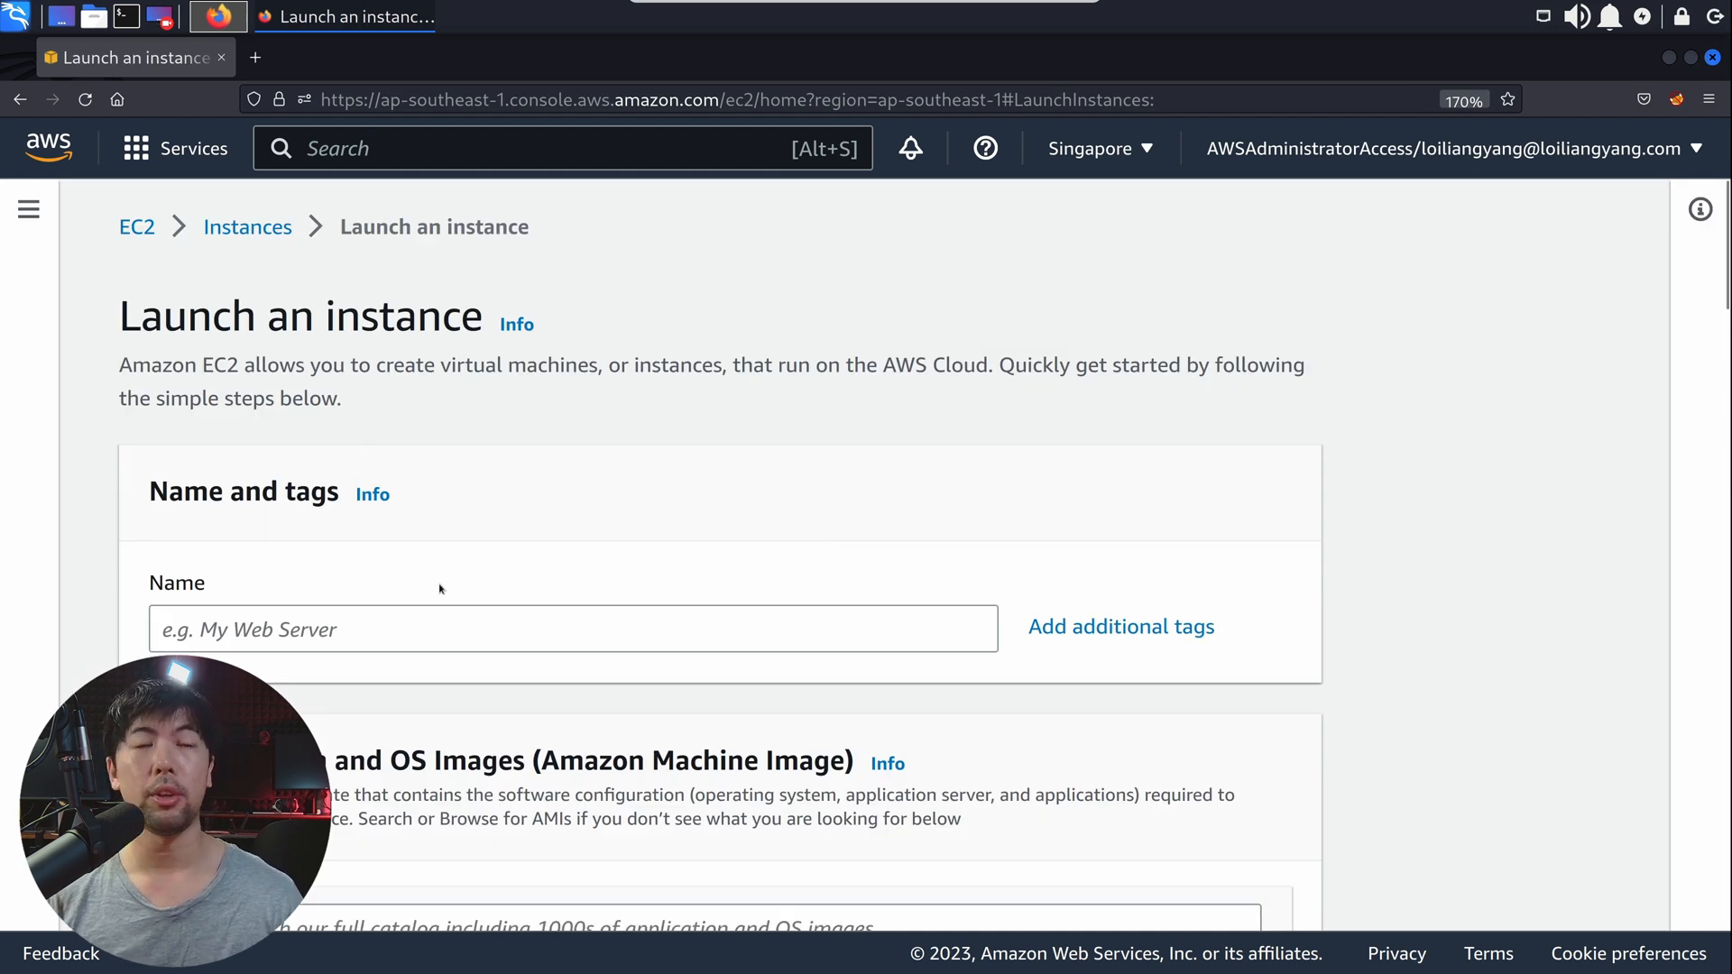
pyautogui.click(574, 628)
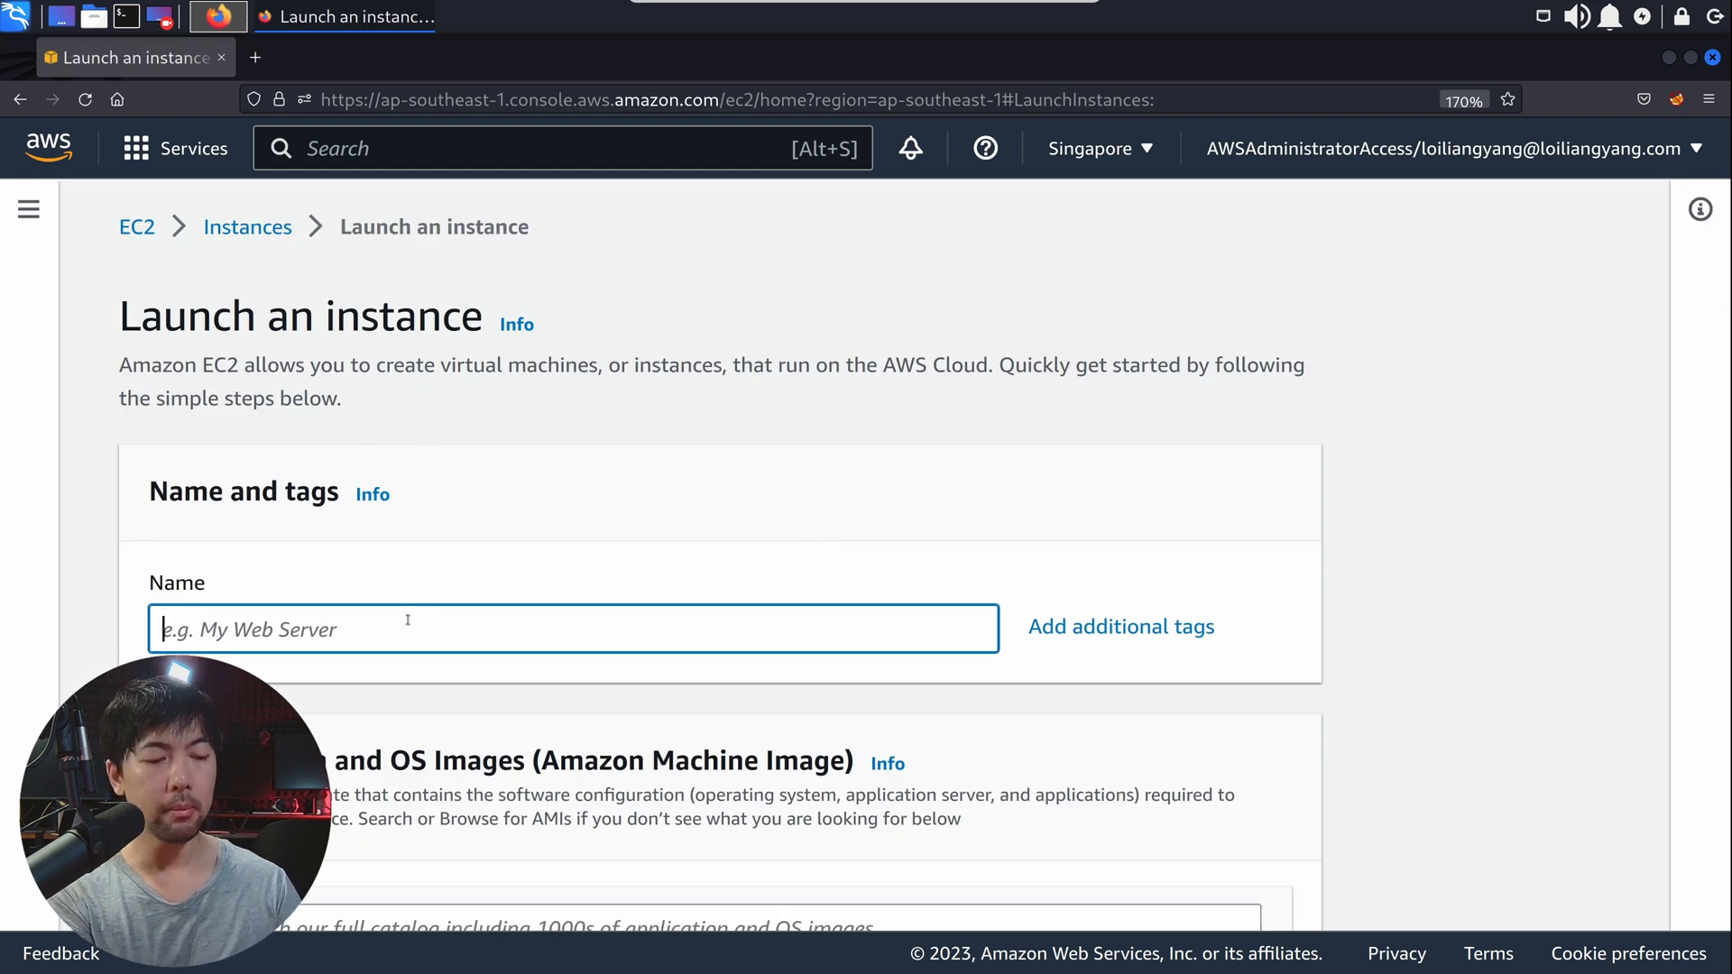
pyautogui.write('kalilinuxloi')
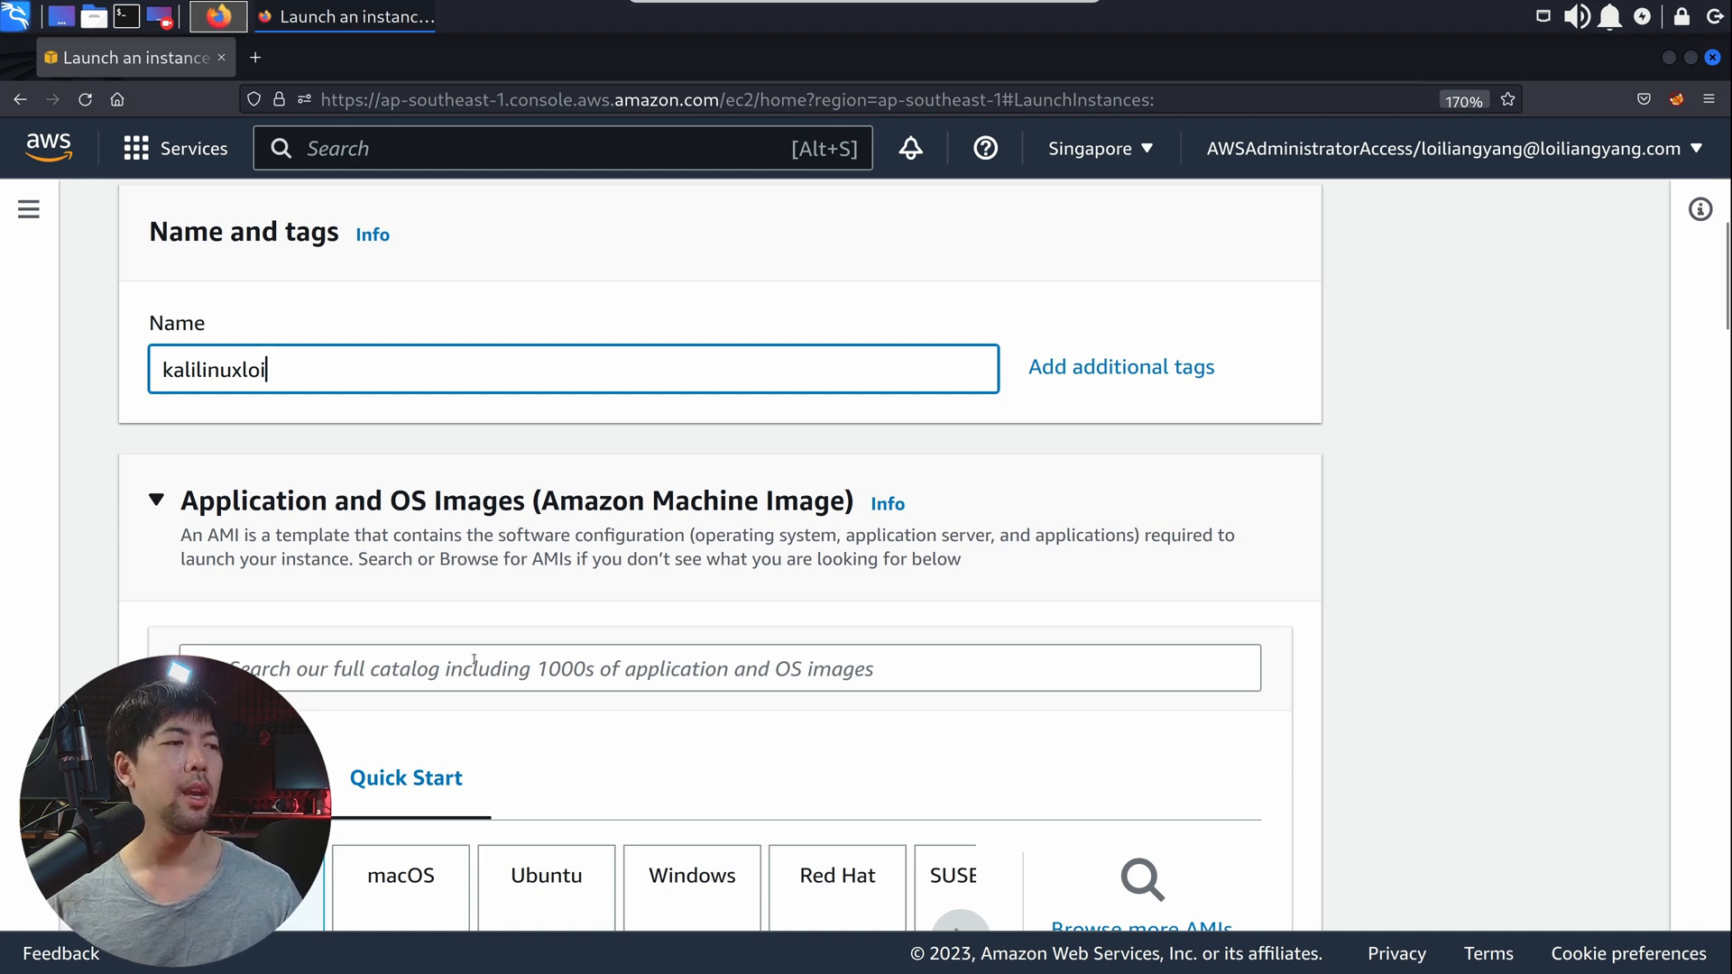
pyautogui.write('kali')
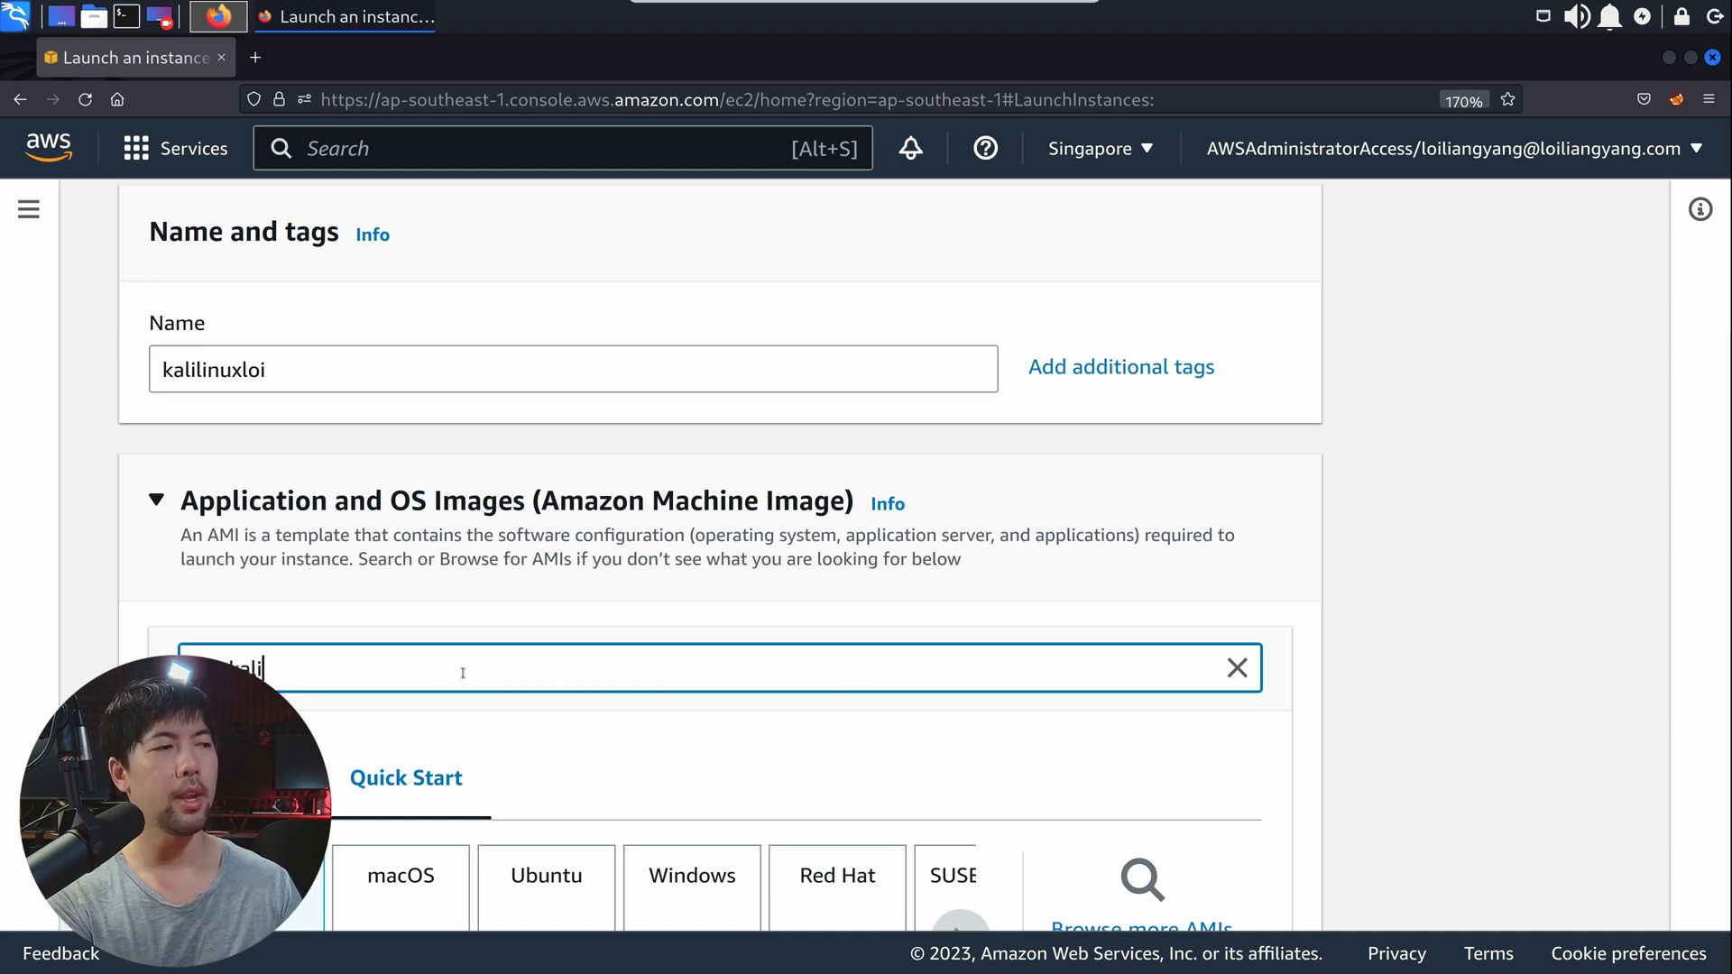
# Step: Choose the Kali Linux AWS Marketplace AMI and accept its details
pyautogui.click(1144, 880)
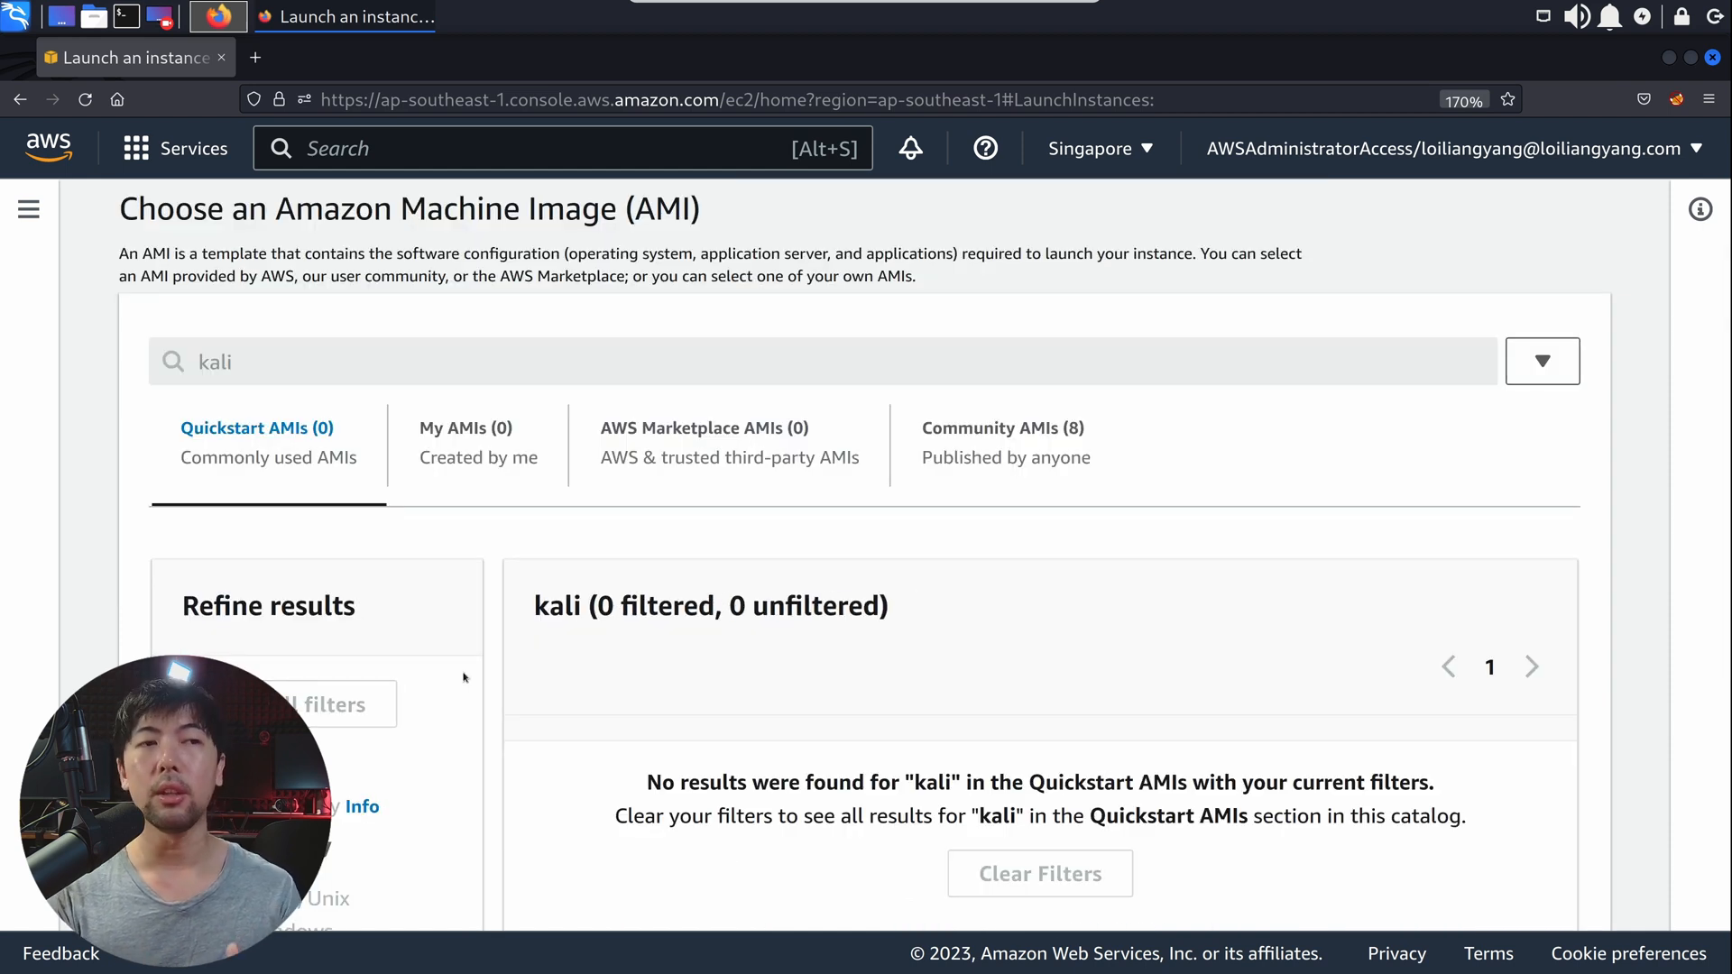
pyautogui.click(727, 429)
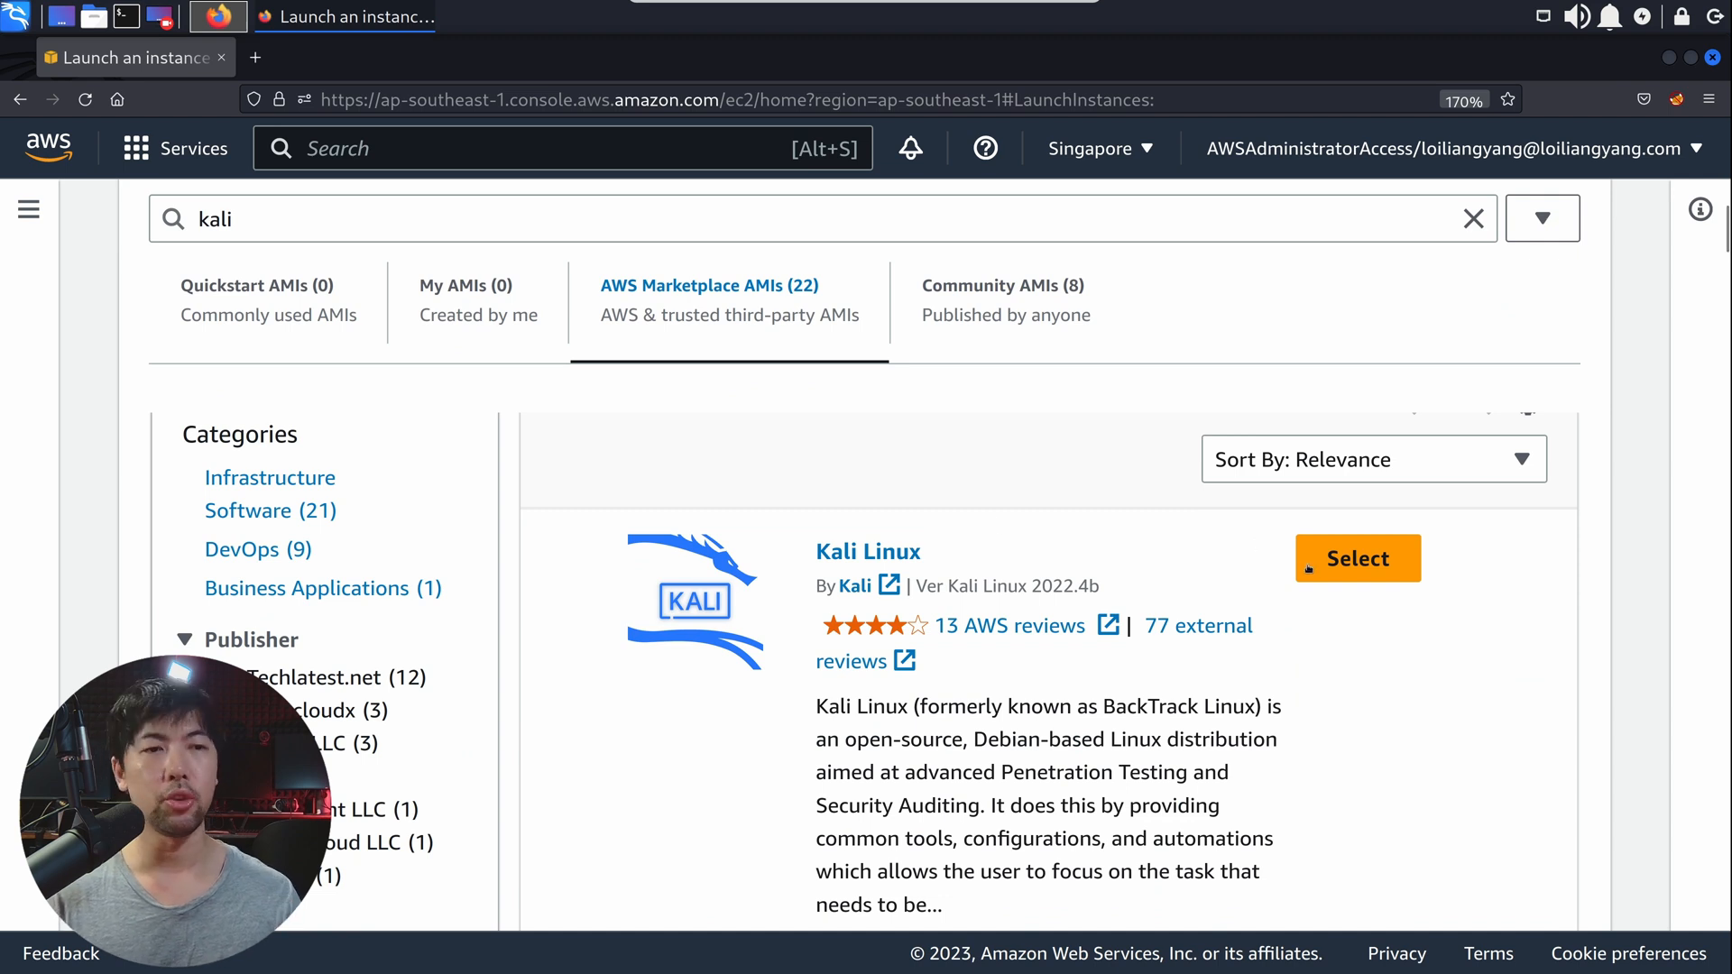
pyautogui.click(1357, 558)
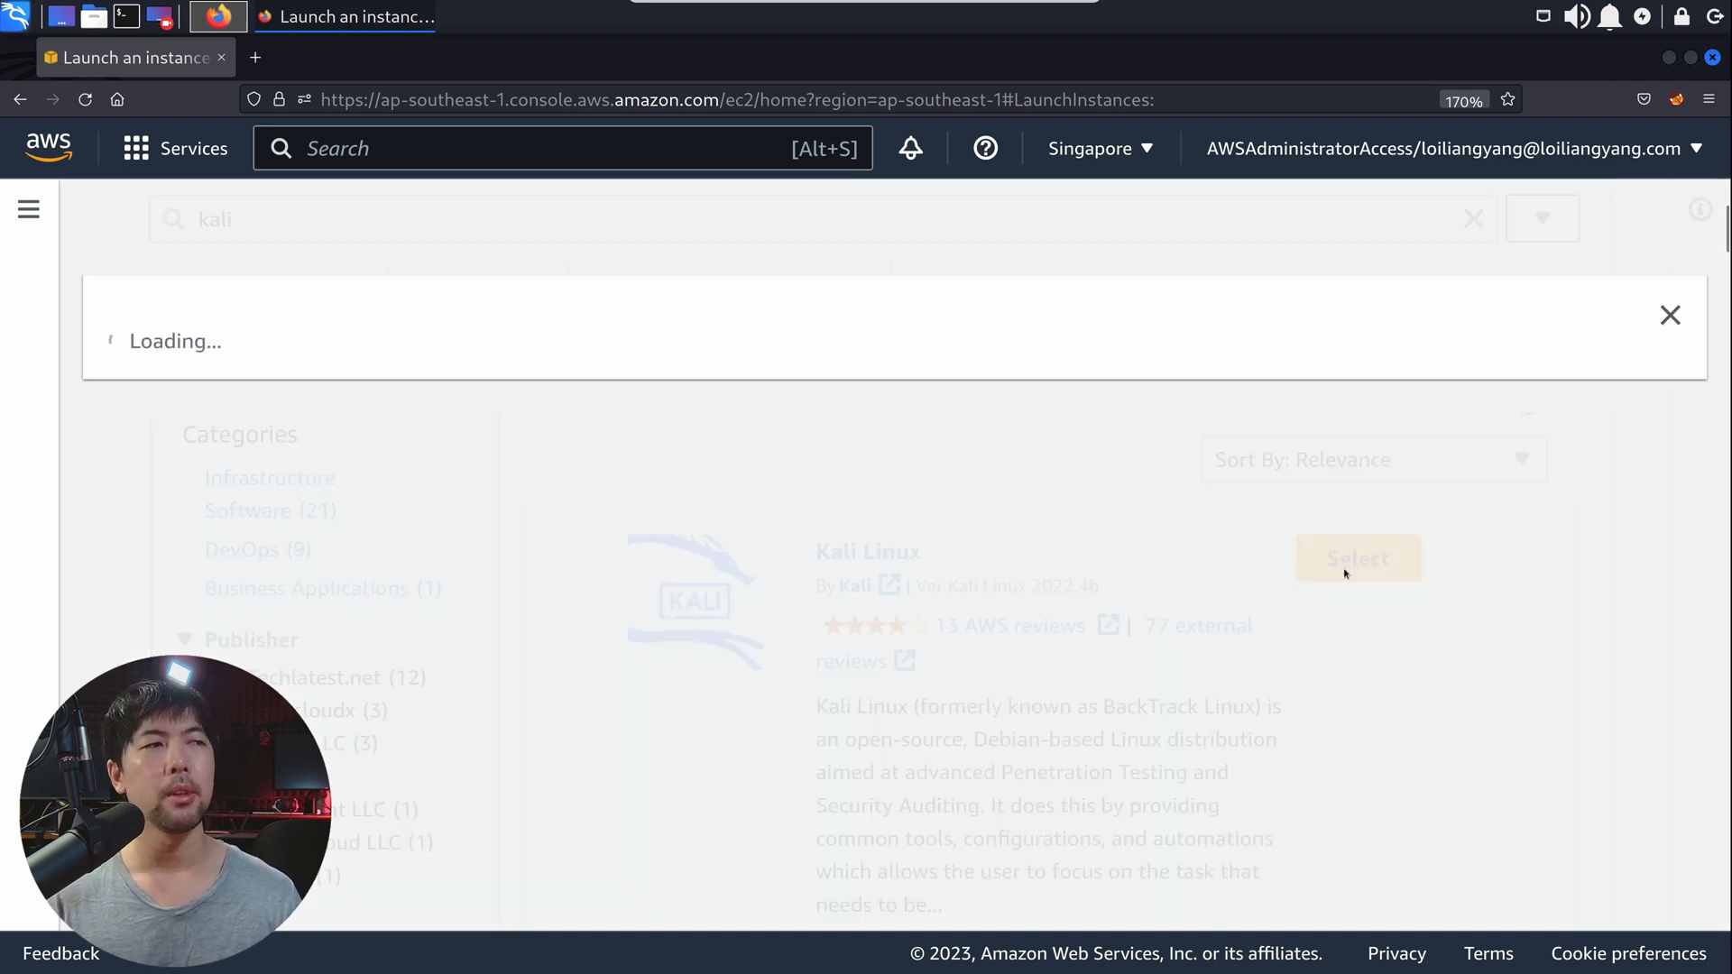
pyautogui.click(1357, 557)
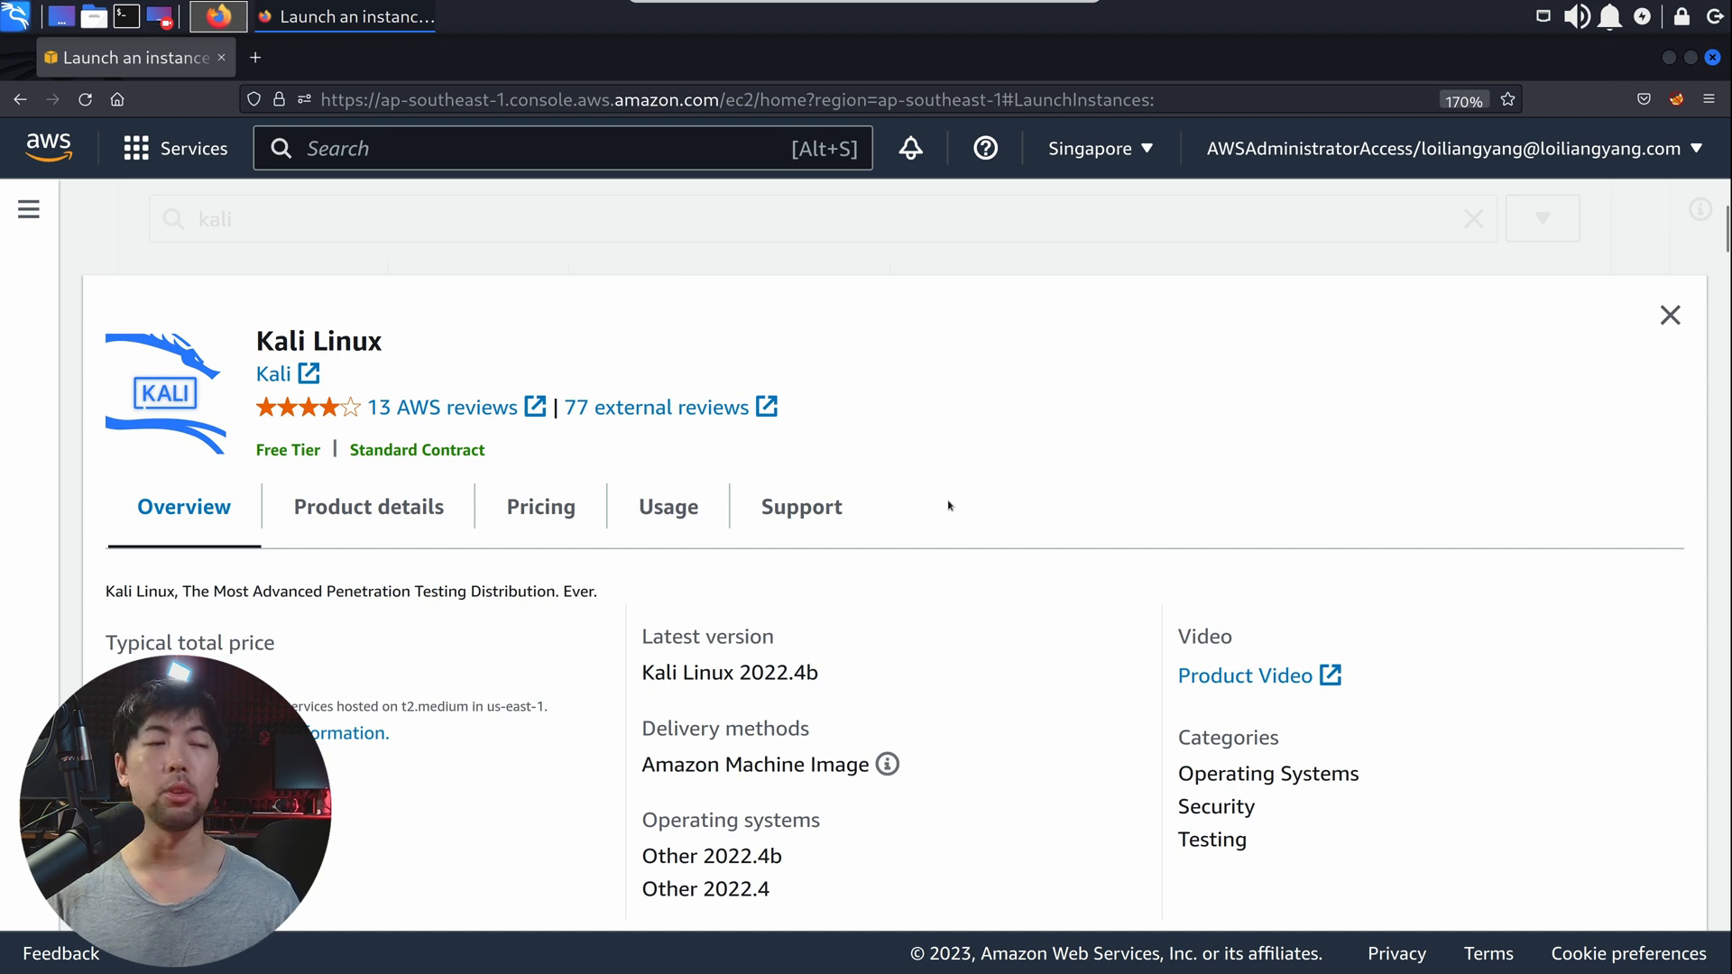
pyautogui.moveTo(933, 494)
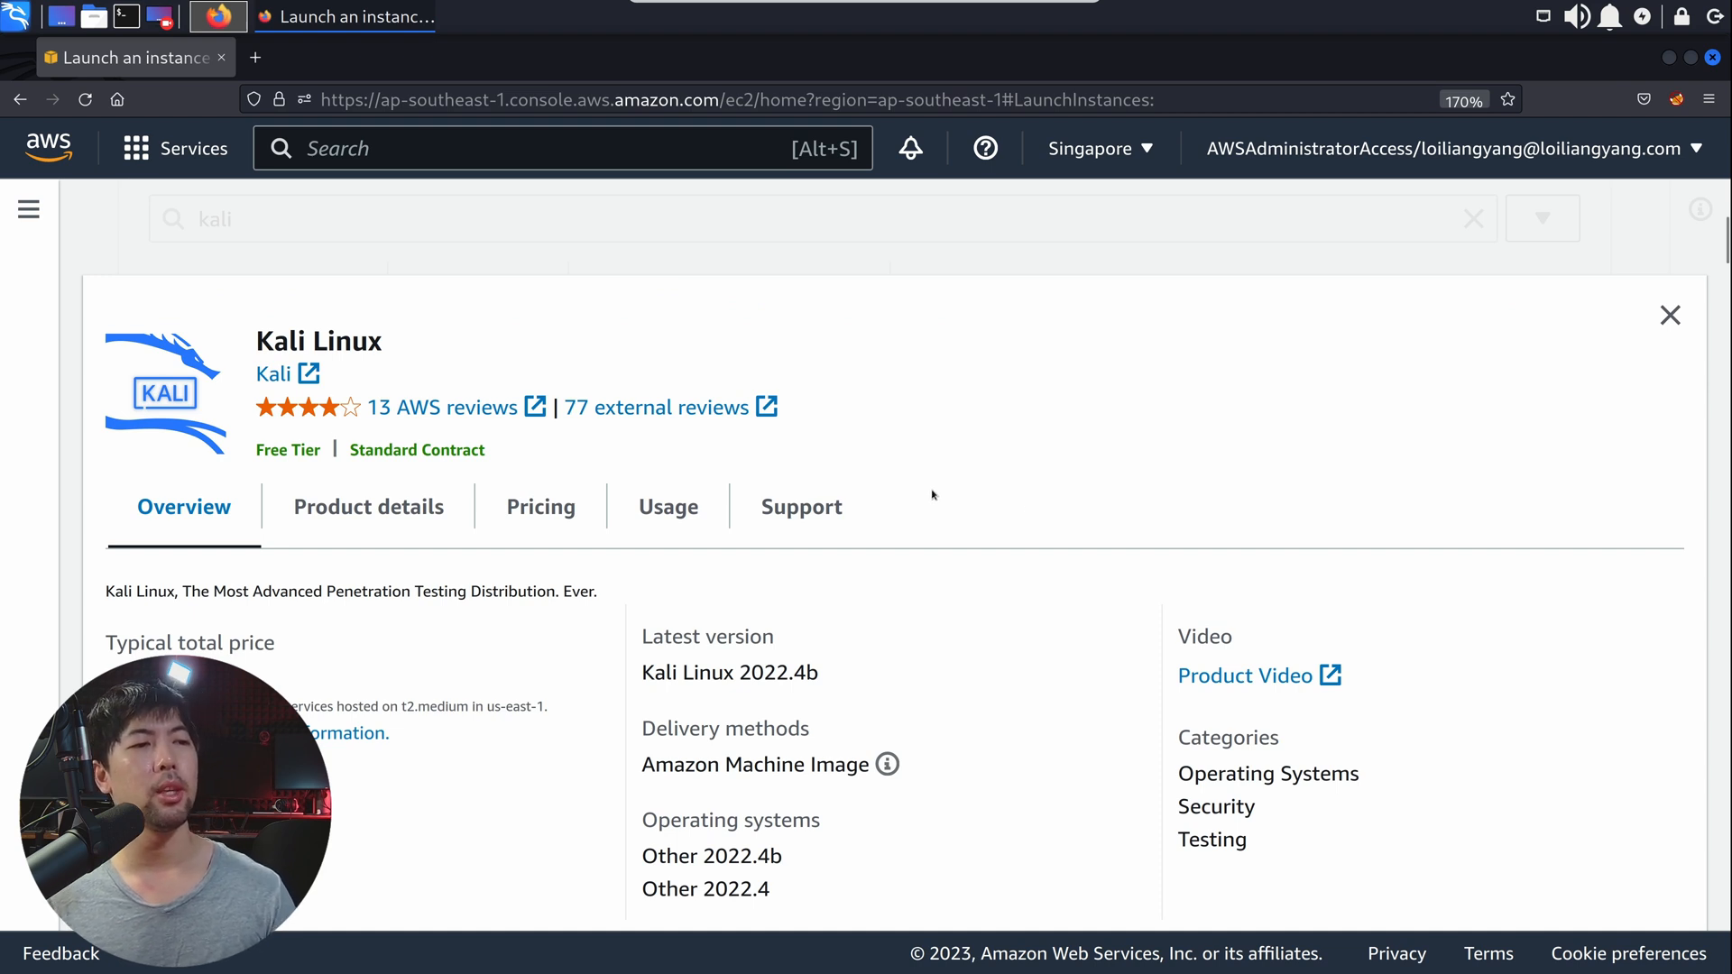
pyautogui.moveTo(1072, 554)
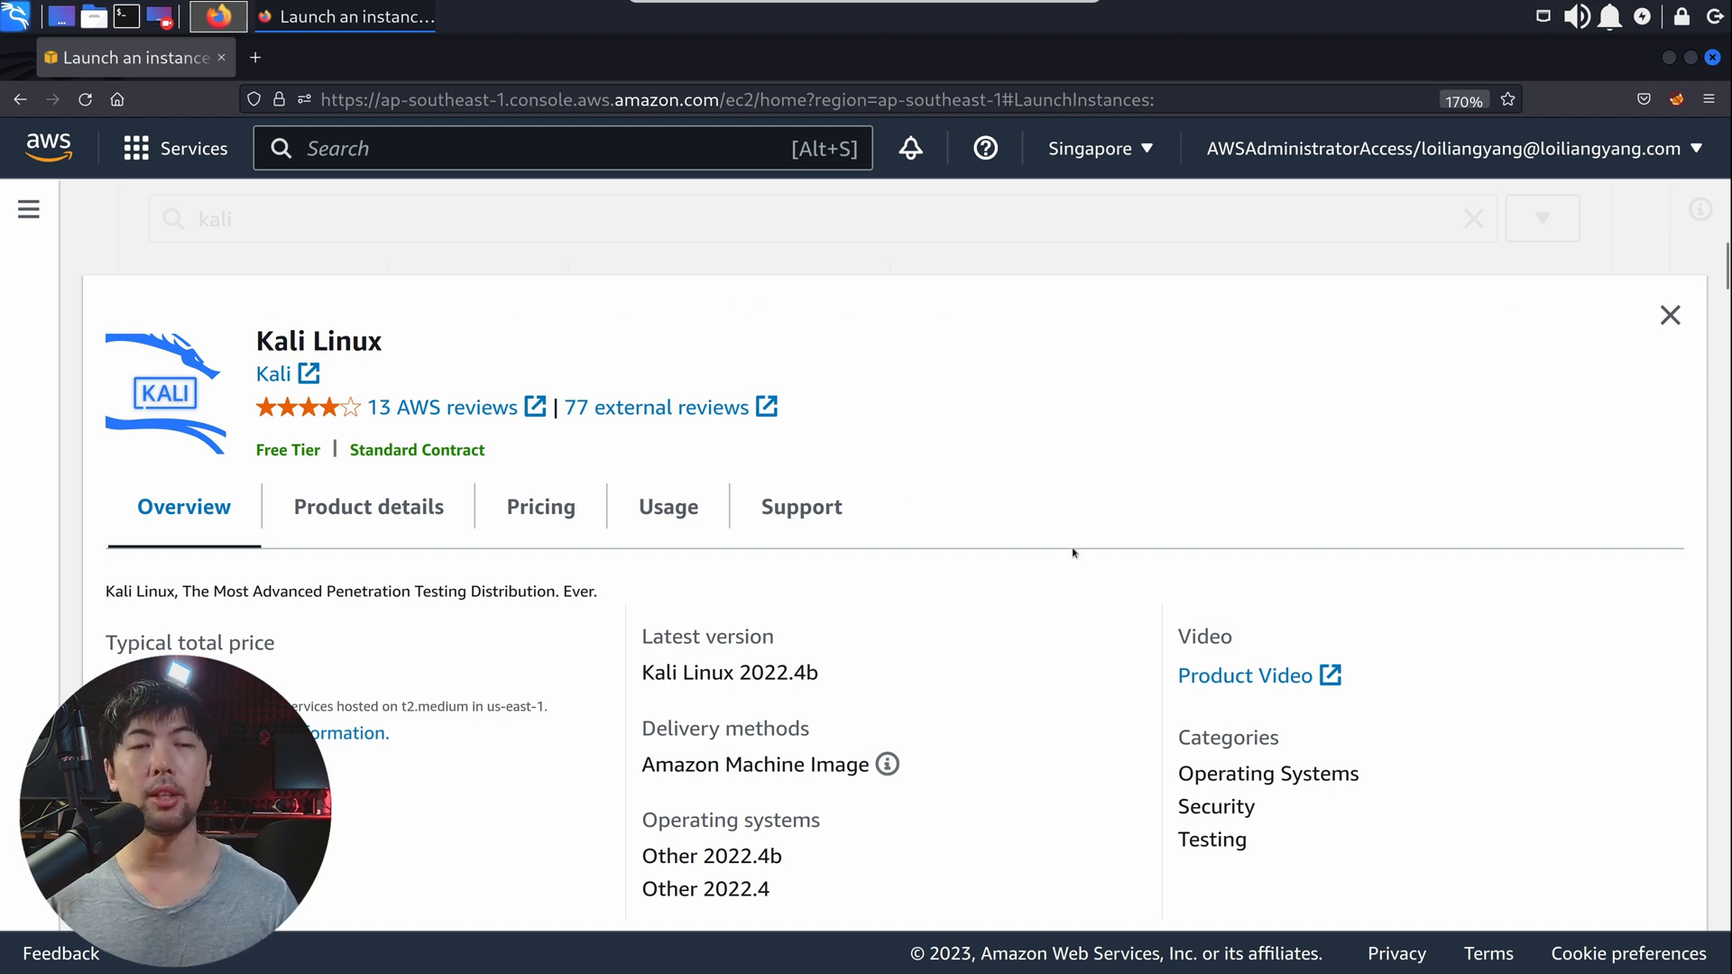
pyautogui.moveTo(1182, 503)
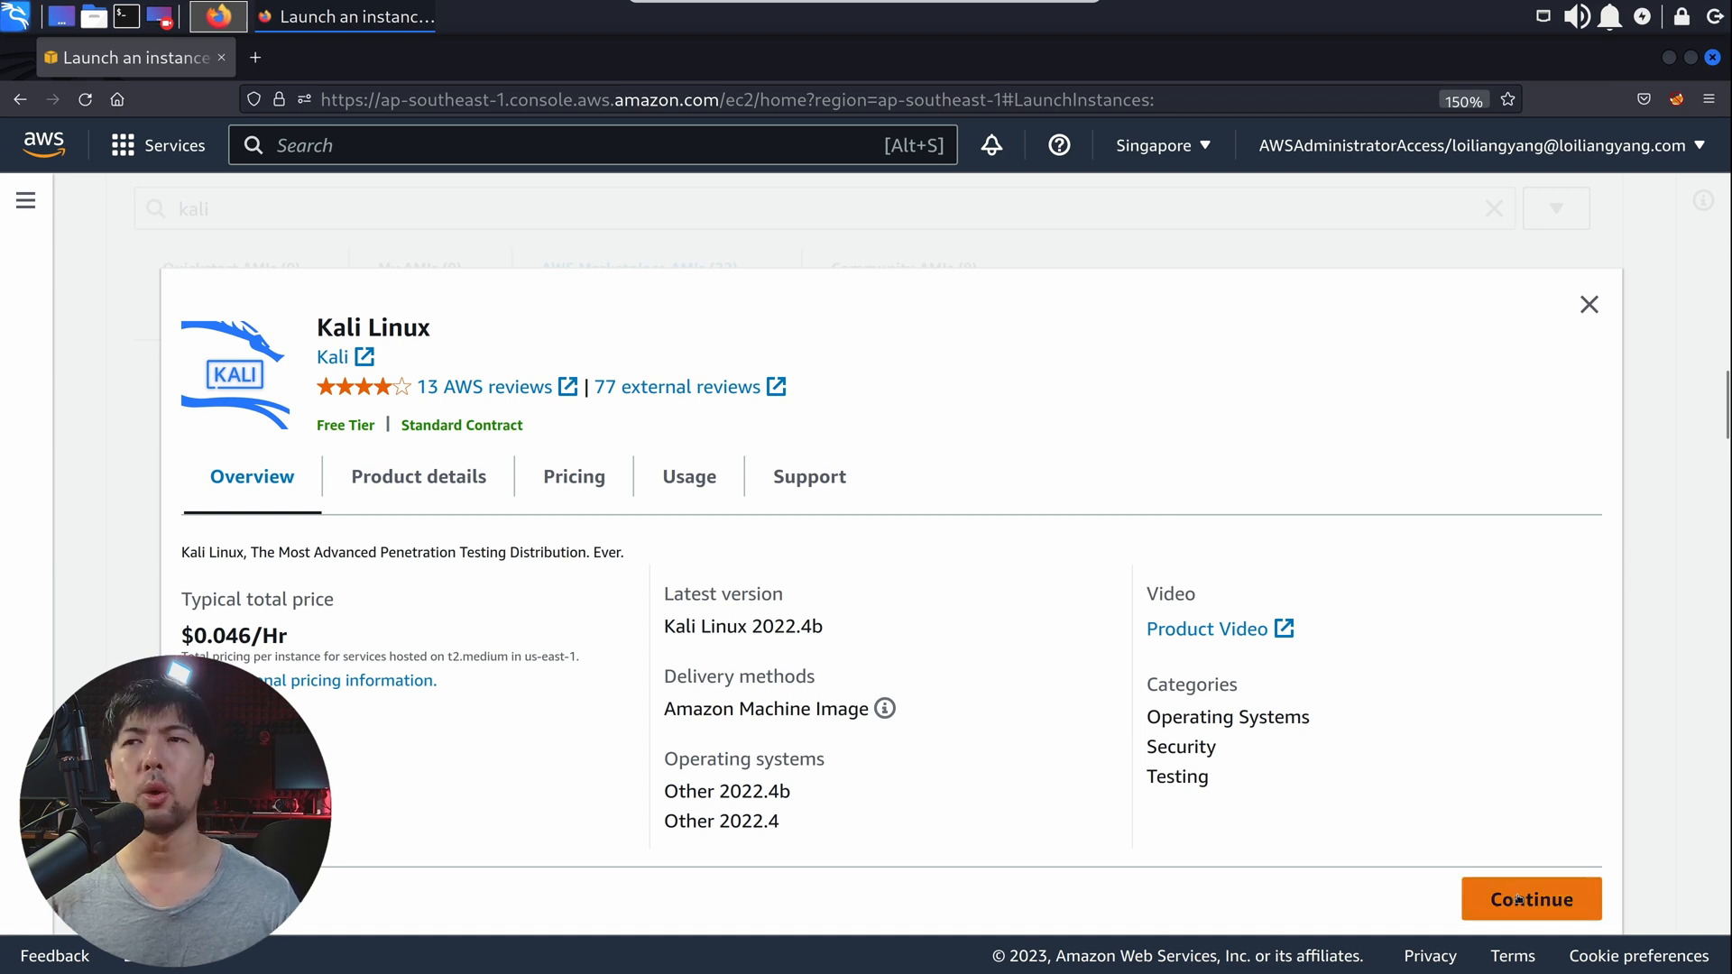
pyautogui.click(1530, 899)
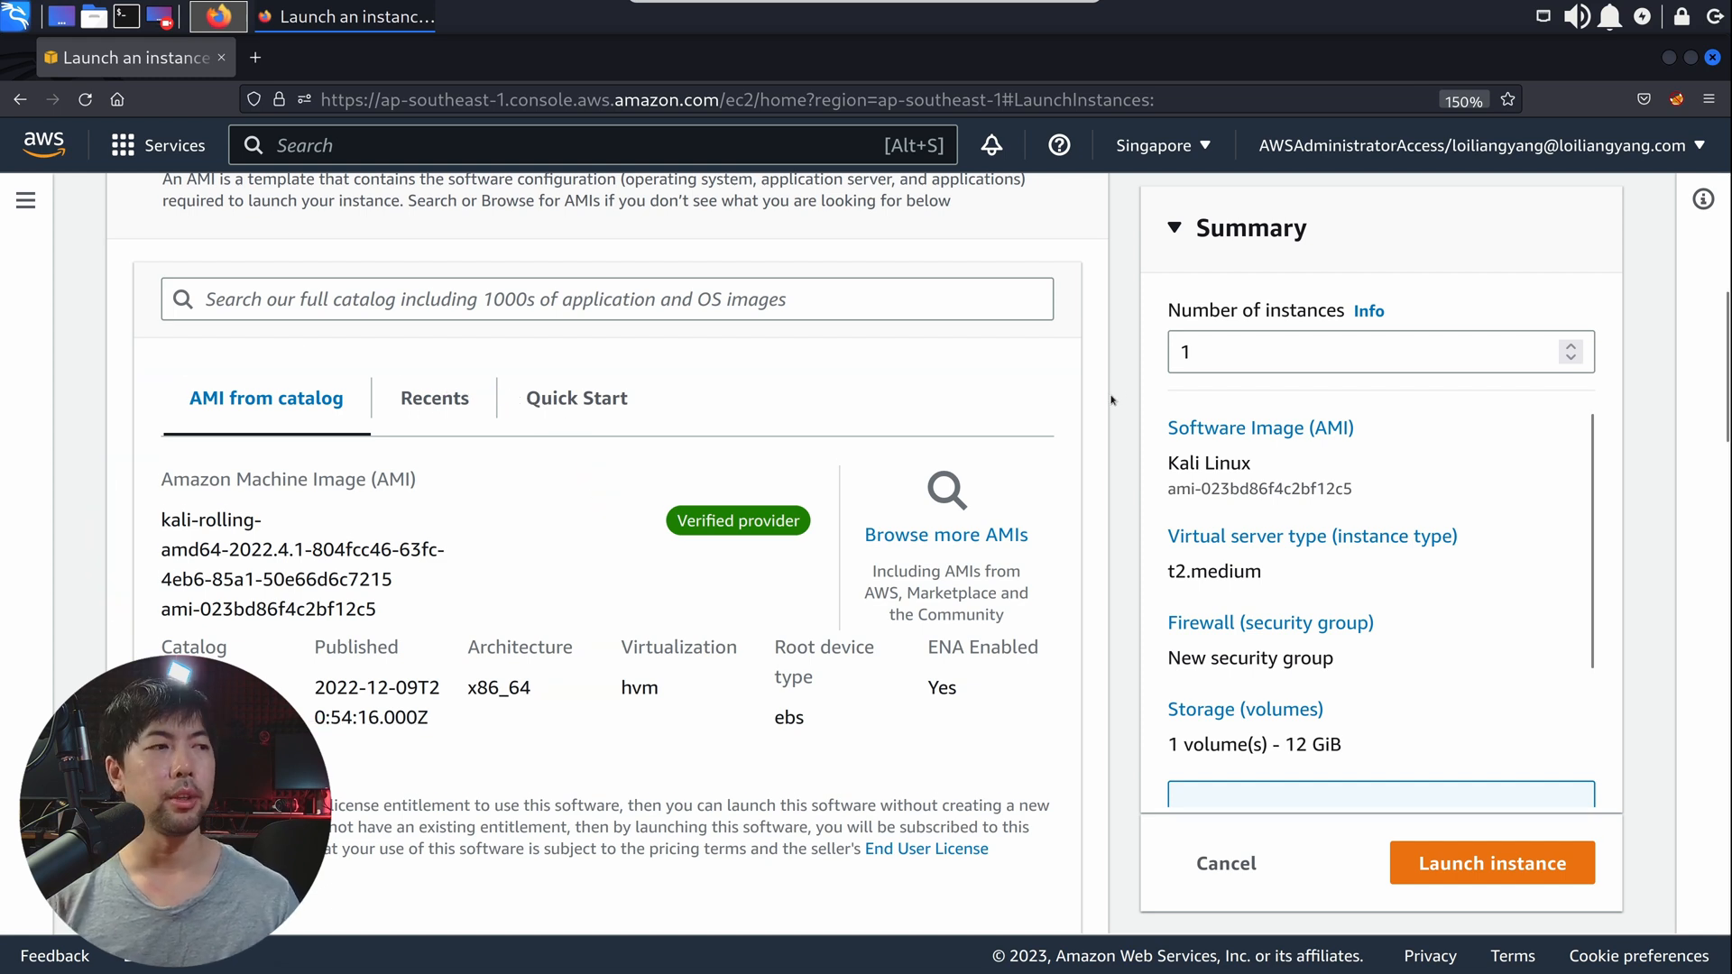
pyautogui.scroll(-3)
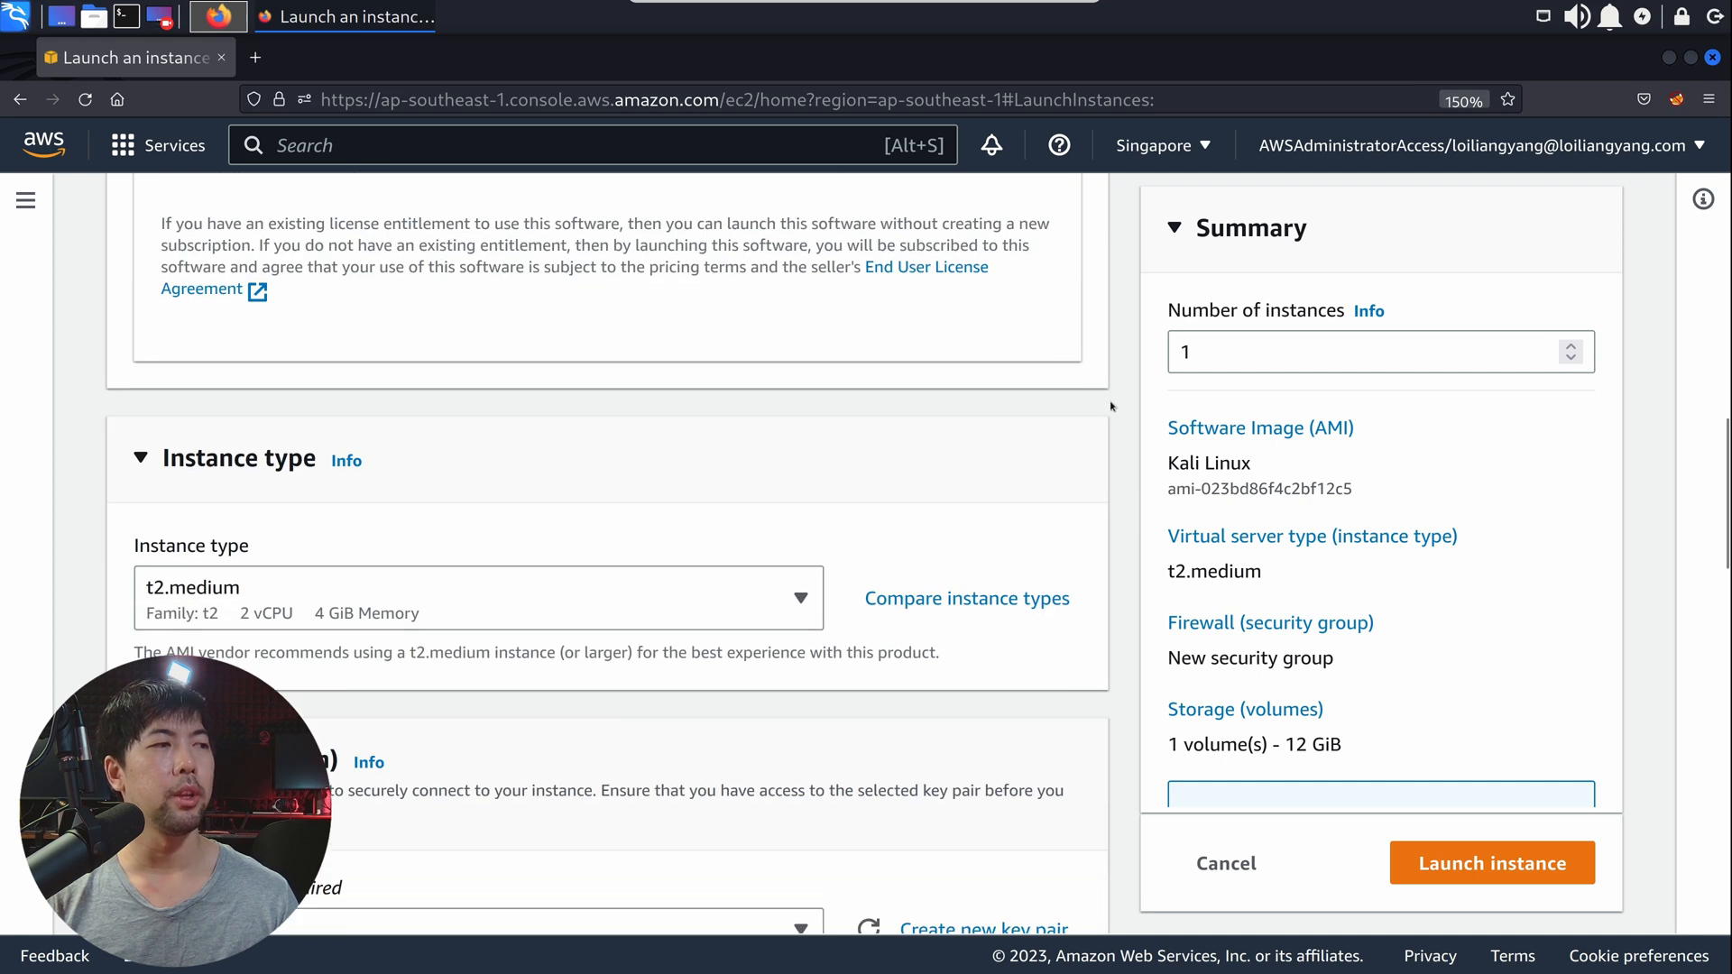
pyautogui.scroll(-3)
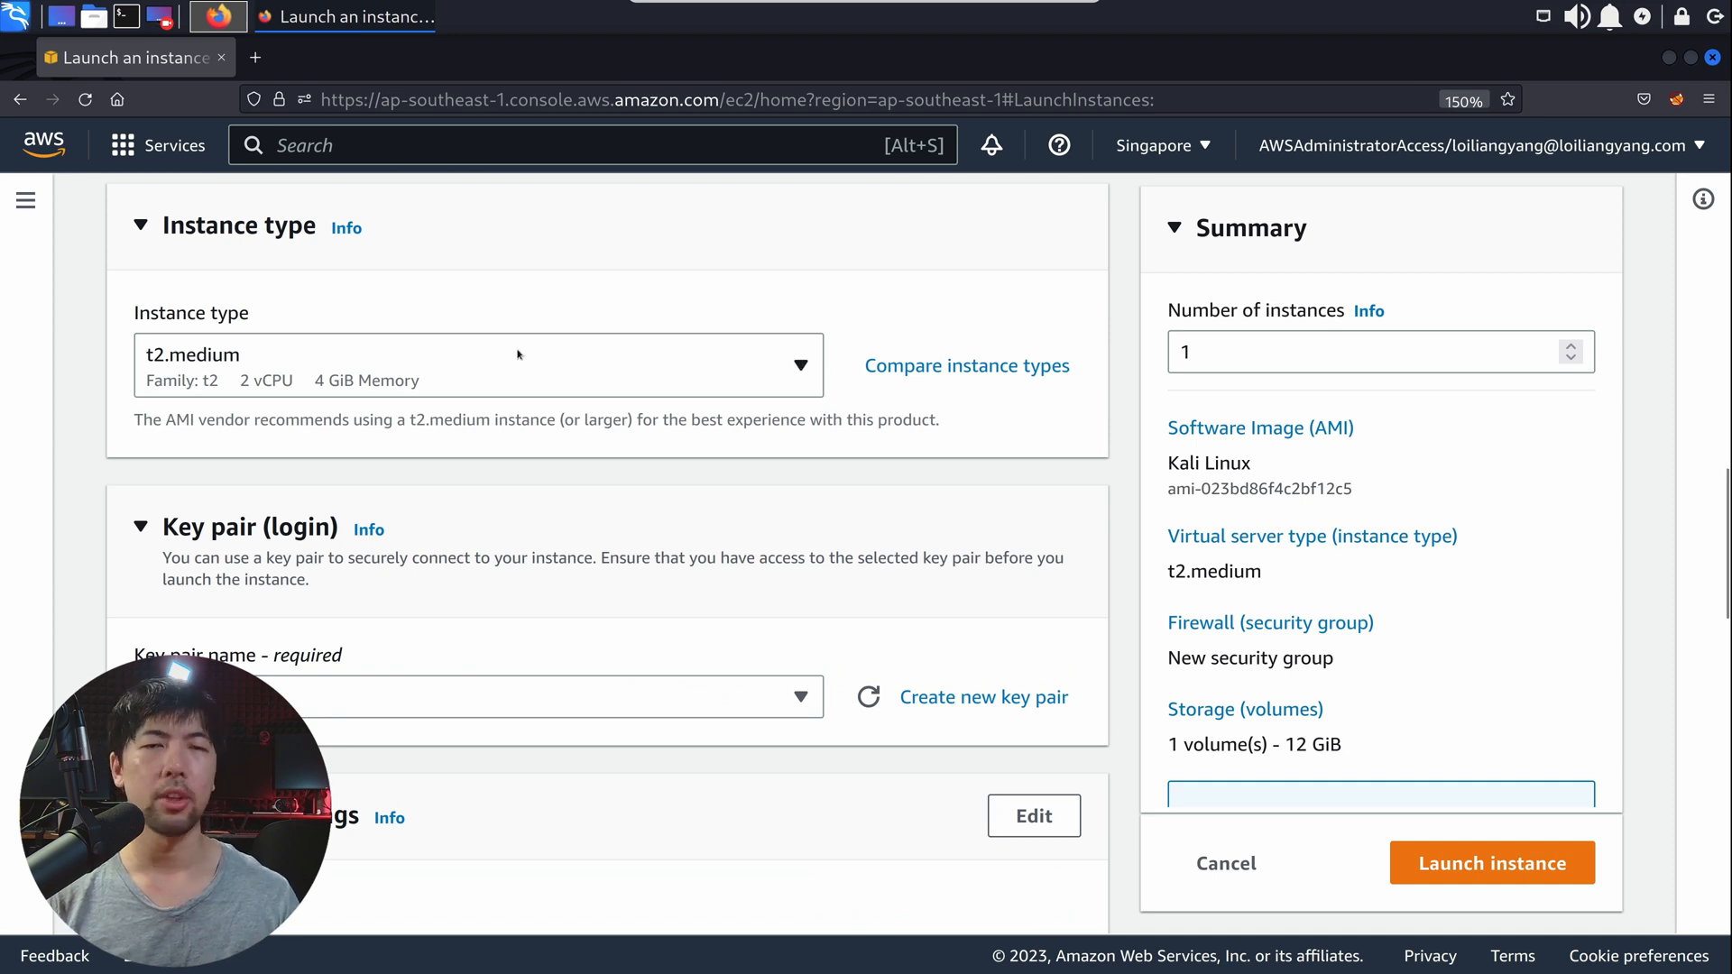
pyautogui.click(476, 364)
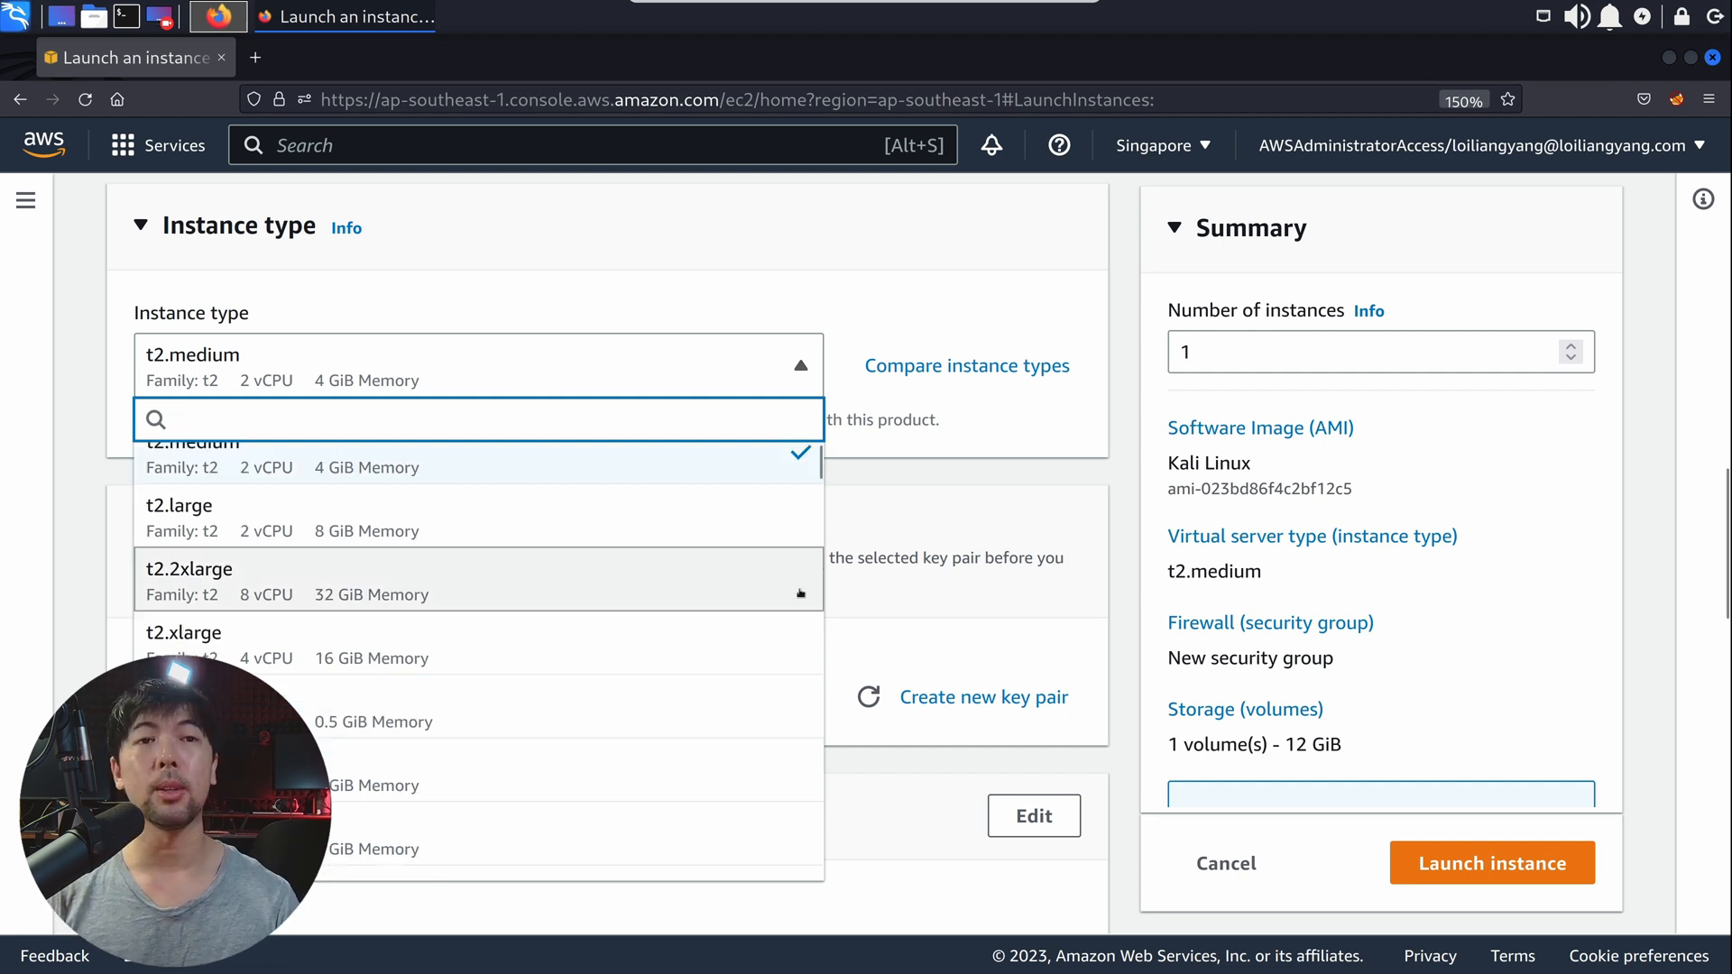
pyautogui.click(474, 364)
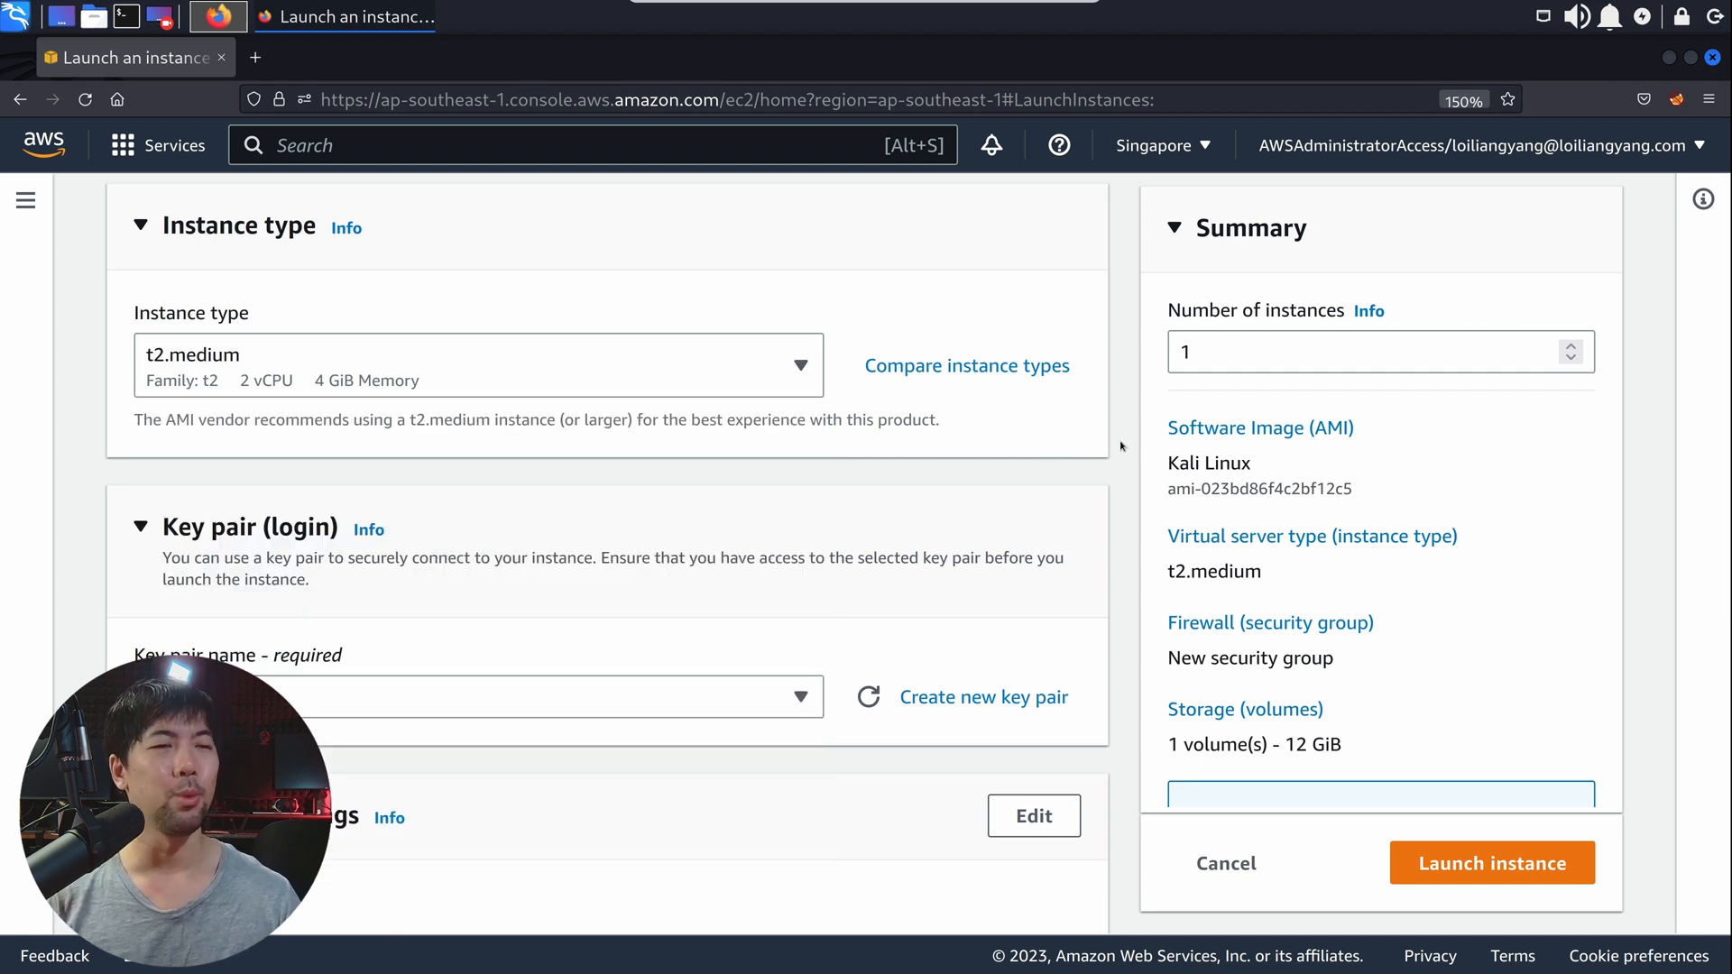
pyautogui.scroll(-3)
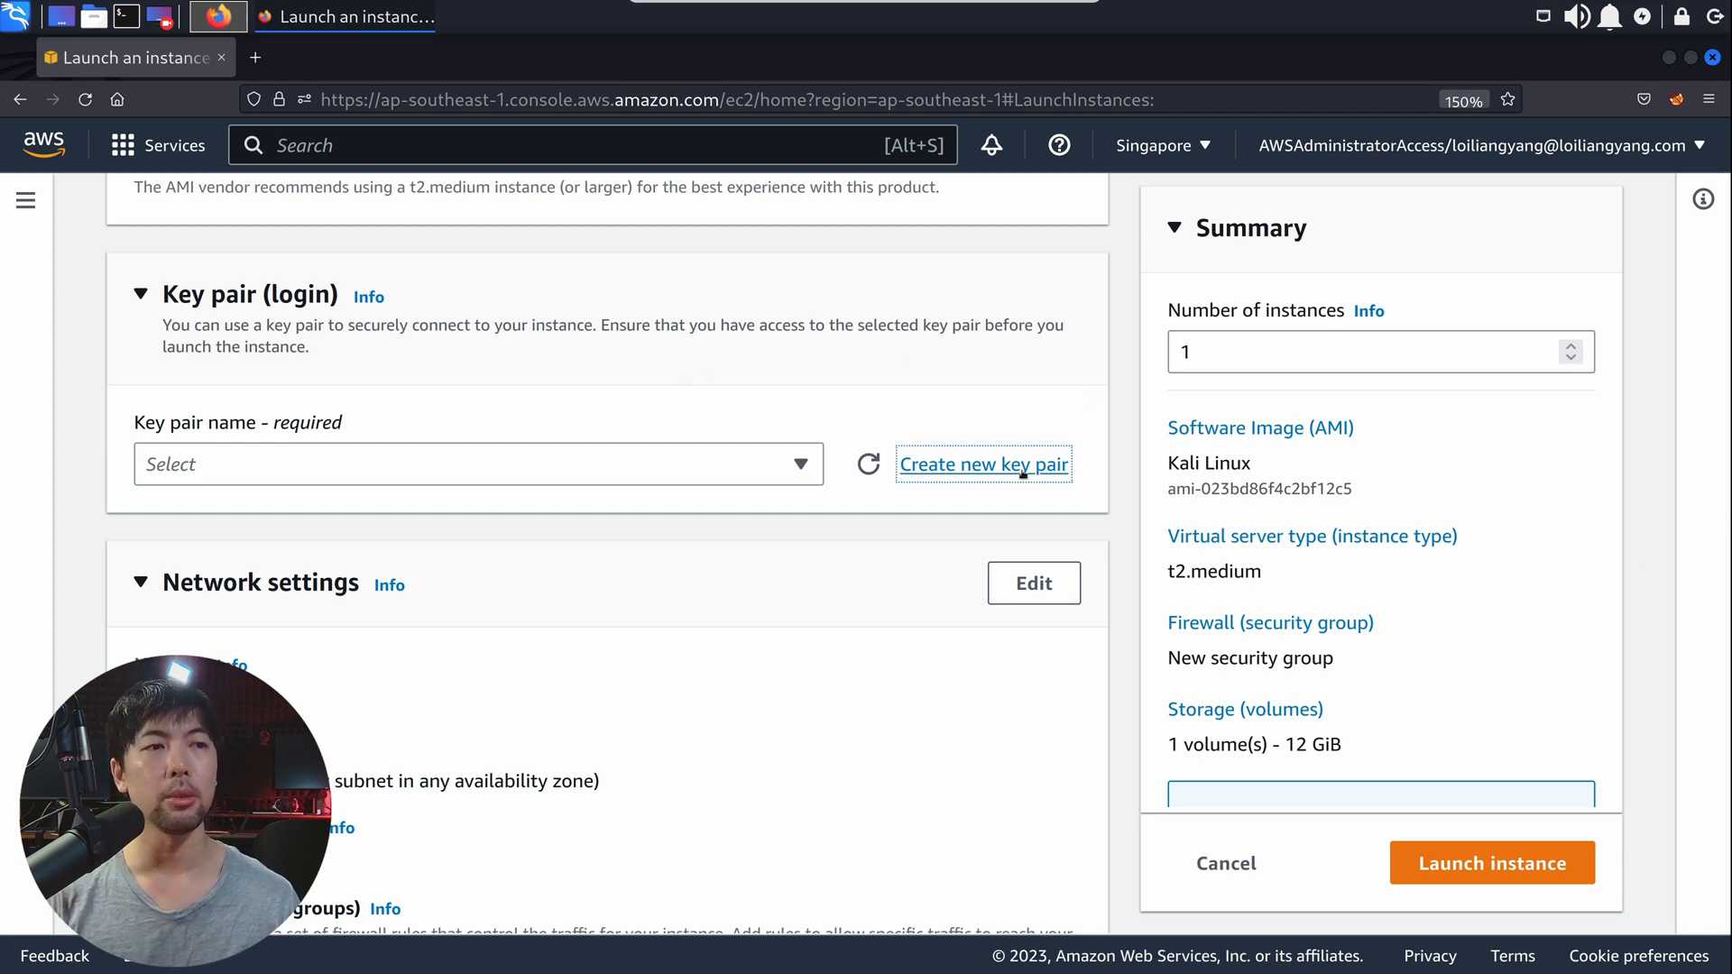
# Step: Create RSA key pair kalilinuxhackerloi and save its .pem file to Desktop
pyautogui.click(981, 464)
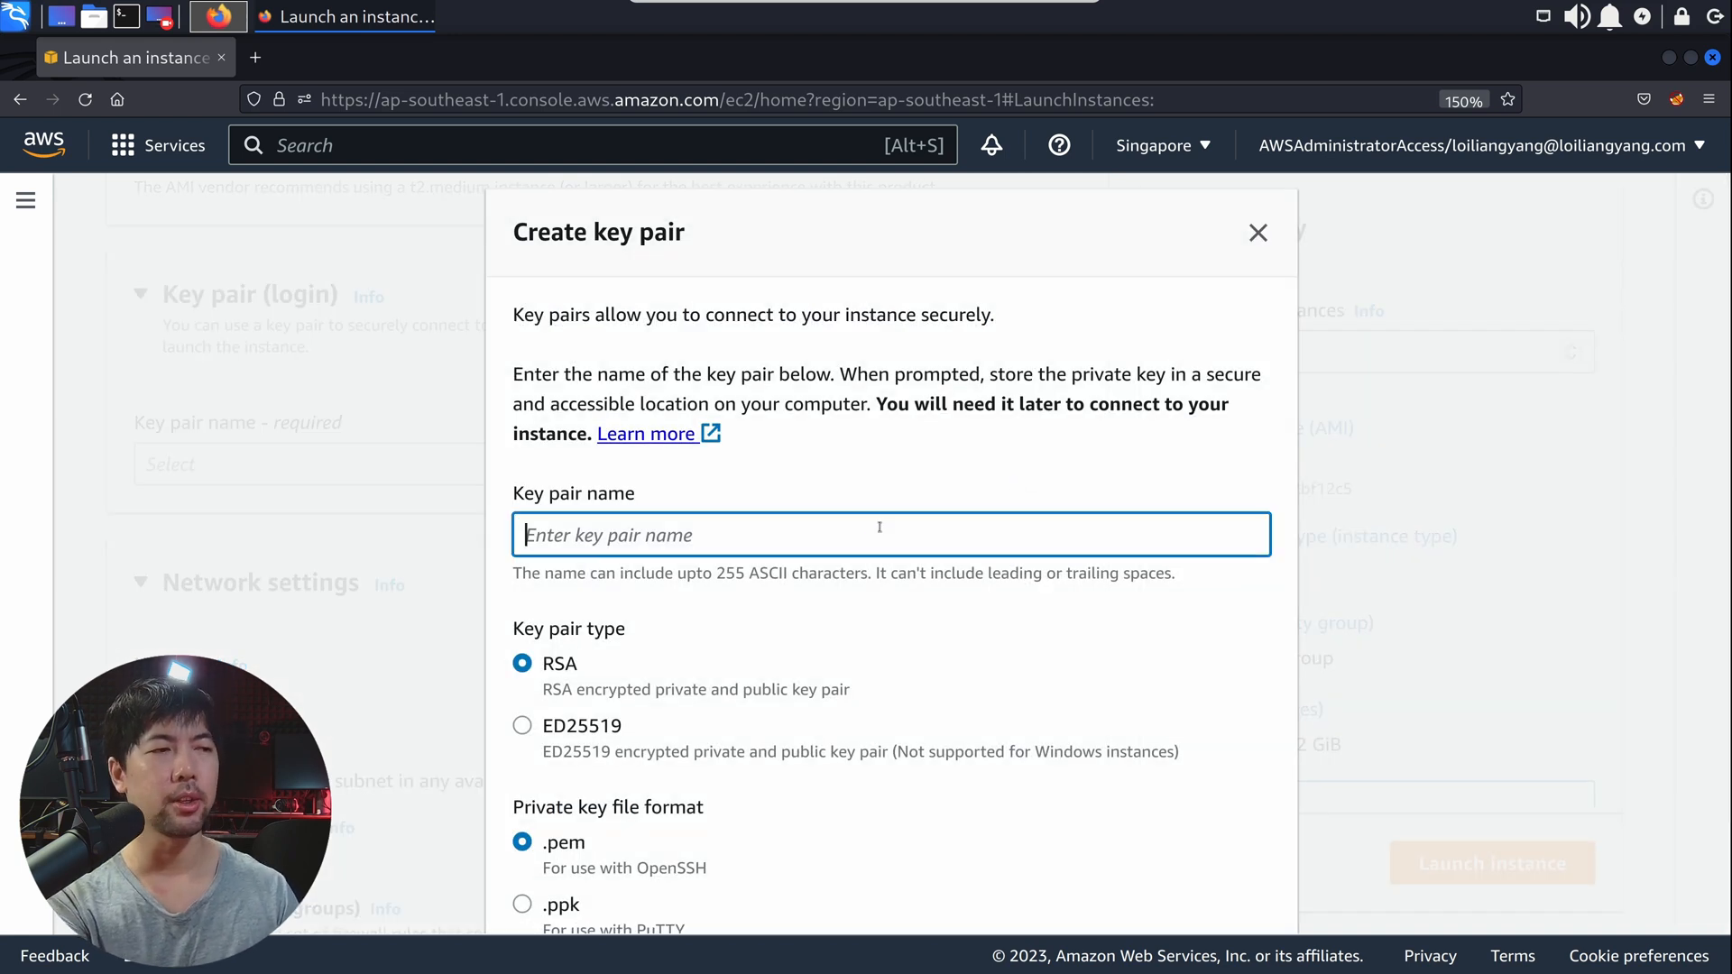
pyautogui.write('kalilinux')
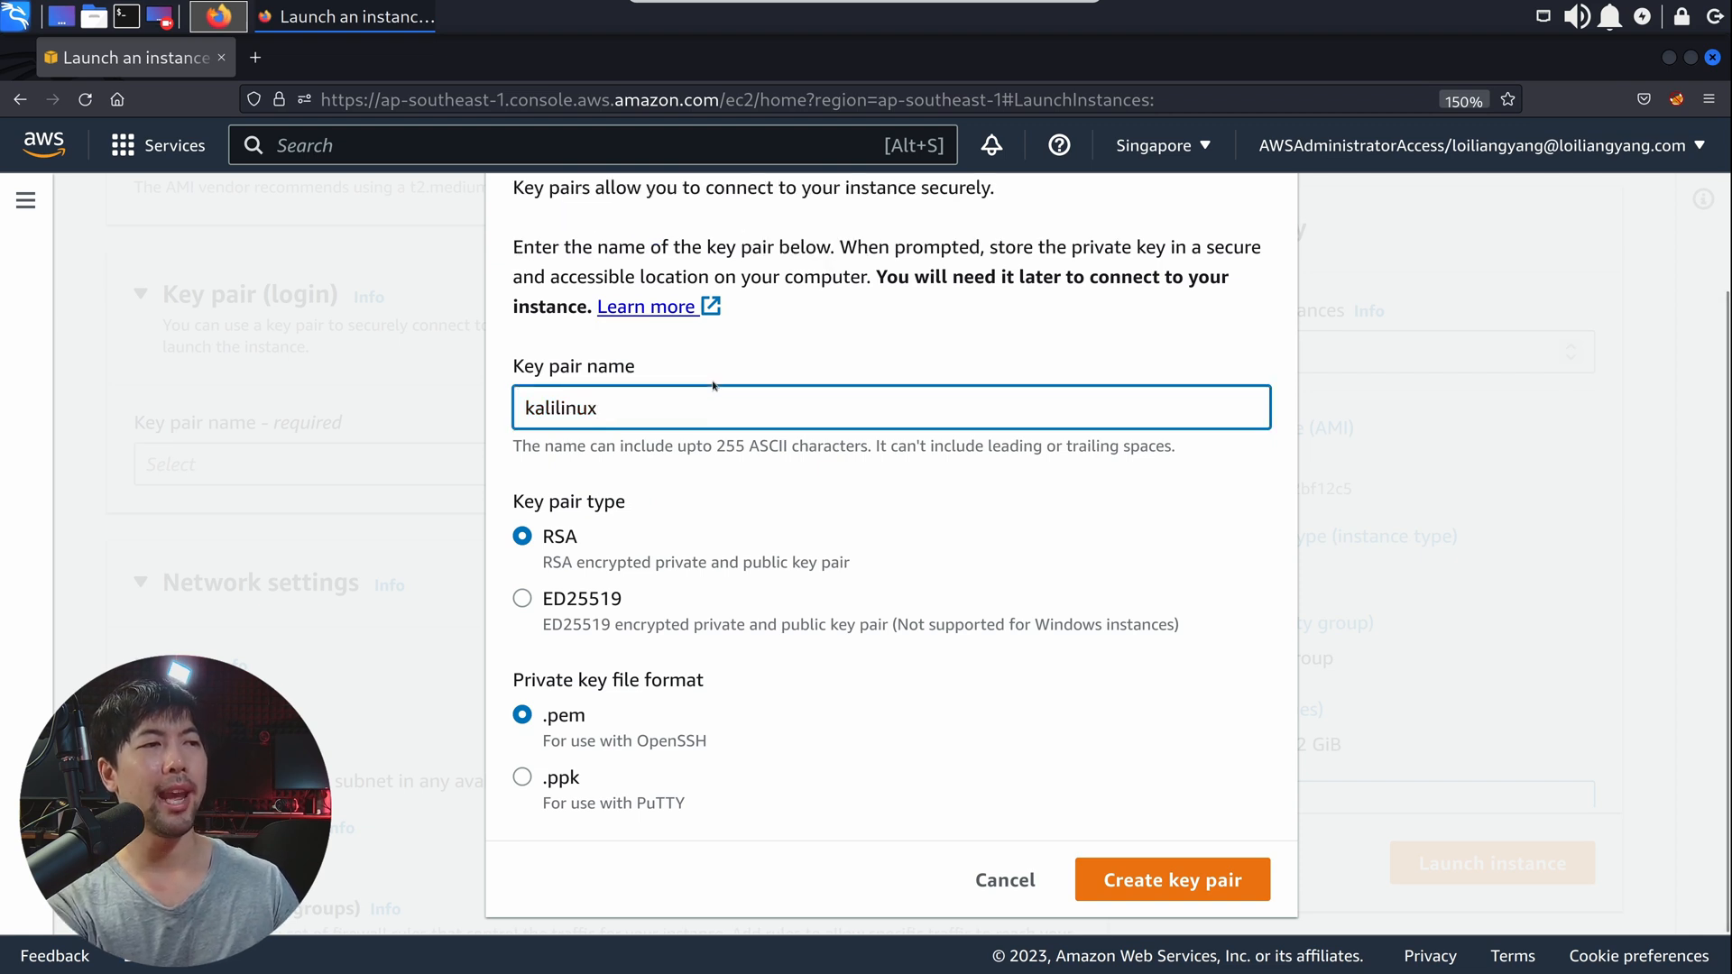
pyautogui.write('hackerloi')
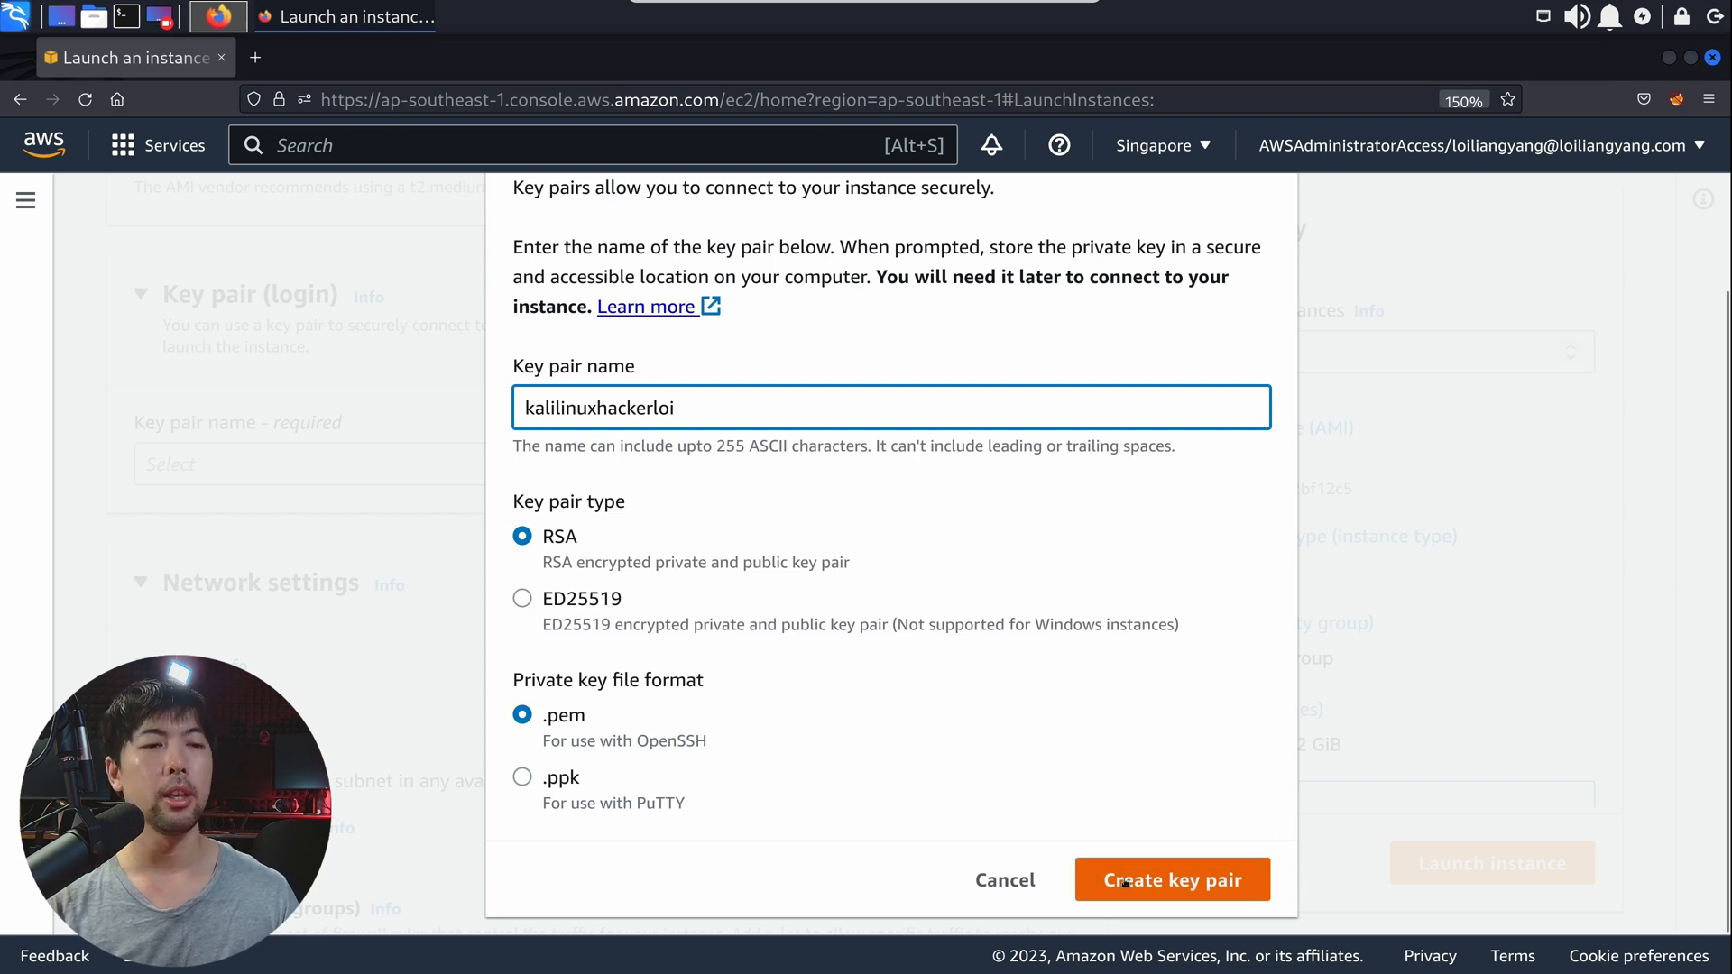
pyautogui.click(1171, 879)
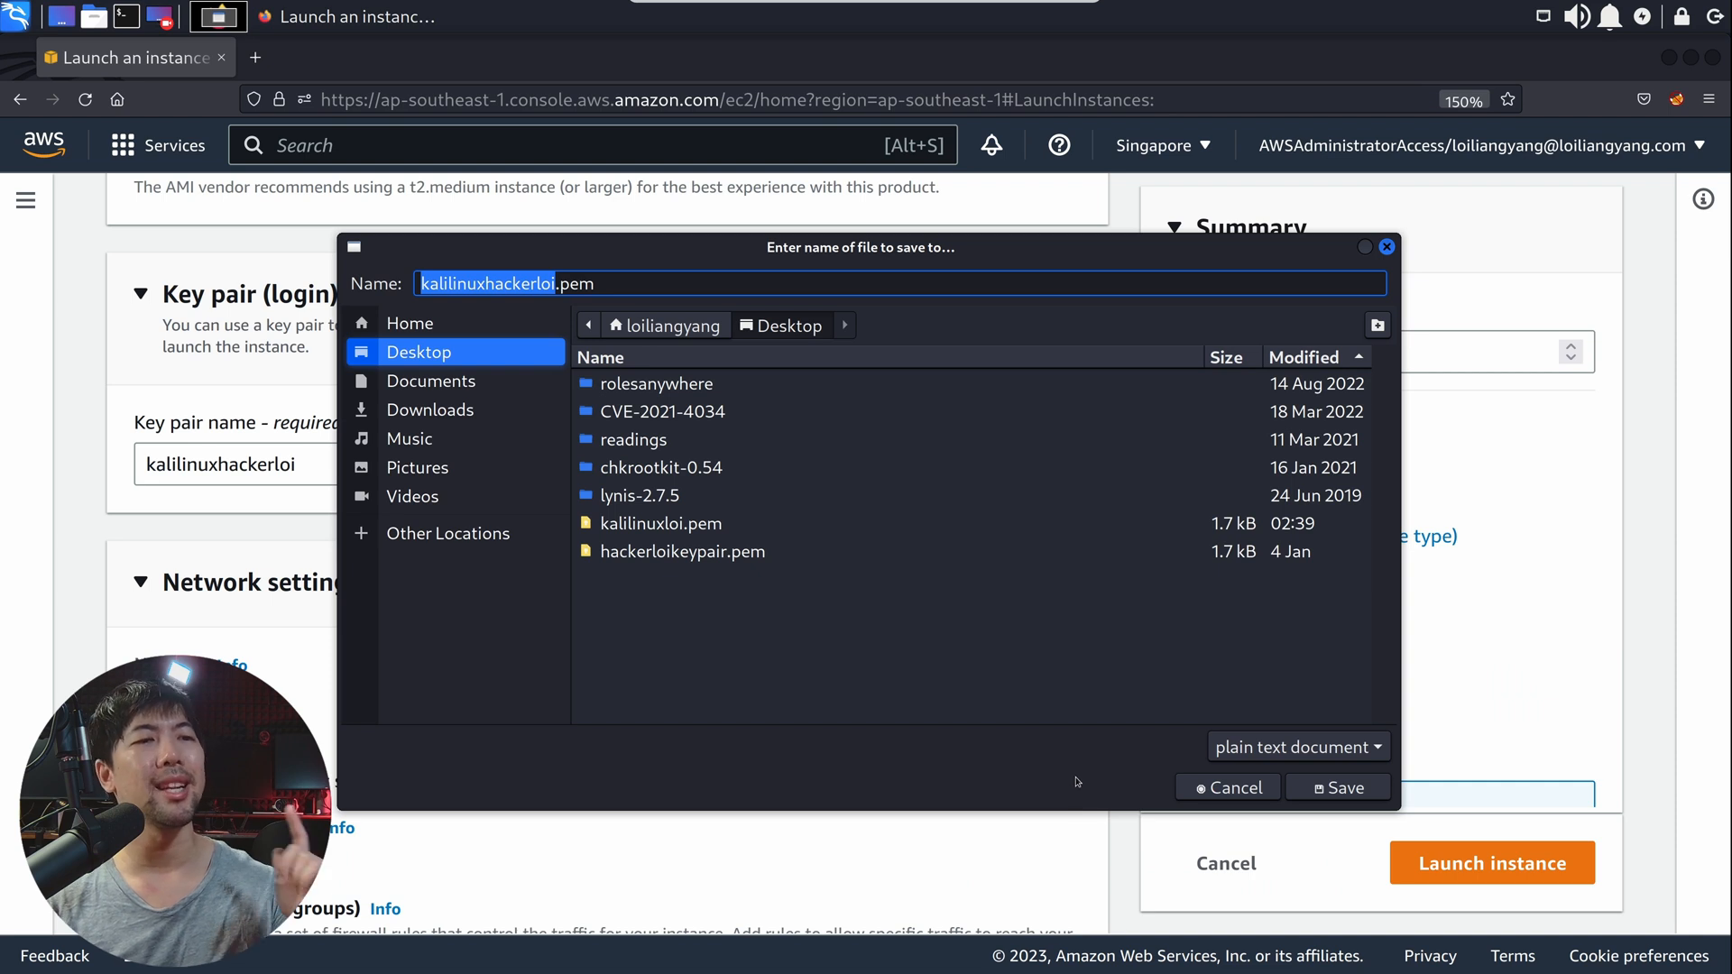
pyautogui.moveTo(1030, 704)
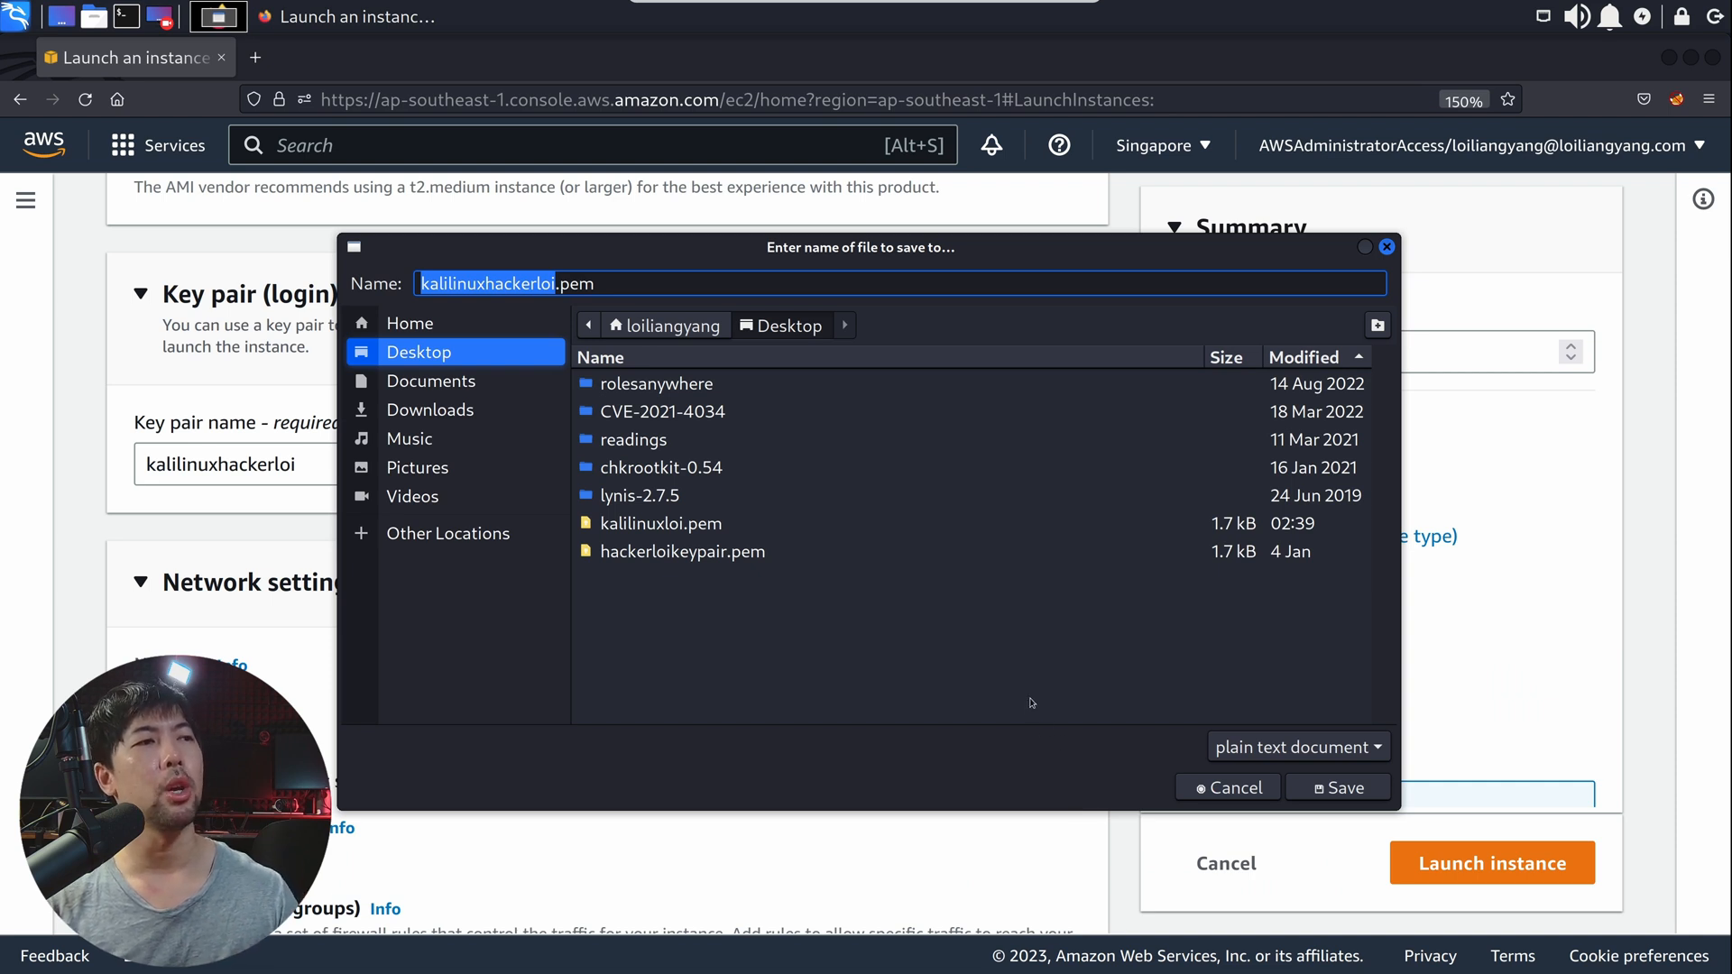
pyautogui.click(1337, 789)
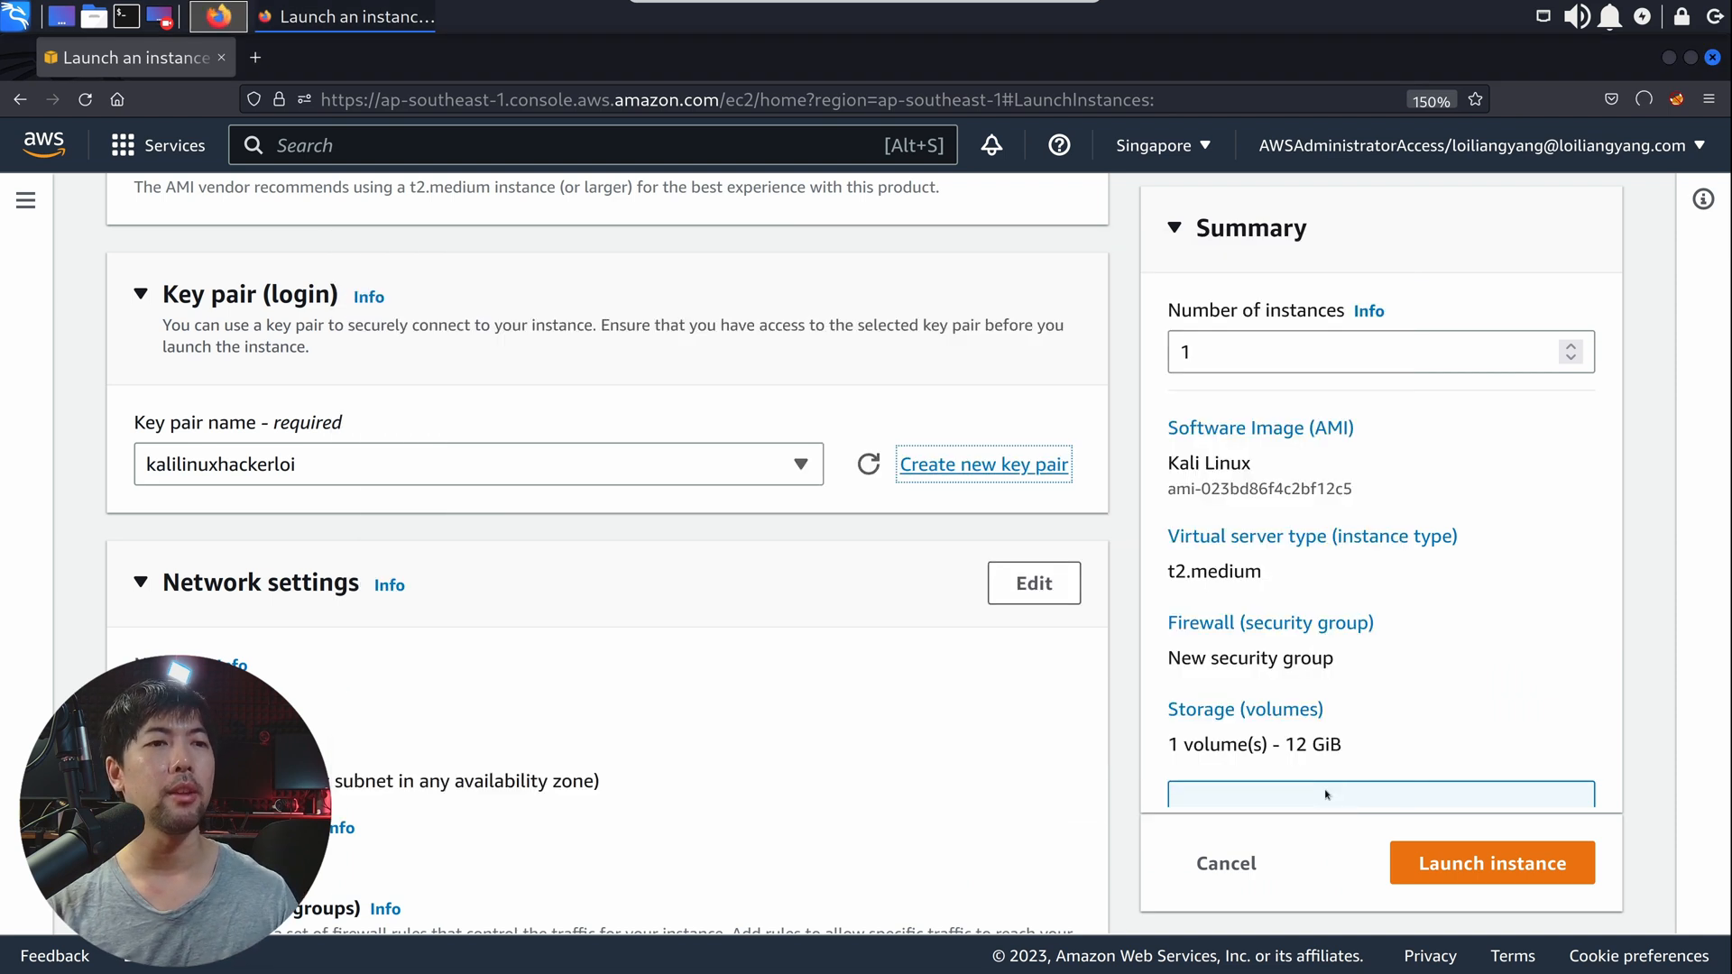
# Step: In Network settings, restrict 'Allow SSH traffic from' to My IP
pyautogui.scroll(-3)
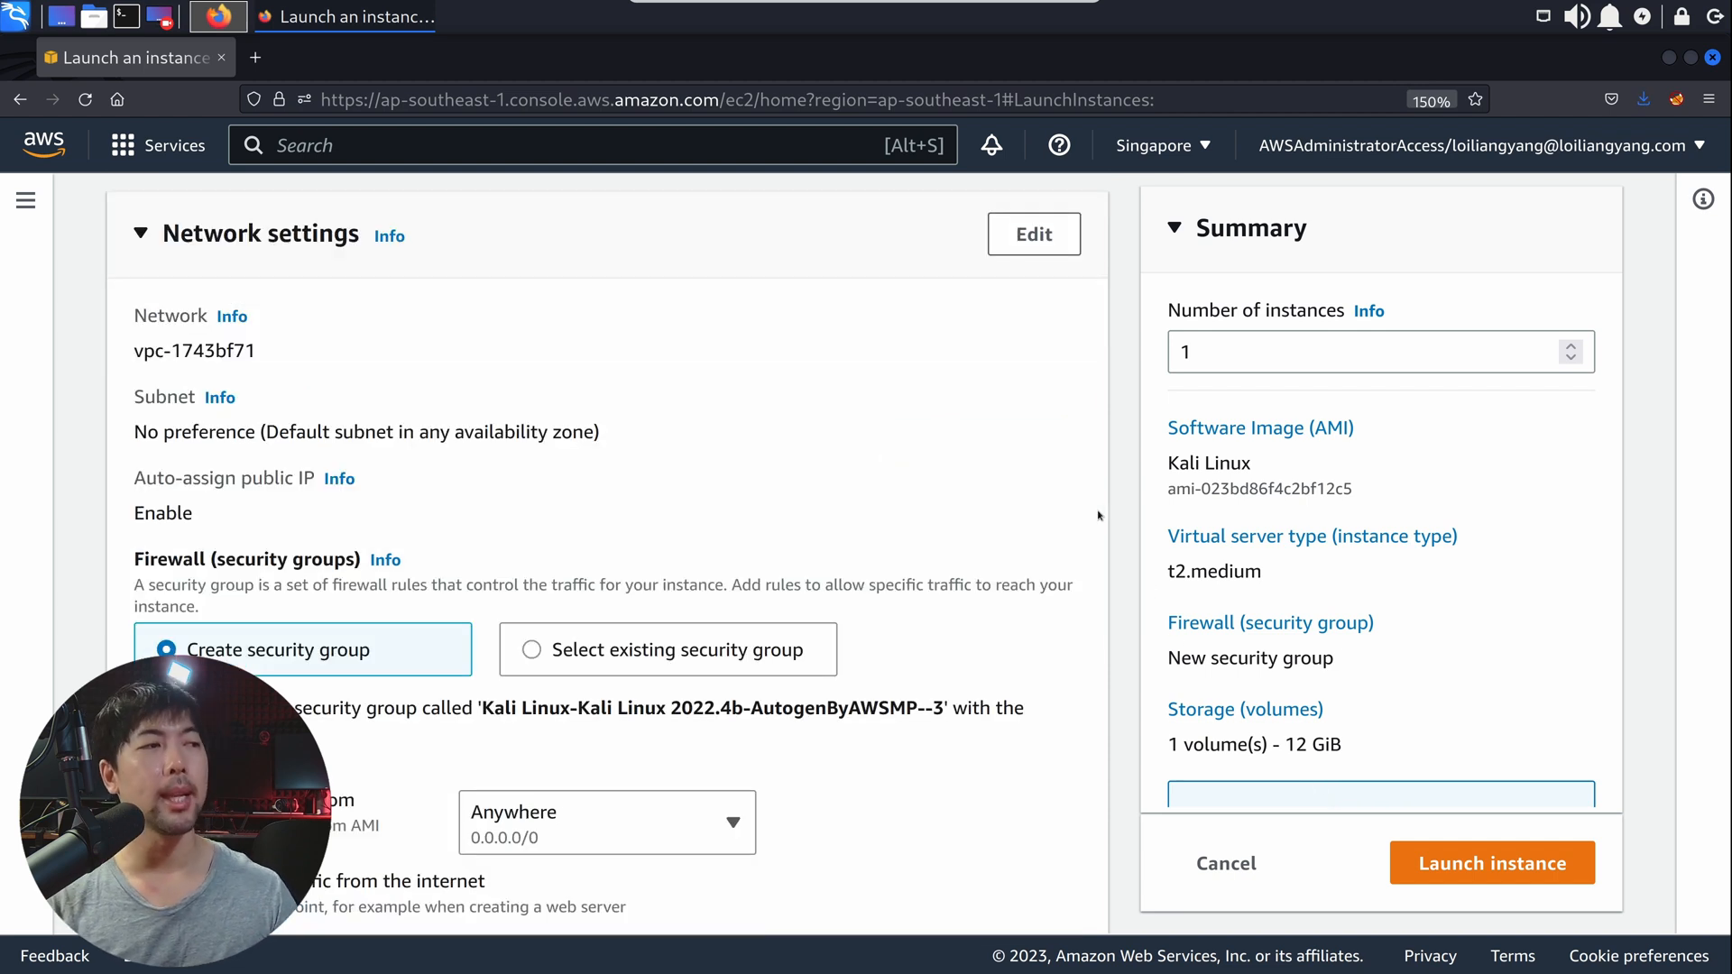
pyautogui.scroll(-3)
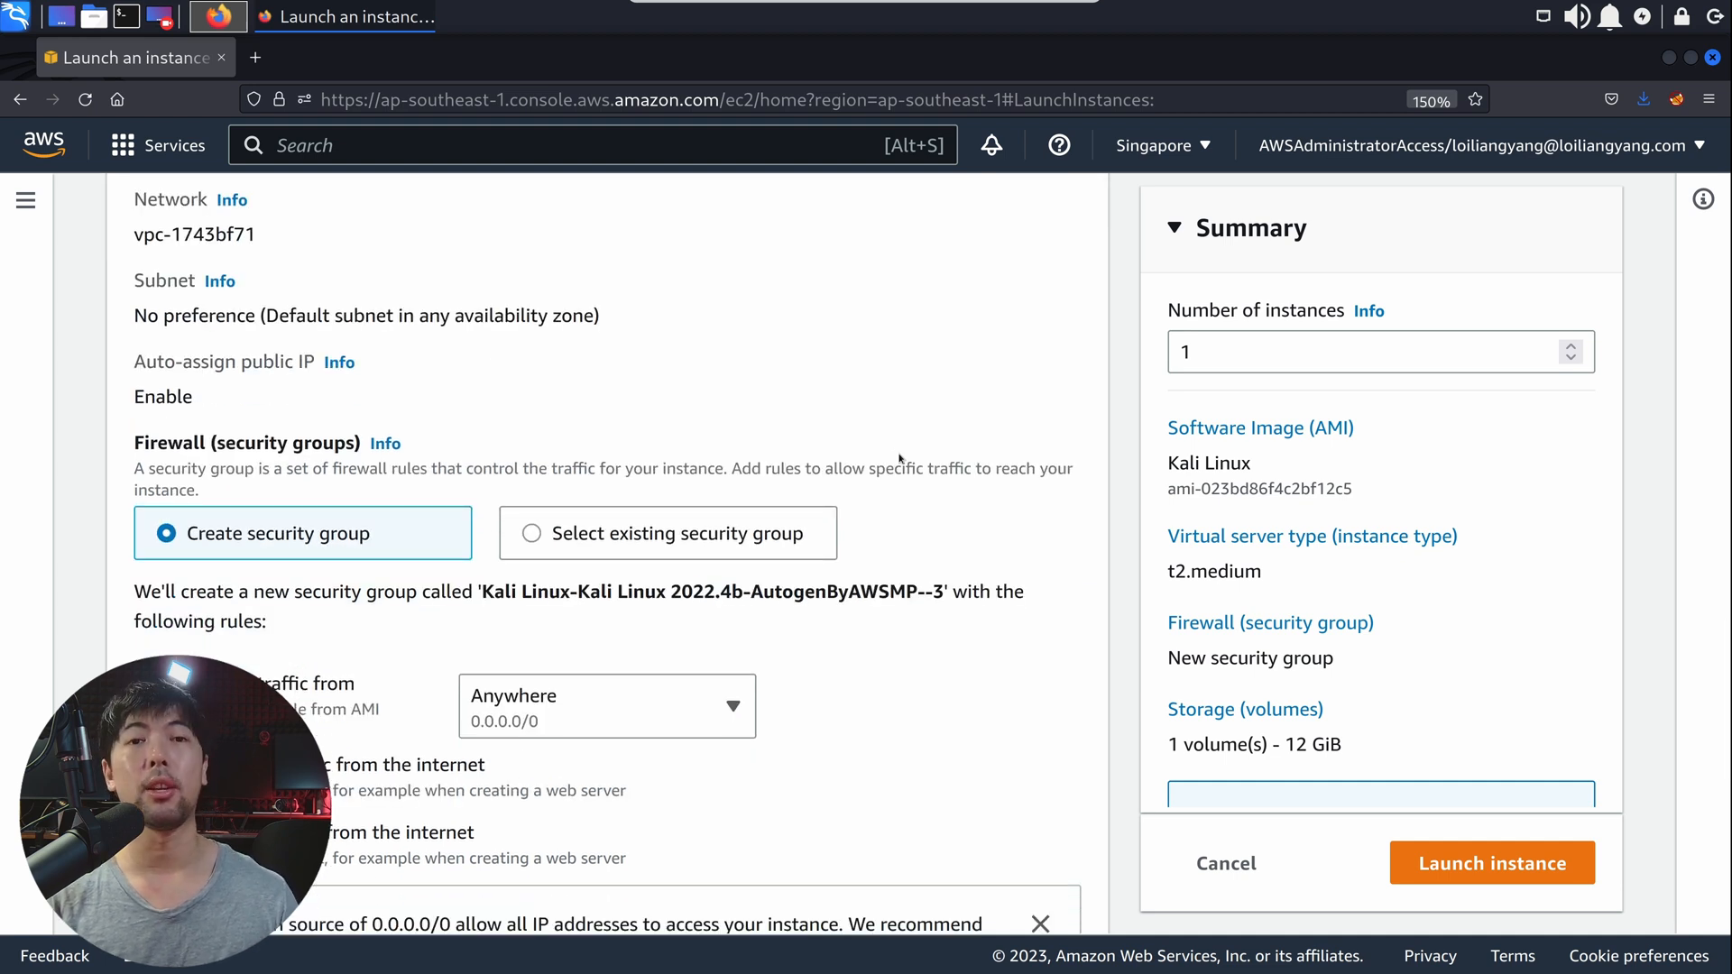
pyautogui.scroll(-3)
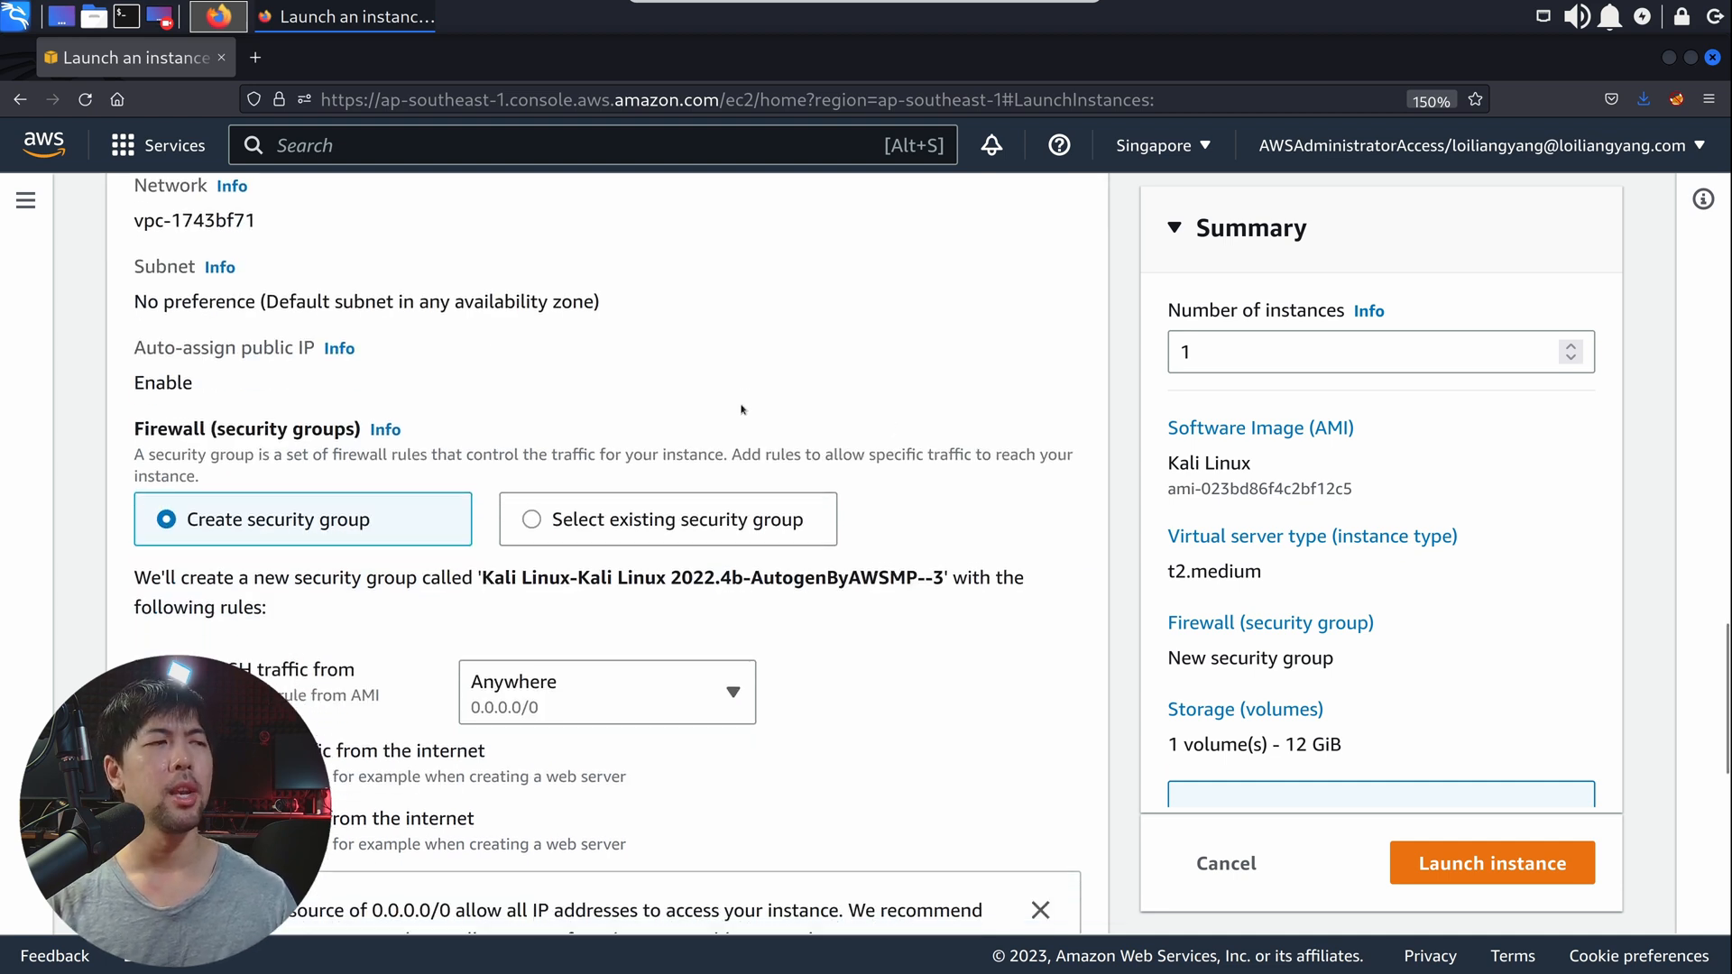
pyautogui.scroll(-3)
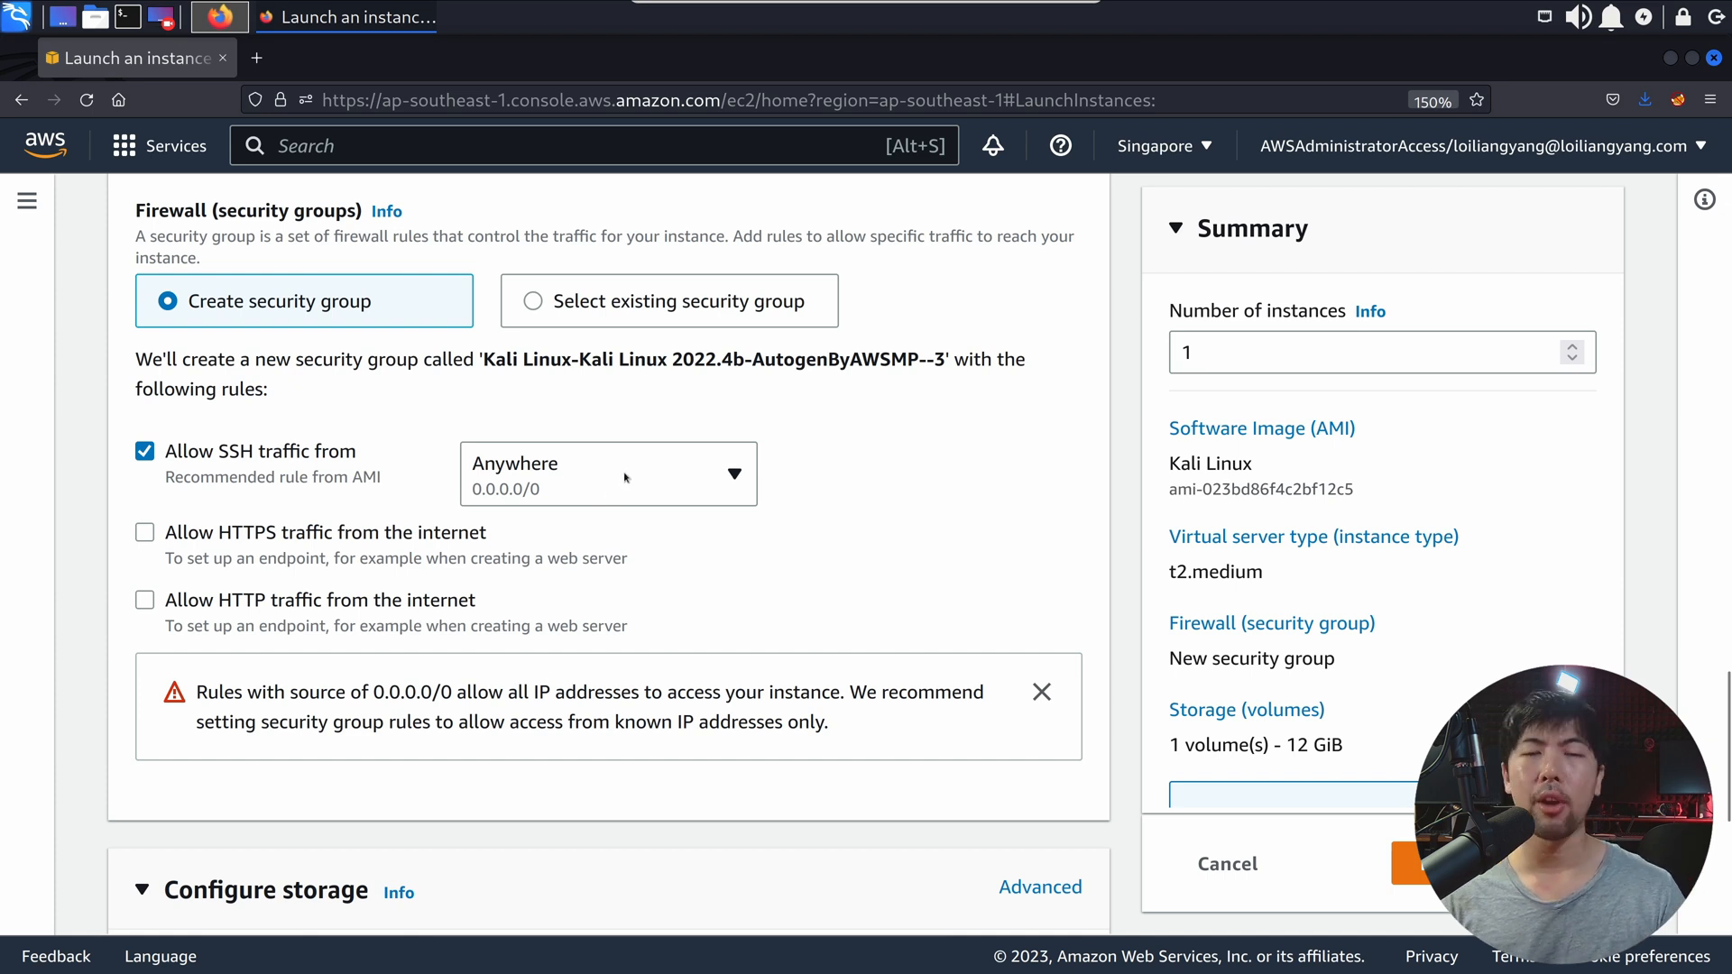
pyautogui.click(608, 473)
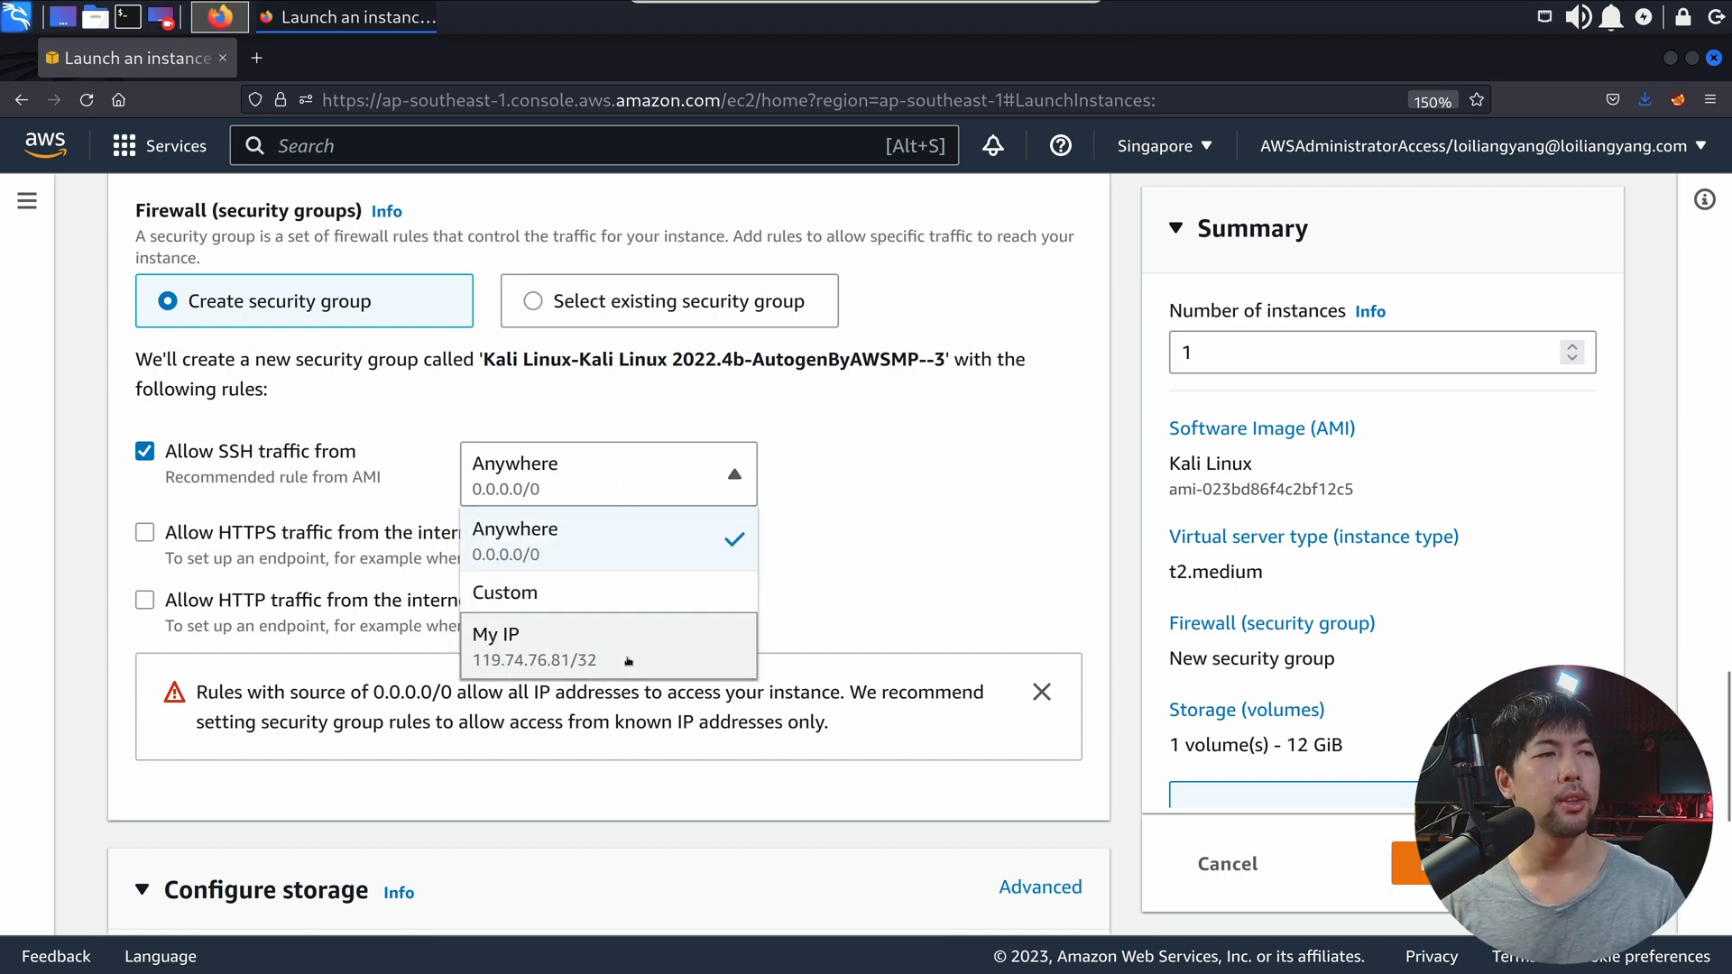
pyautogui.click(495, 634)
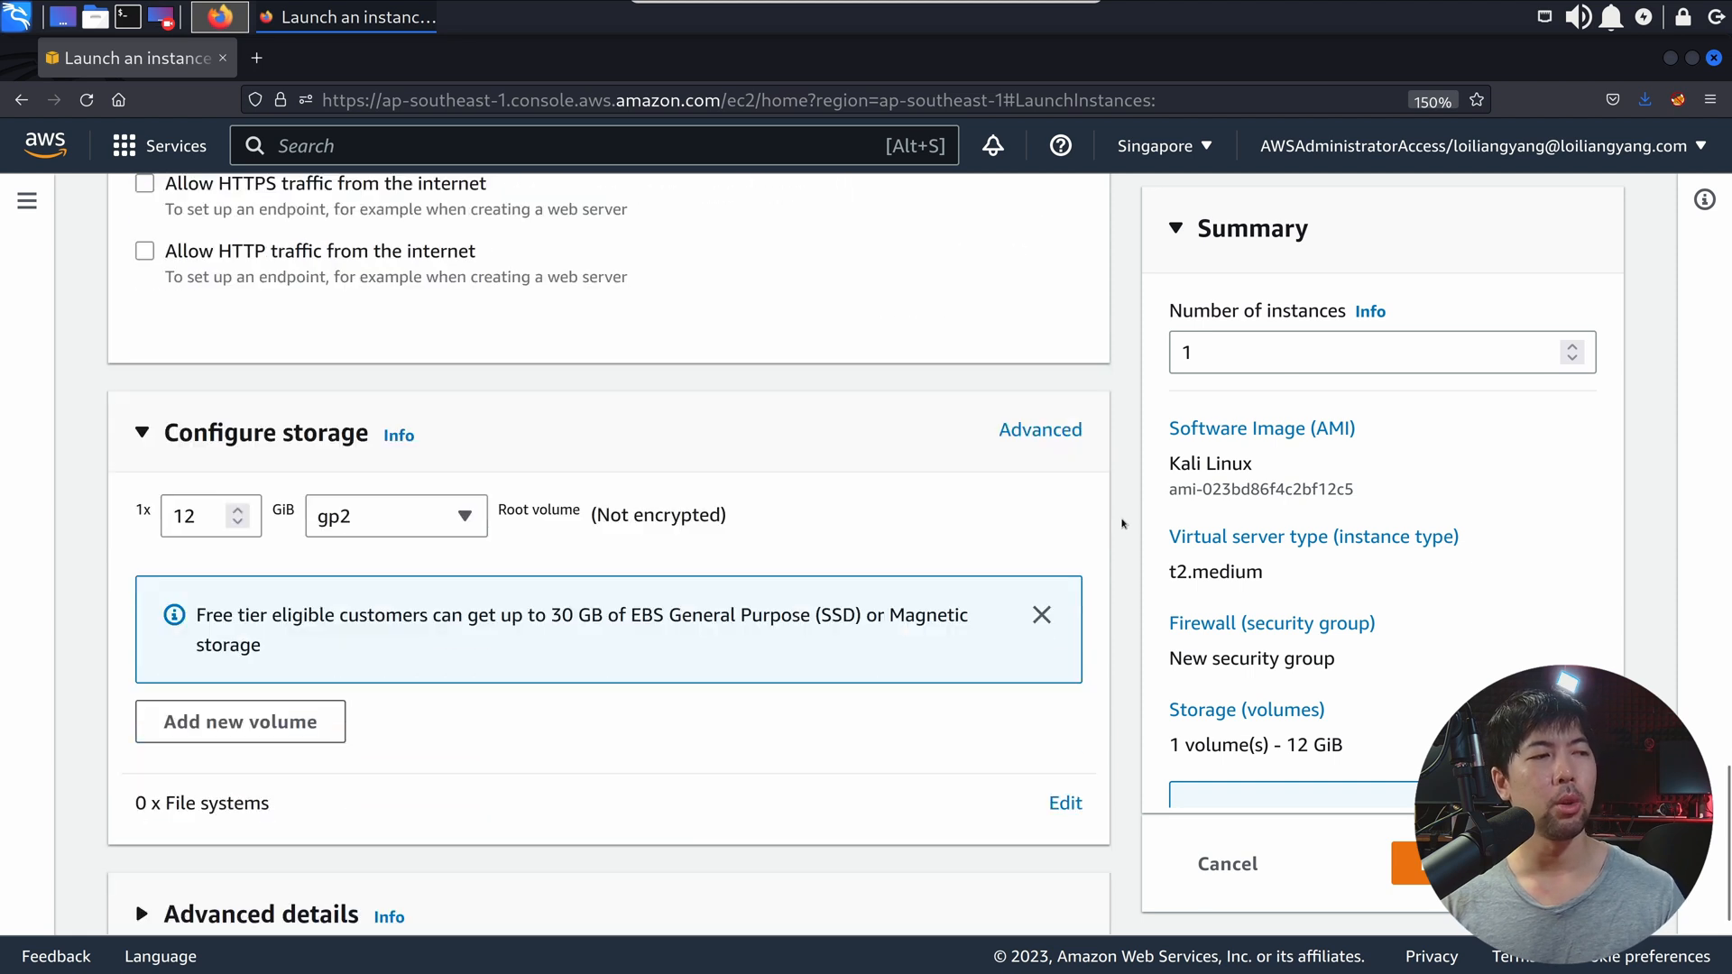
# Step: Launch the configured Kali Linux instance and get the Success message
pyautogui.scroll(-3)
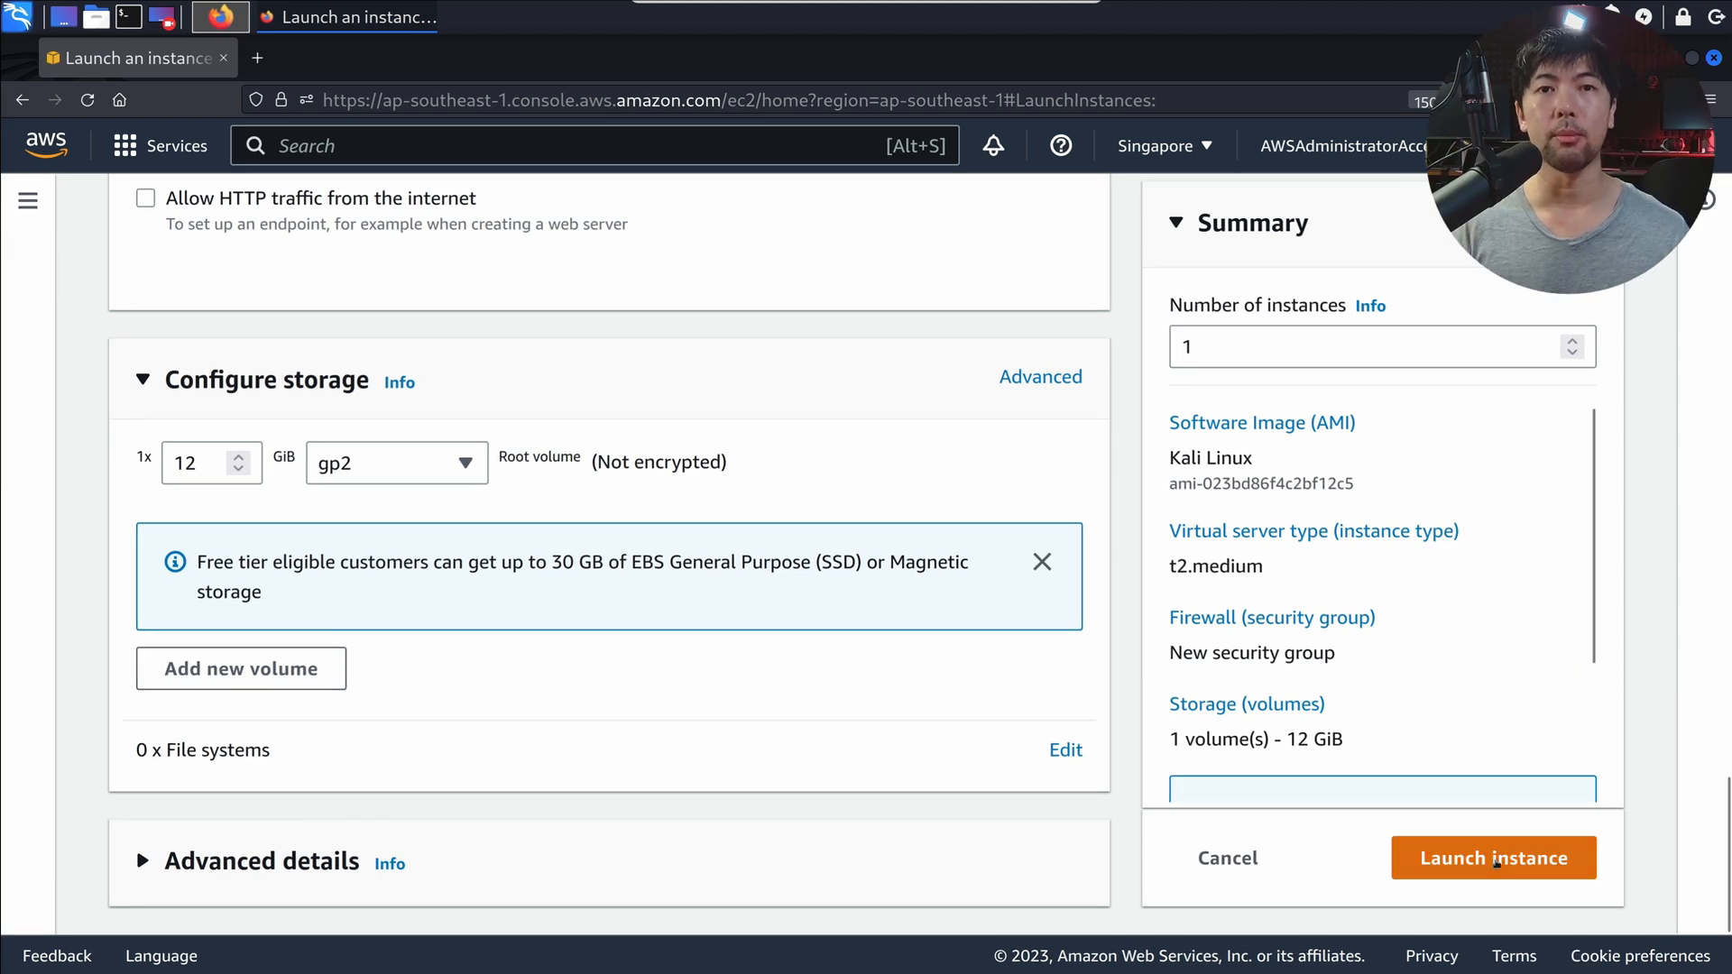
pyautogui.click(1493, 859)
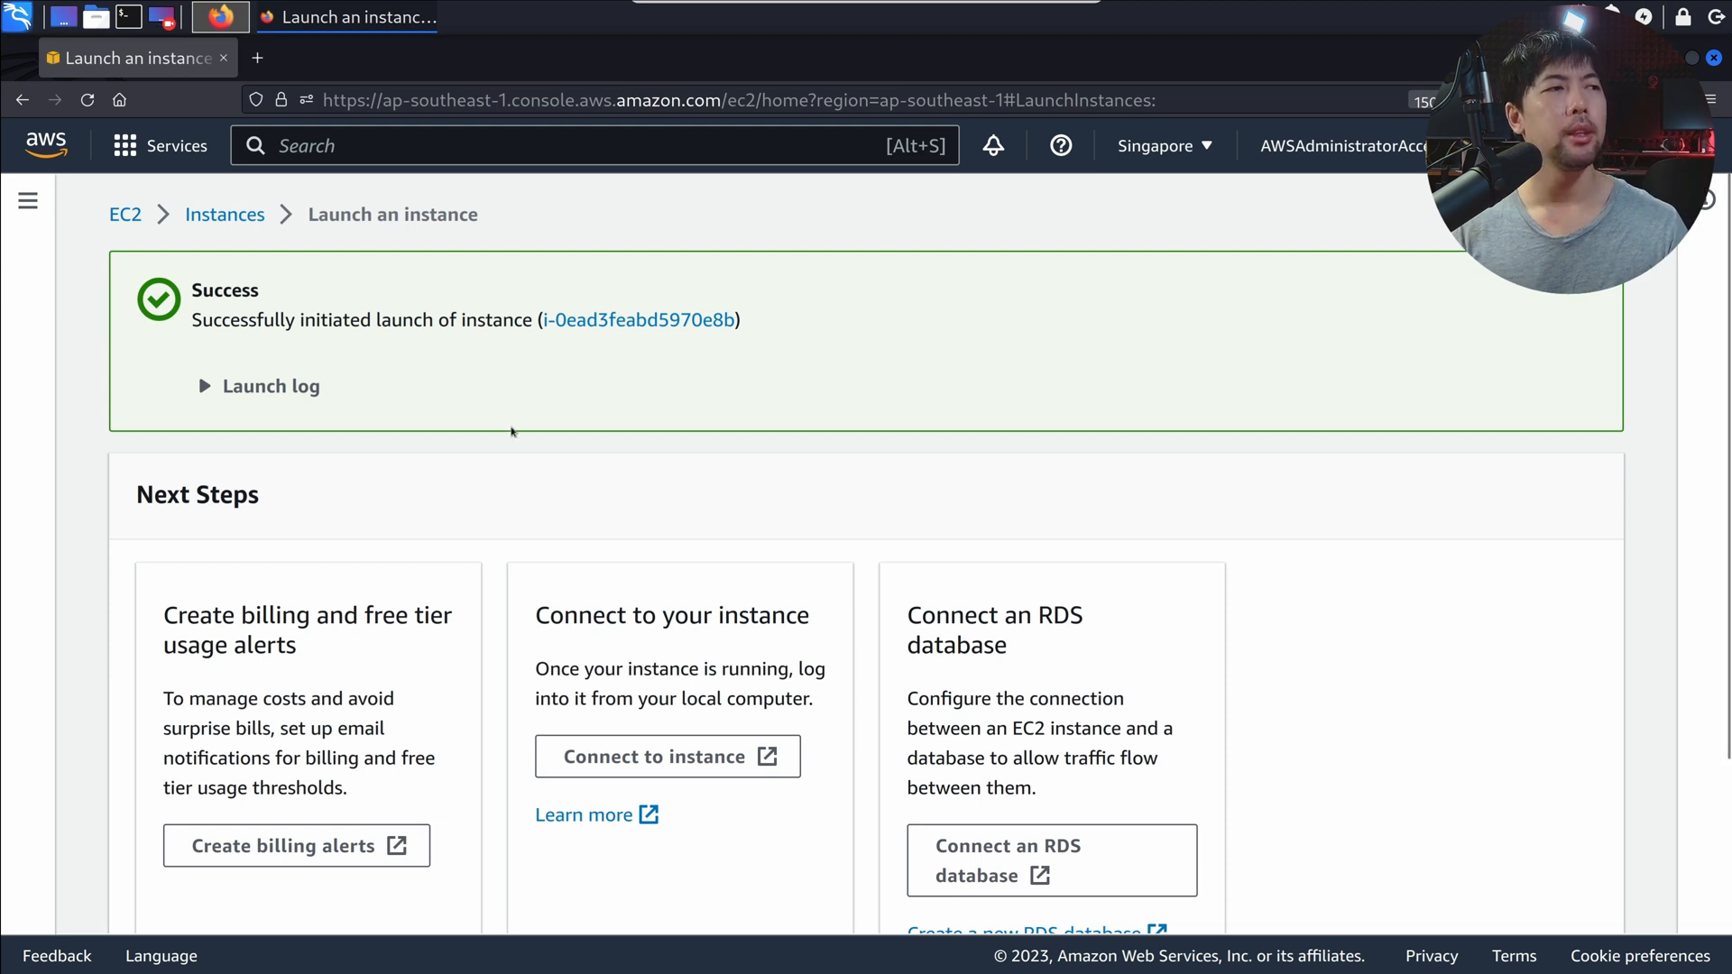
# Step: Open instance i-0ead3feabd5970e8b in the list and show kalilinuxloi's details once running
pyautogui.click(460, 57)
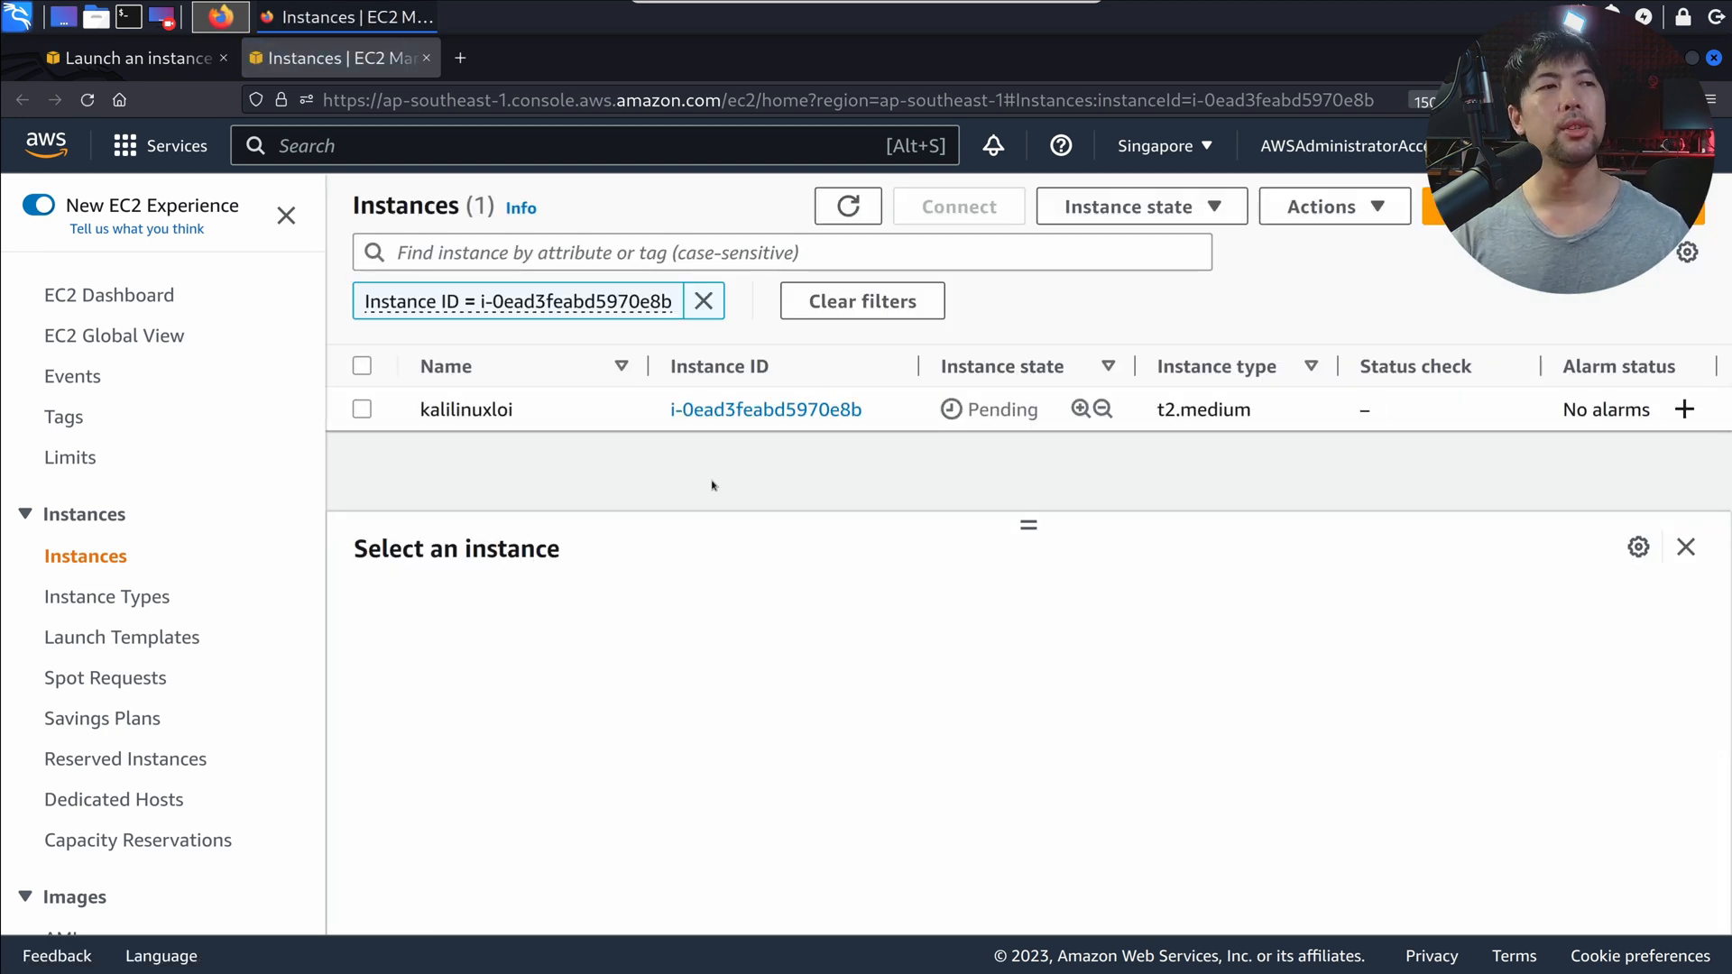
pyautogui.click(362, 410)
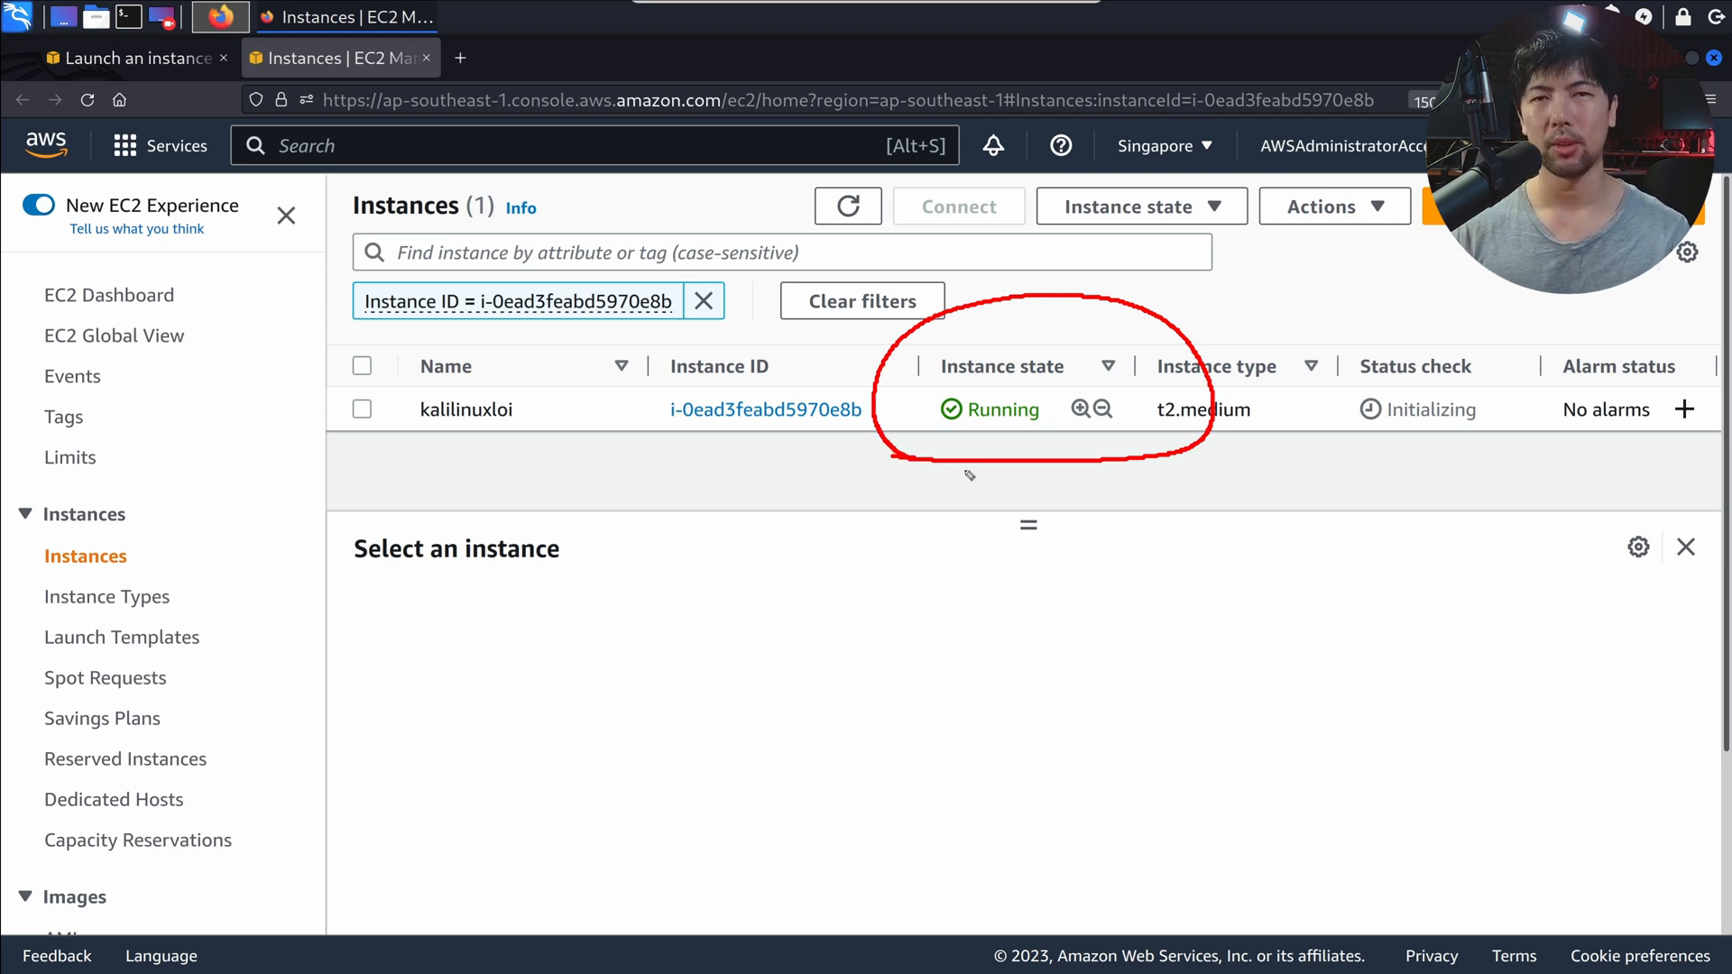
pyautogui.click(361, 409)
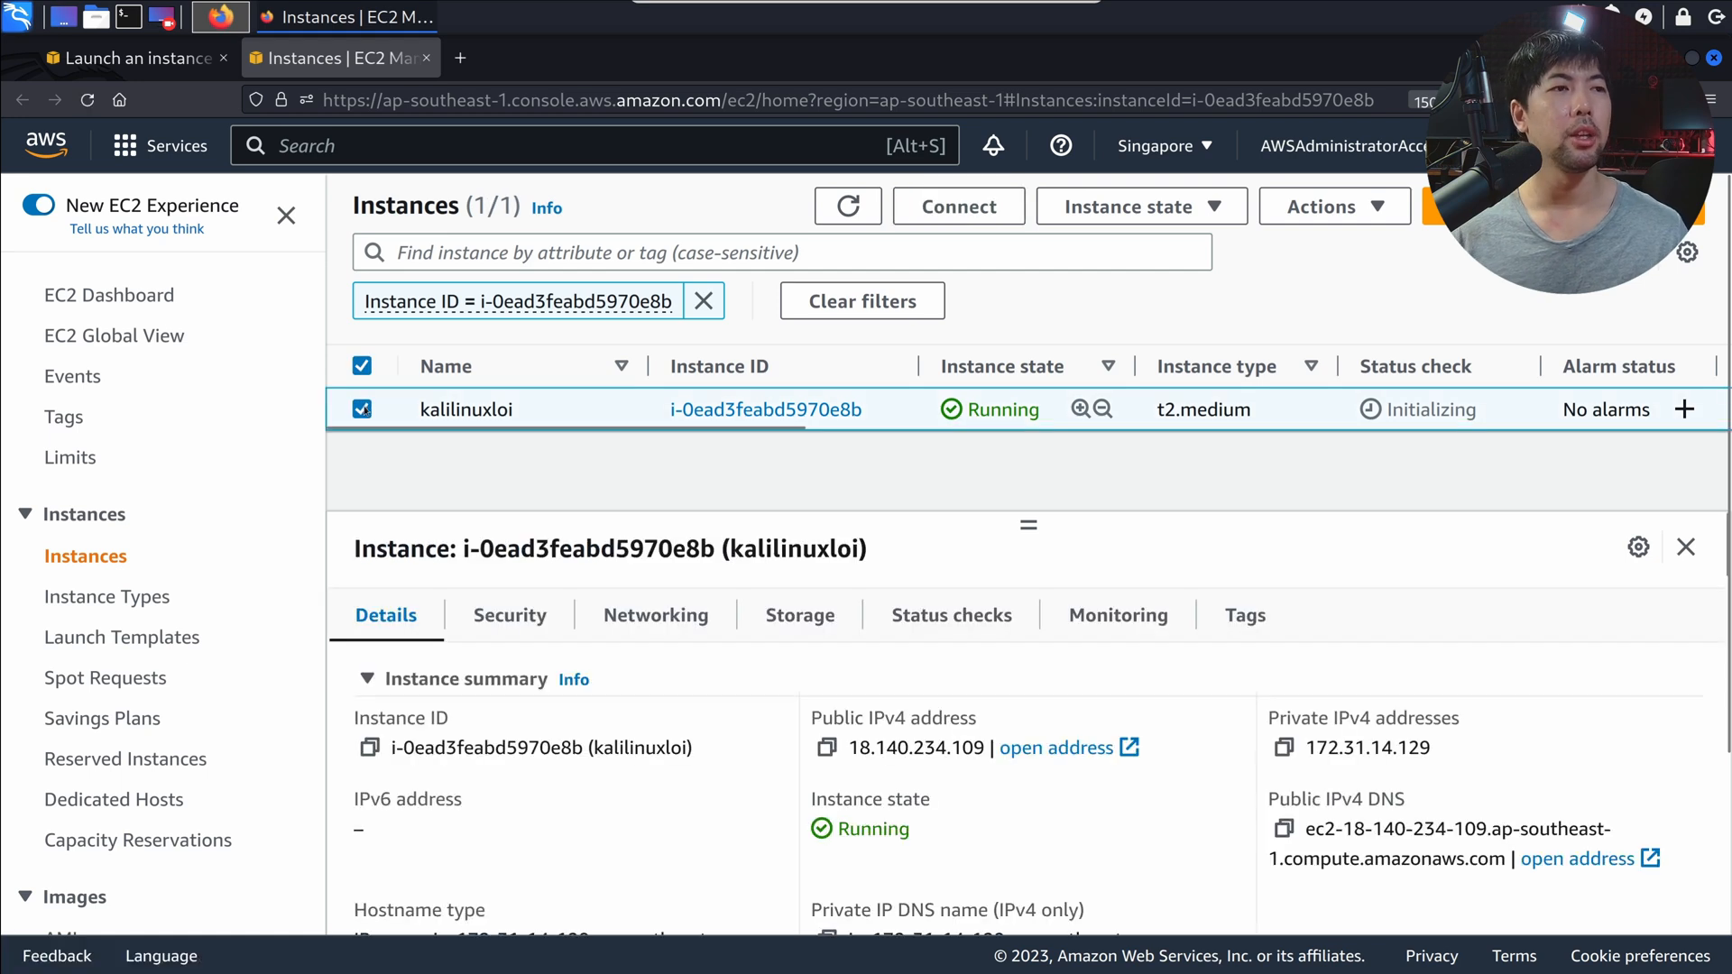
# Step: Bring up the instance's Connect page with the SSH client example command in view
pyautogui.click(959, 205)
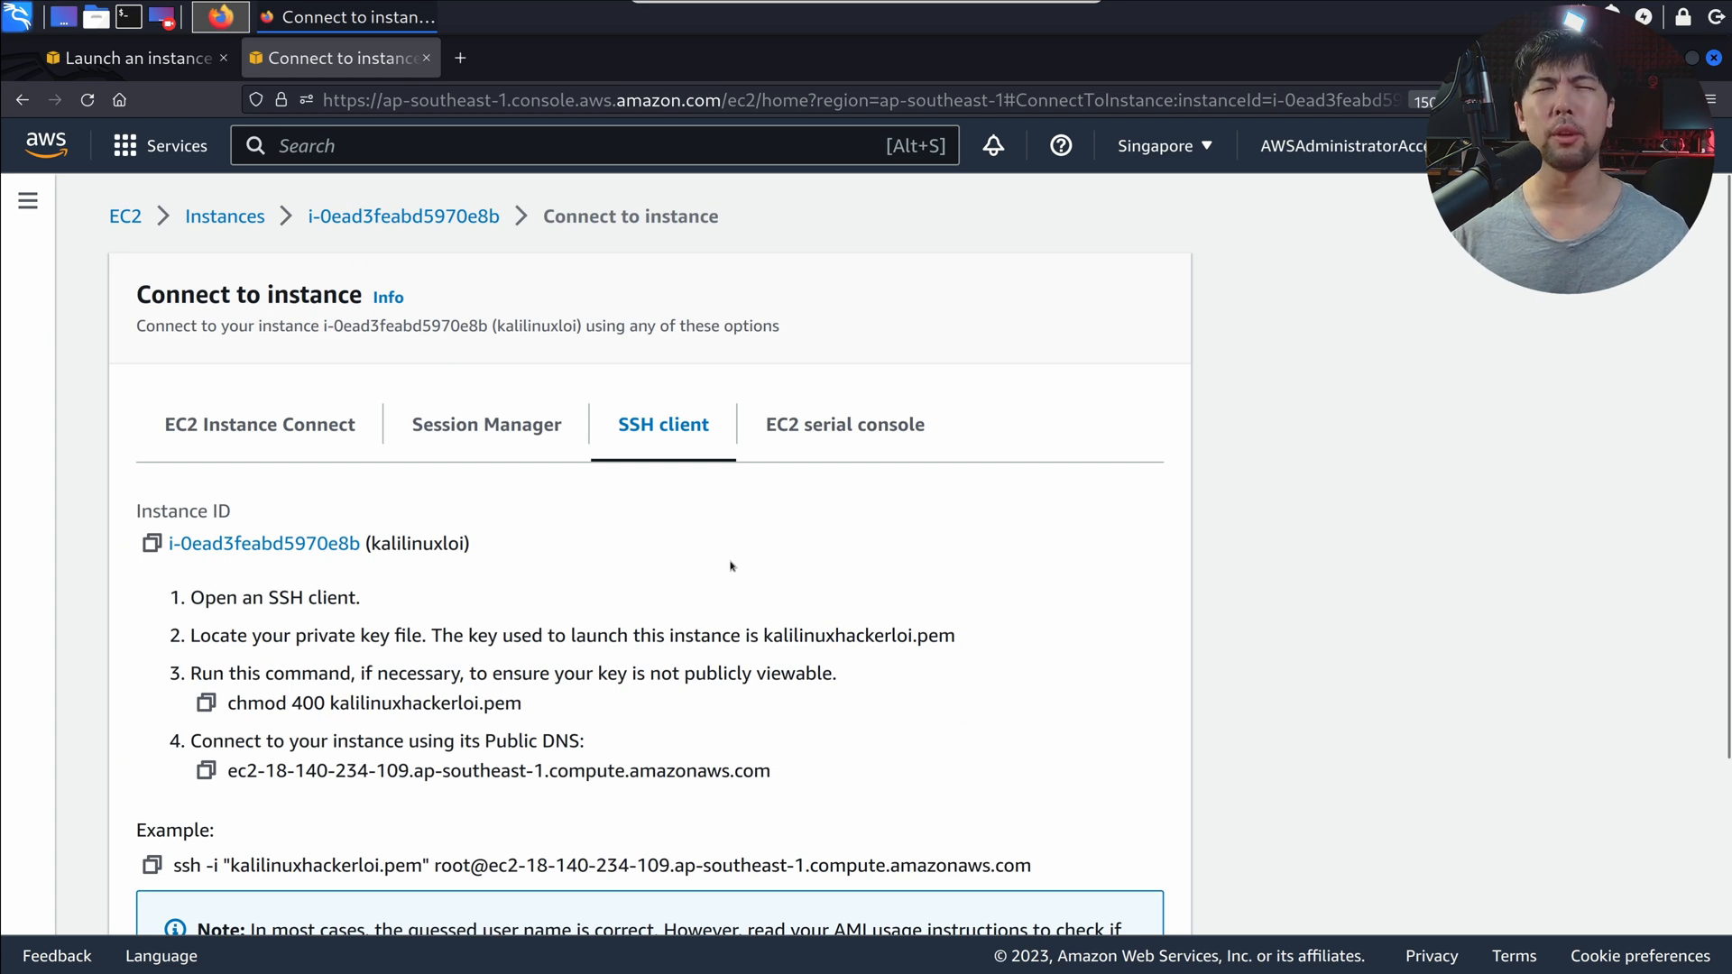
pyautogui.scroll(-3)
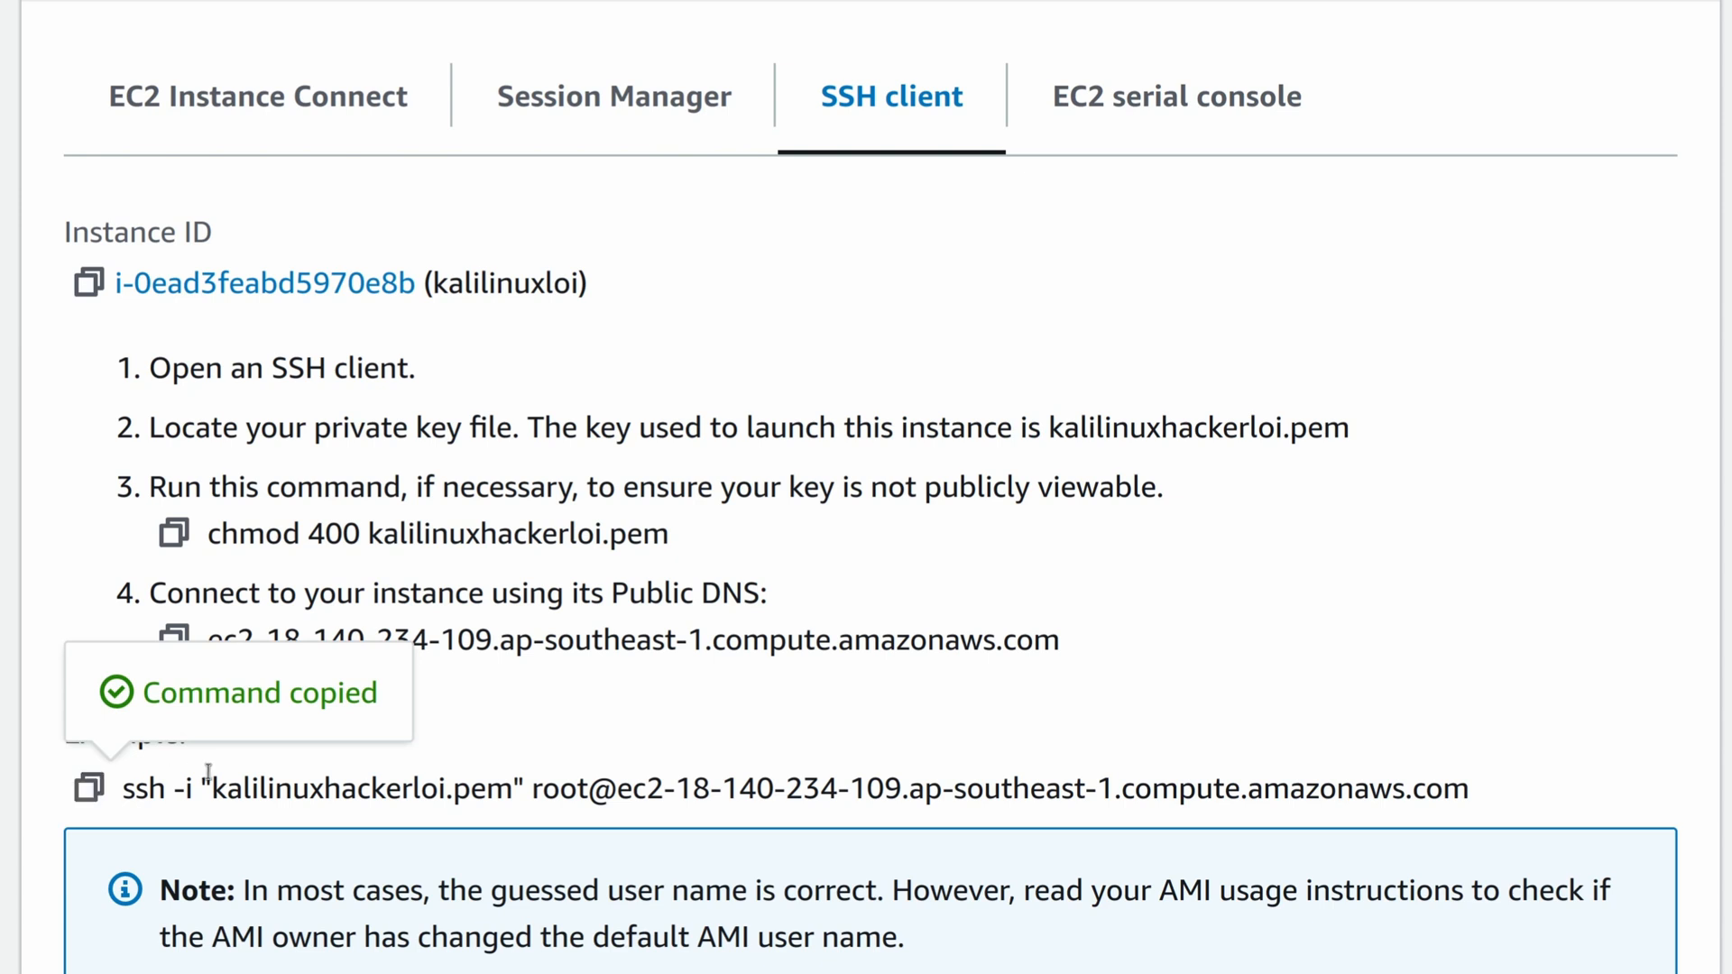
pyautogui.moveTo(478, 780)
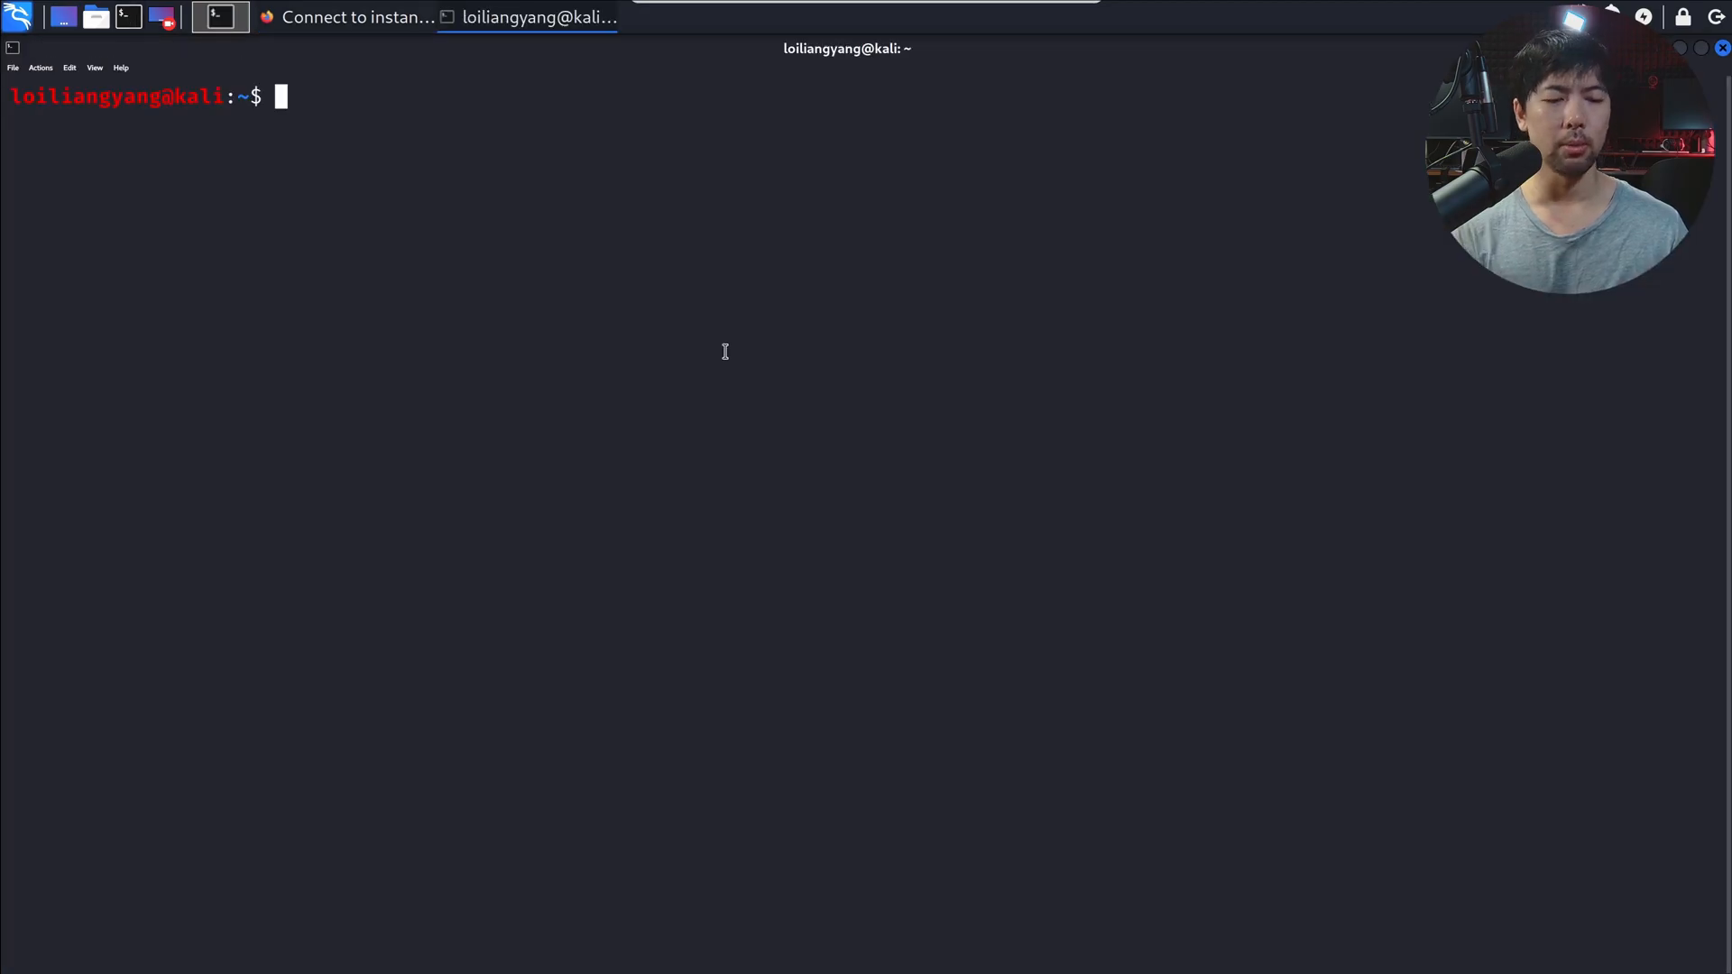
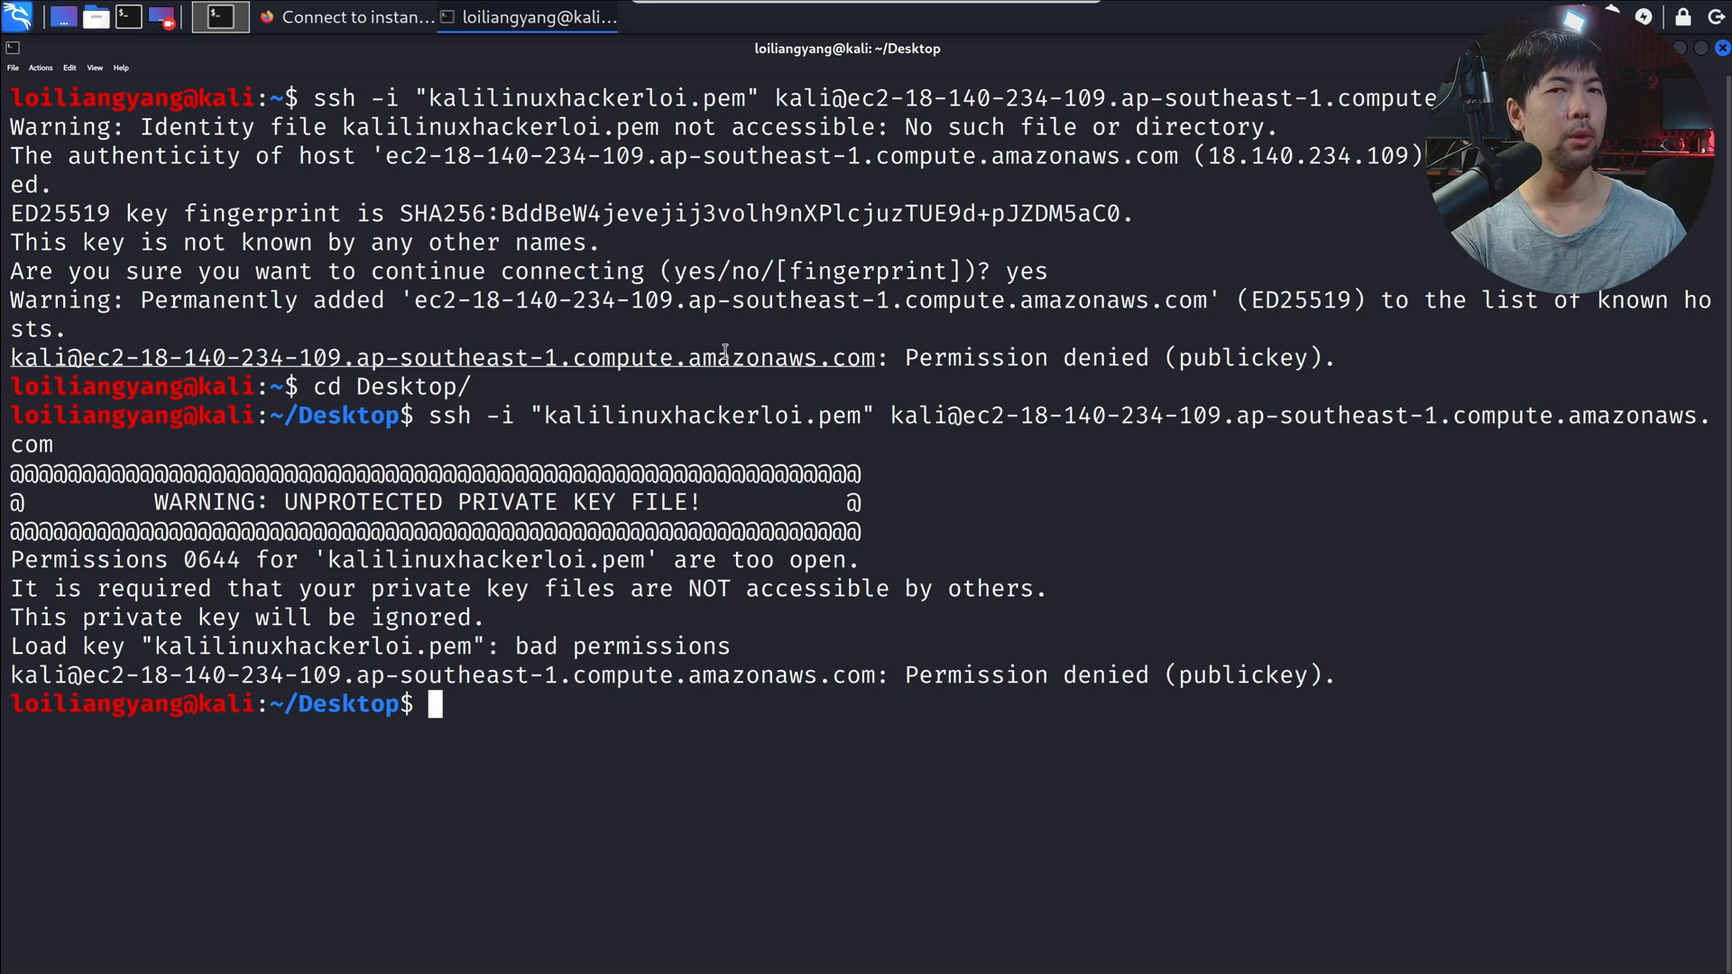
# Step: Make kalilinuxhackerloi.pem owner-read-only with chmod 400 so the SSH login reaches the kali@kali prompt
pyautogui.write('chmod')
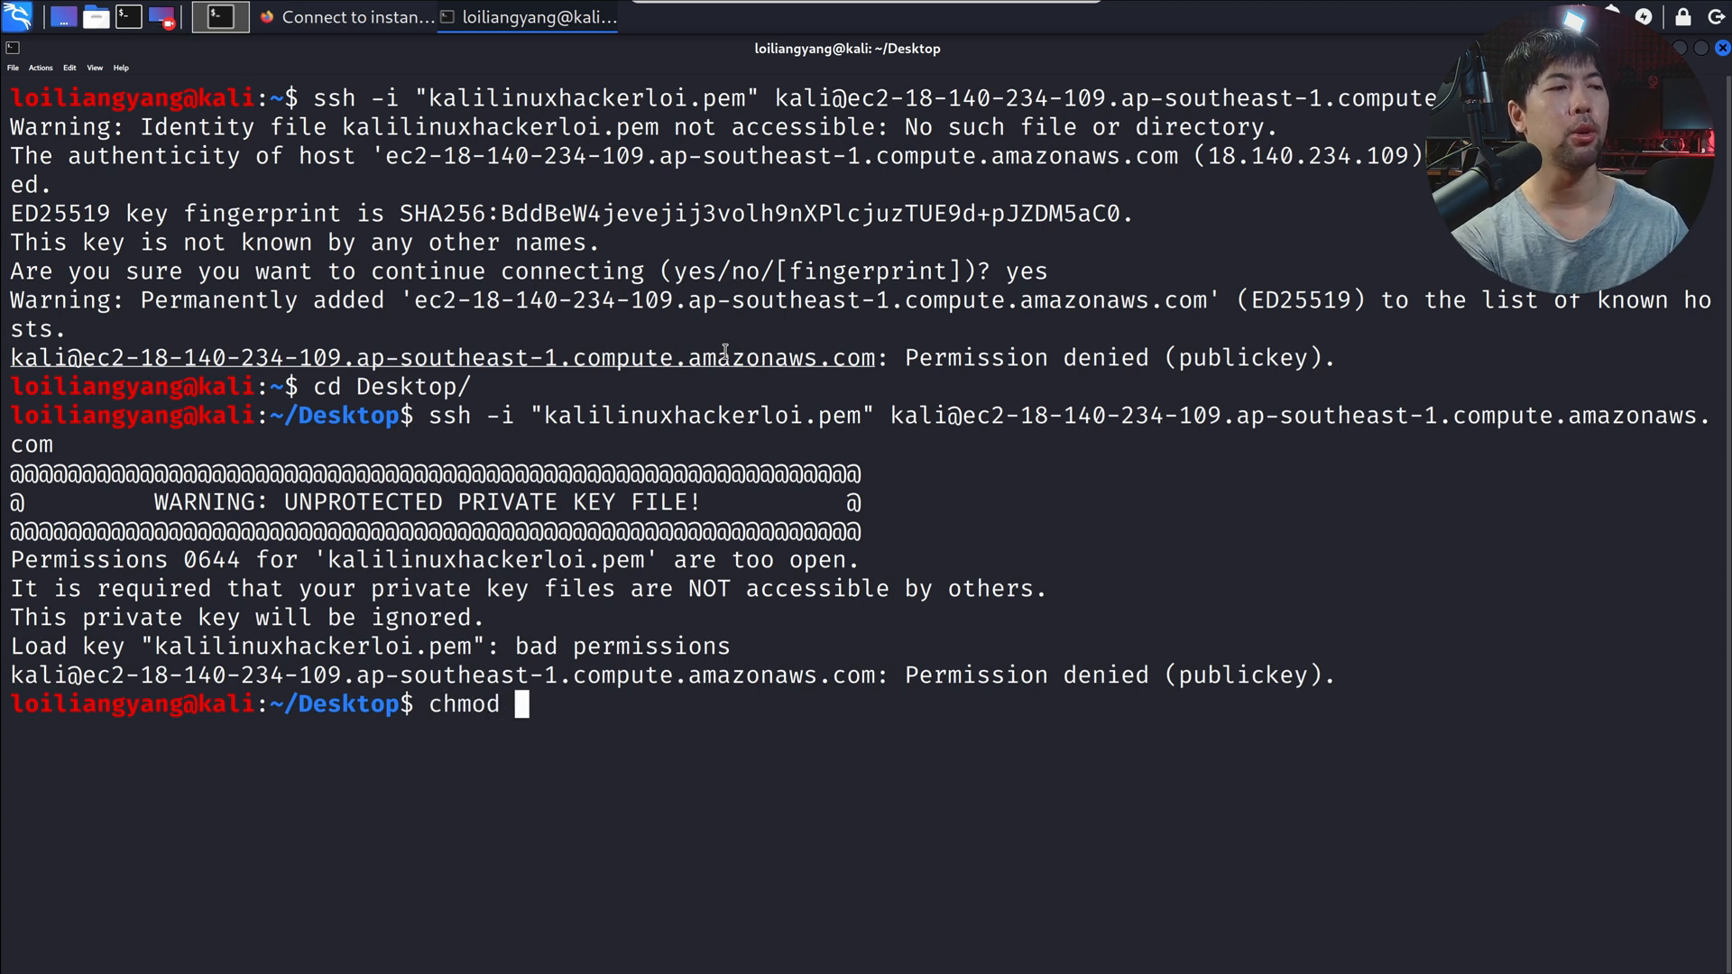
pyautogui.write('400')
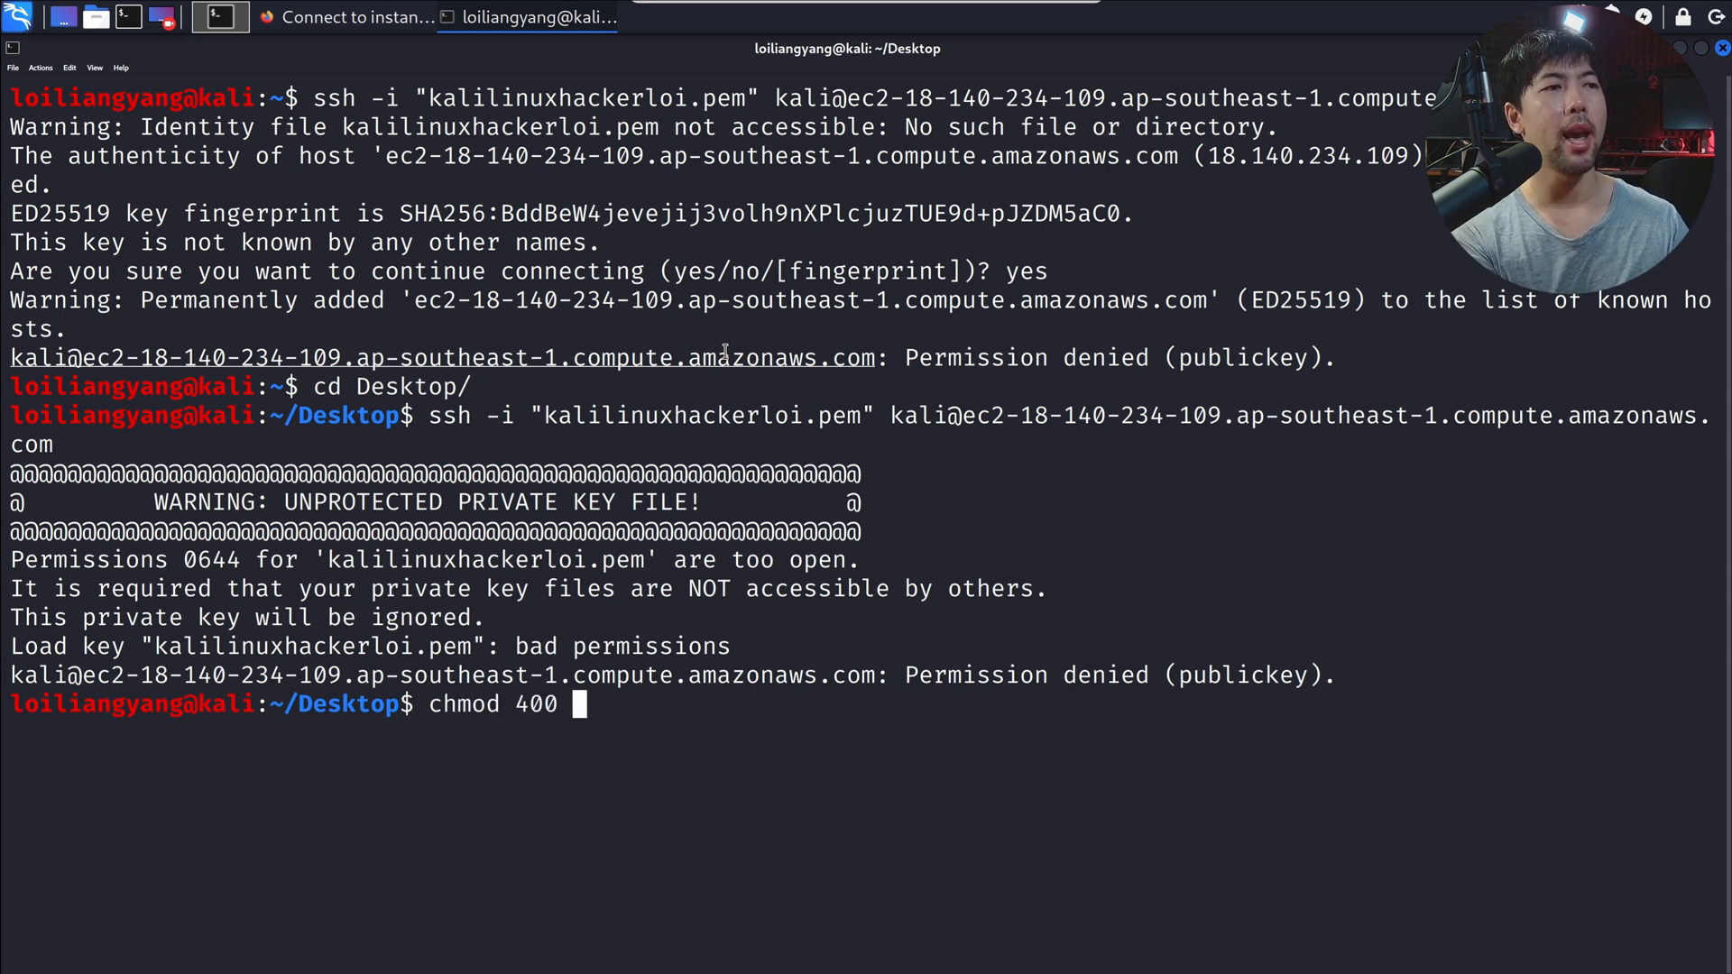
pyautogui.write('kalilinuxhackerloi.pem')
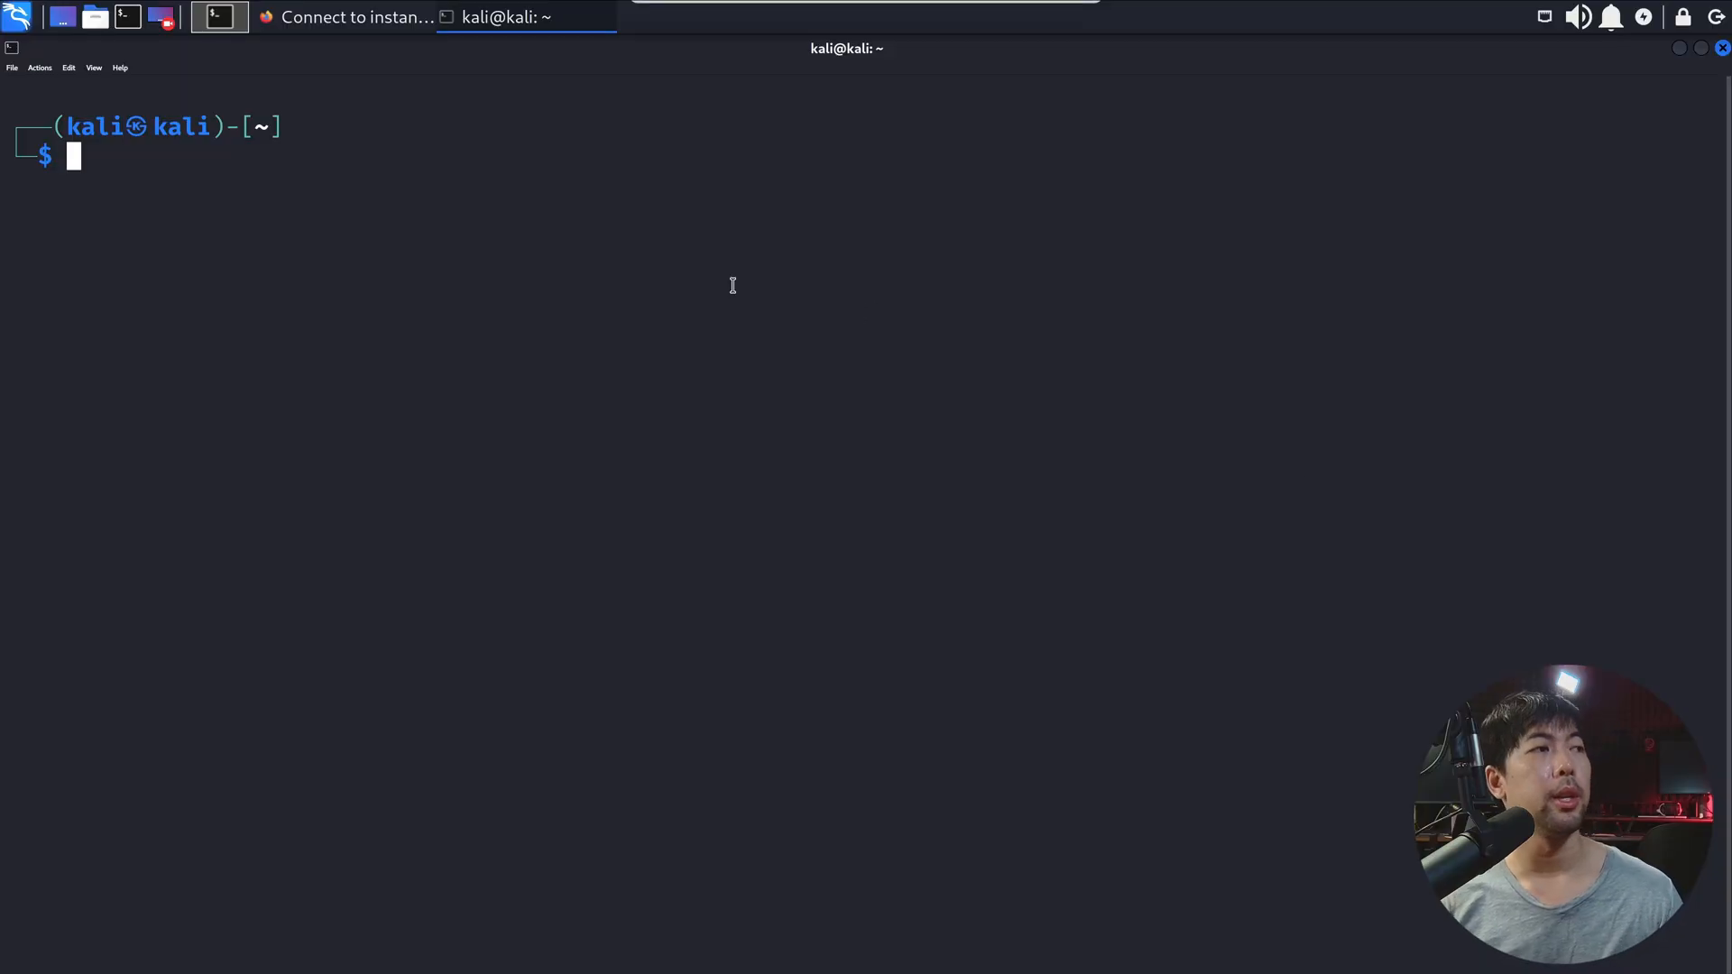
# Step: Run sudo apt update, then install xfce4 and xfce4-goodies with -y
pyautogui.write('sudo apt update')
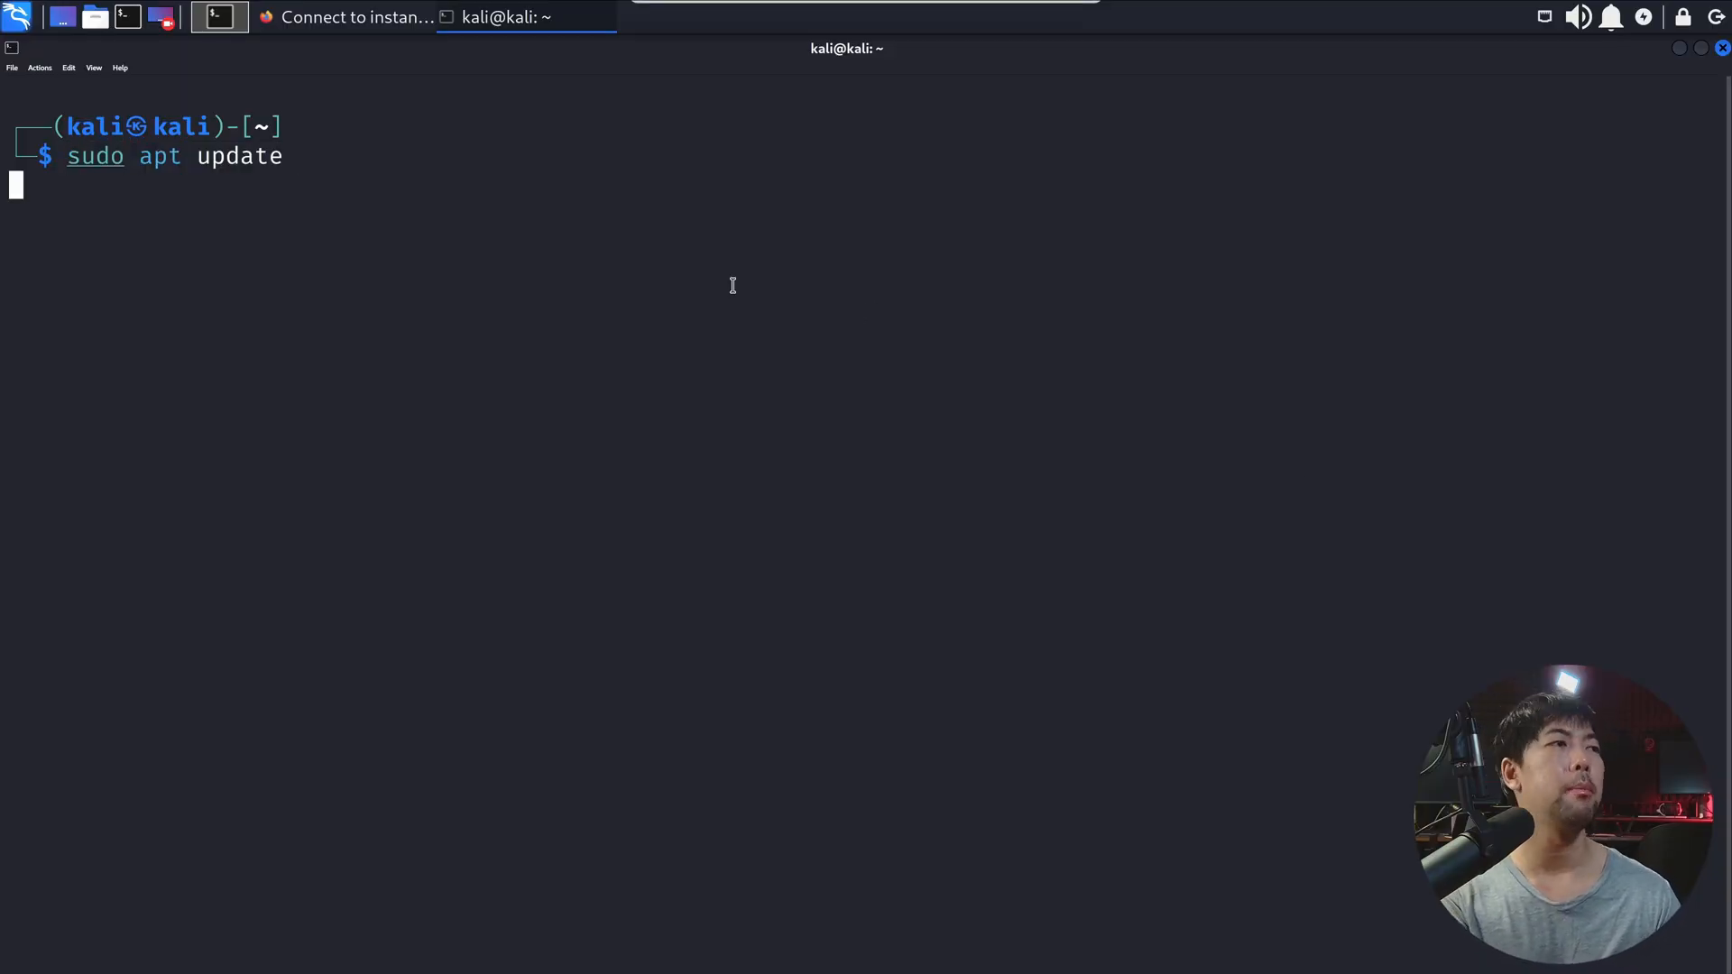
pyautogui.press('Return')
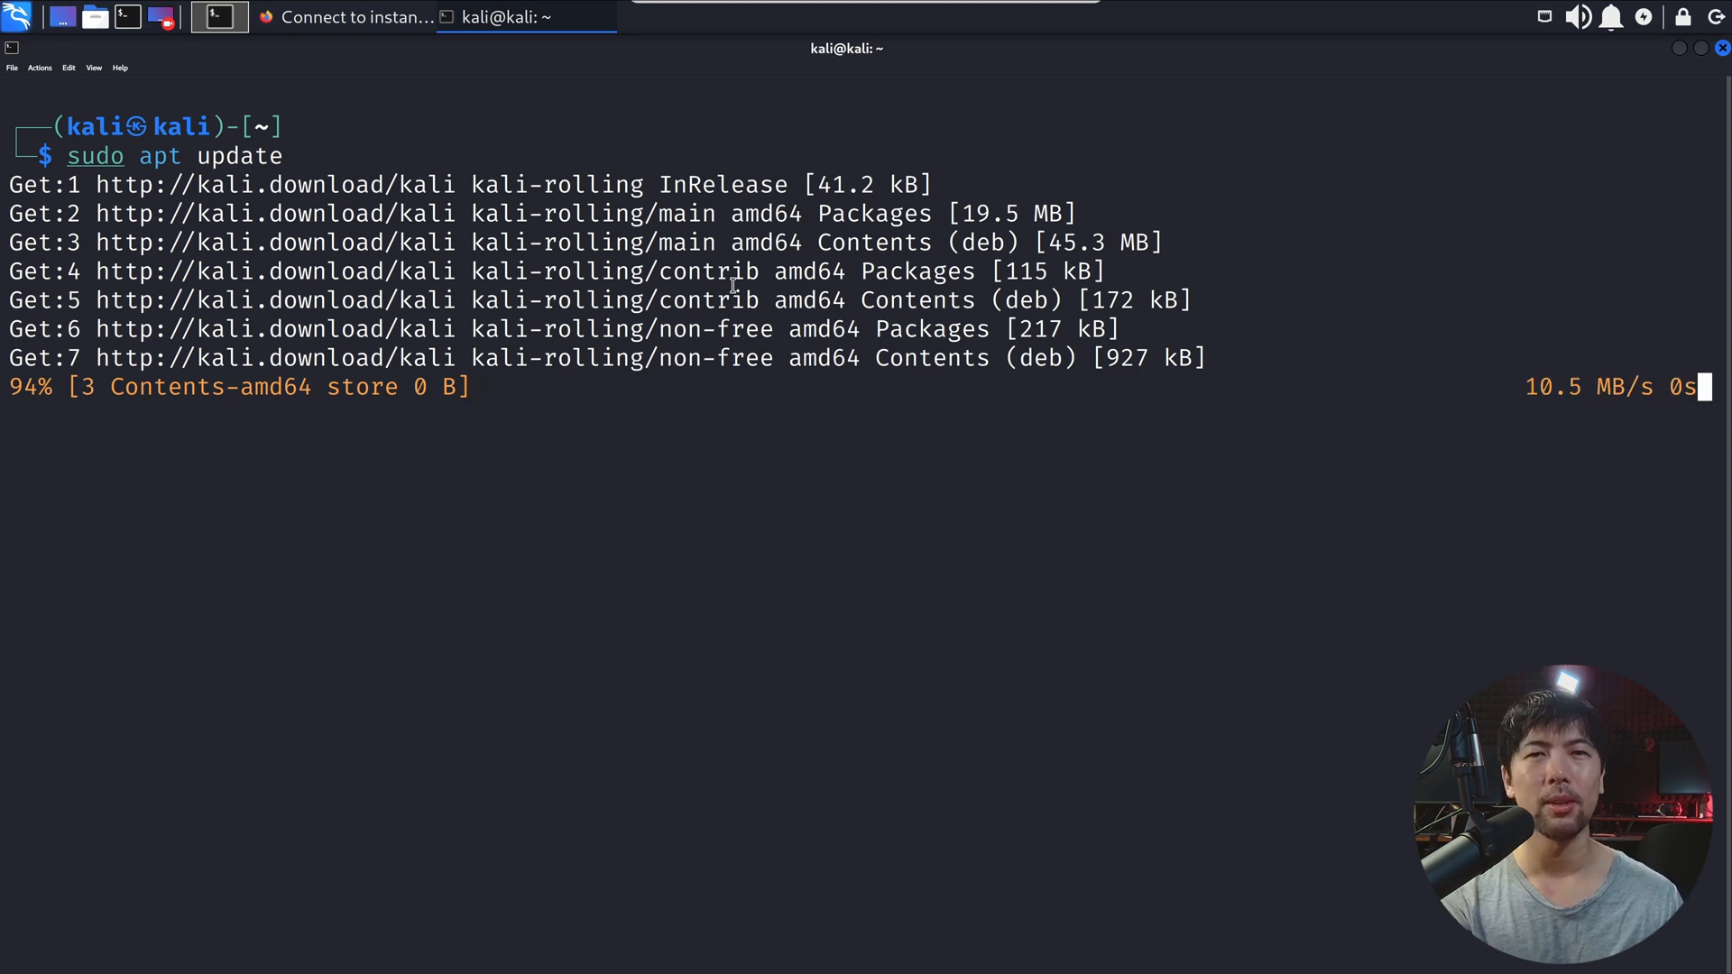
pyautogui.write('sudo apt install xfce4 xfce4-goodies -y')
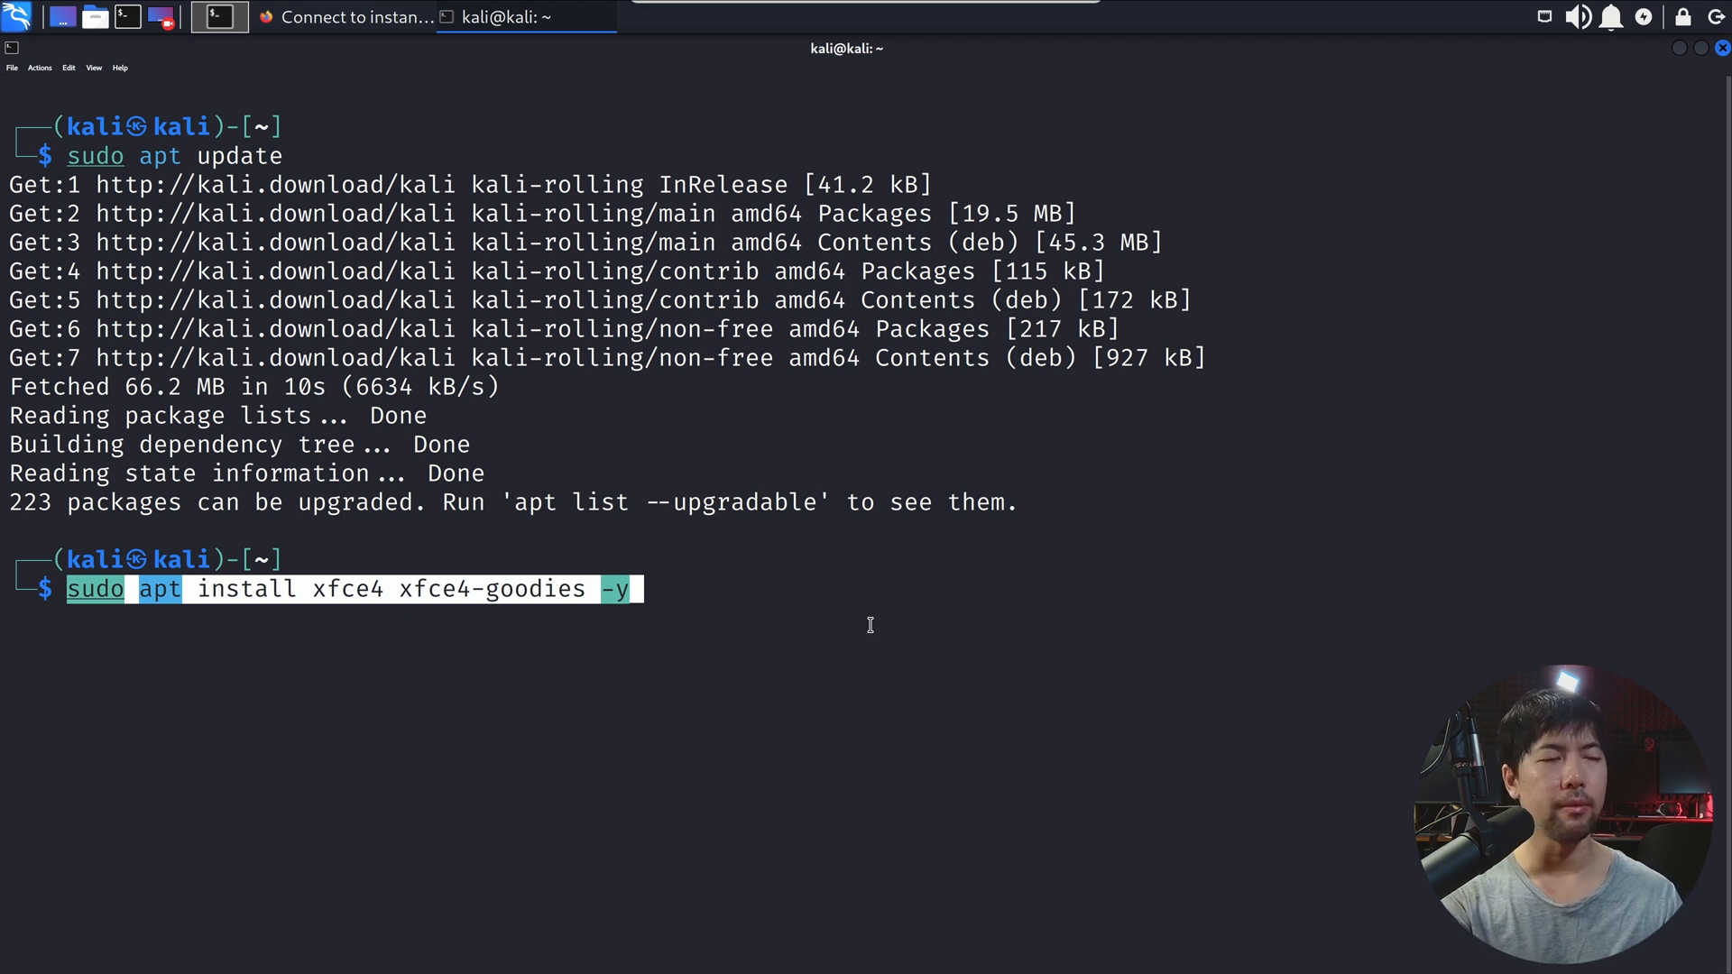
pyautogui.press('Return')
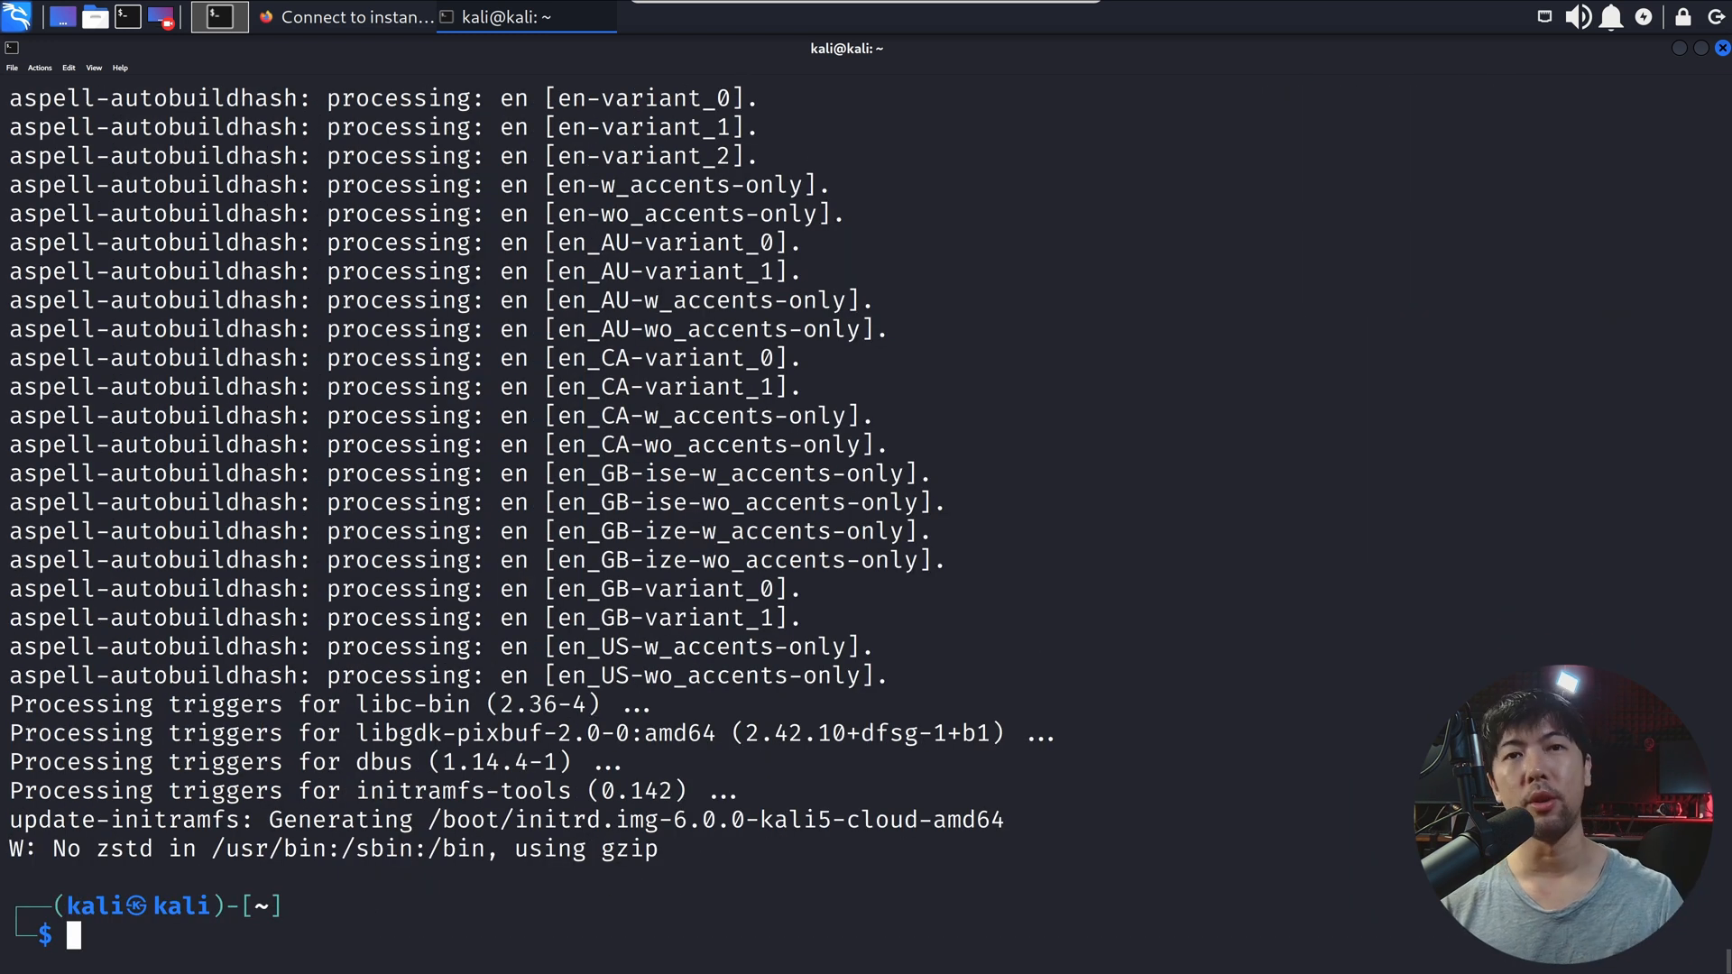
# Step: Run sudo apt install xrdp and confirm the three new packages with Y
pyautogui.write('sudo apt install xrdp')
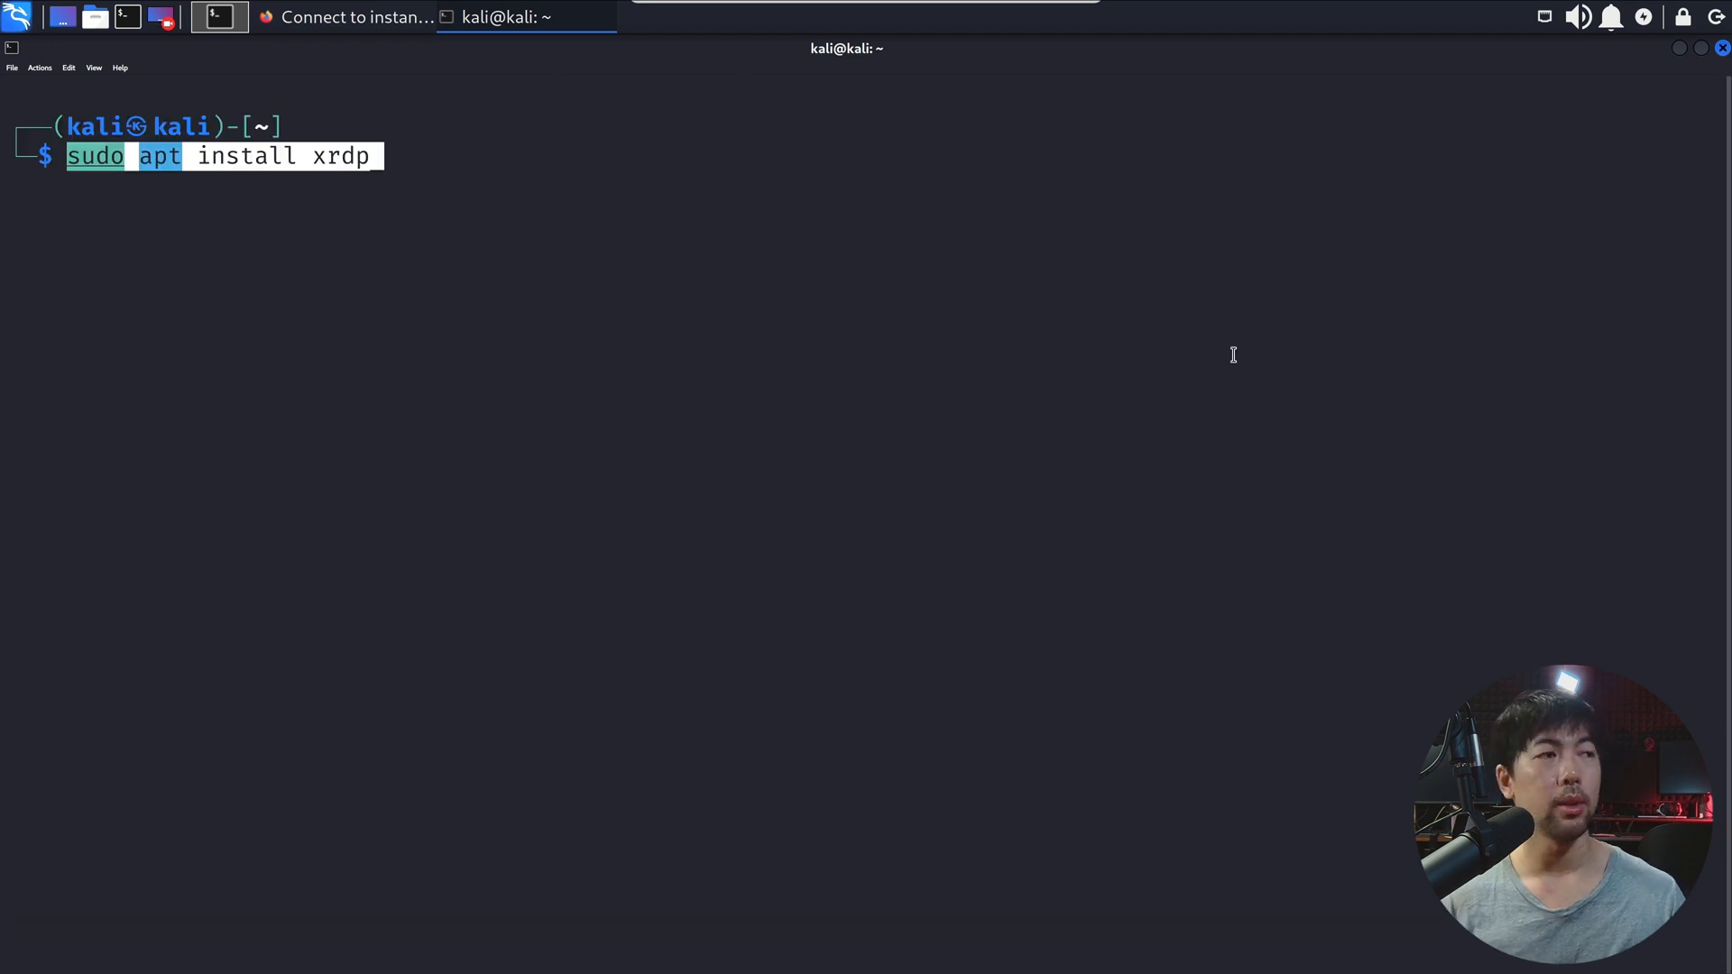
pyautogui.moveTo(821, 258)
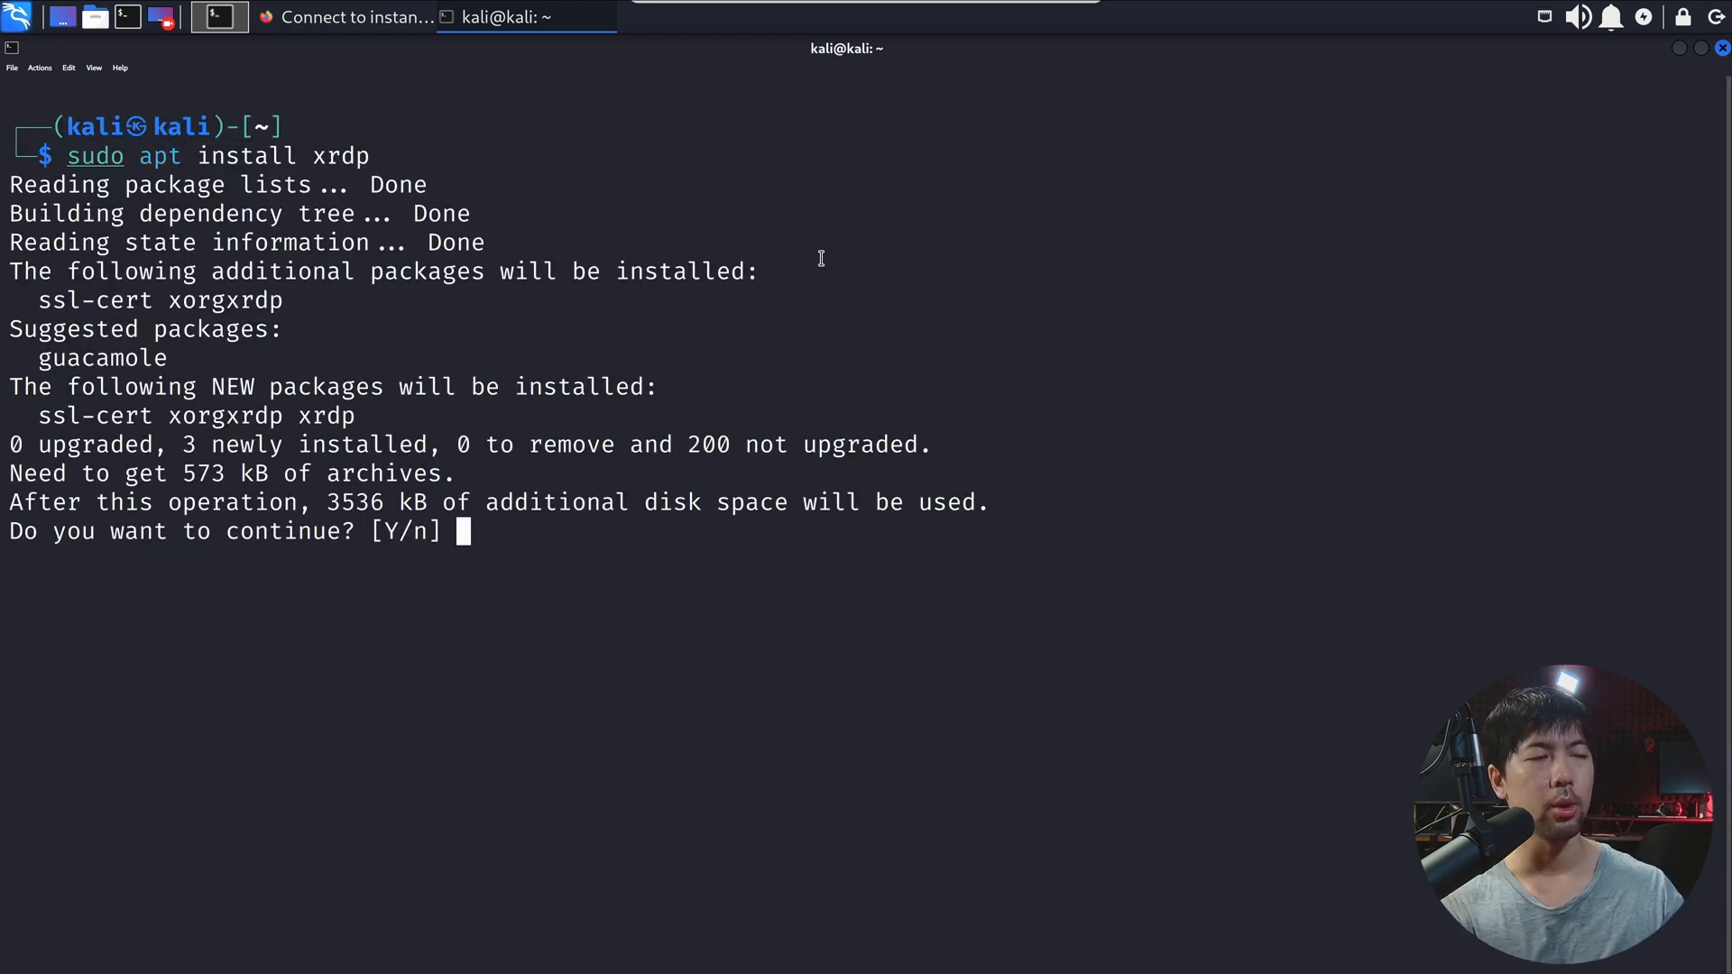
pyautogui.write('Y')
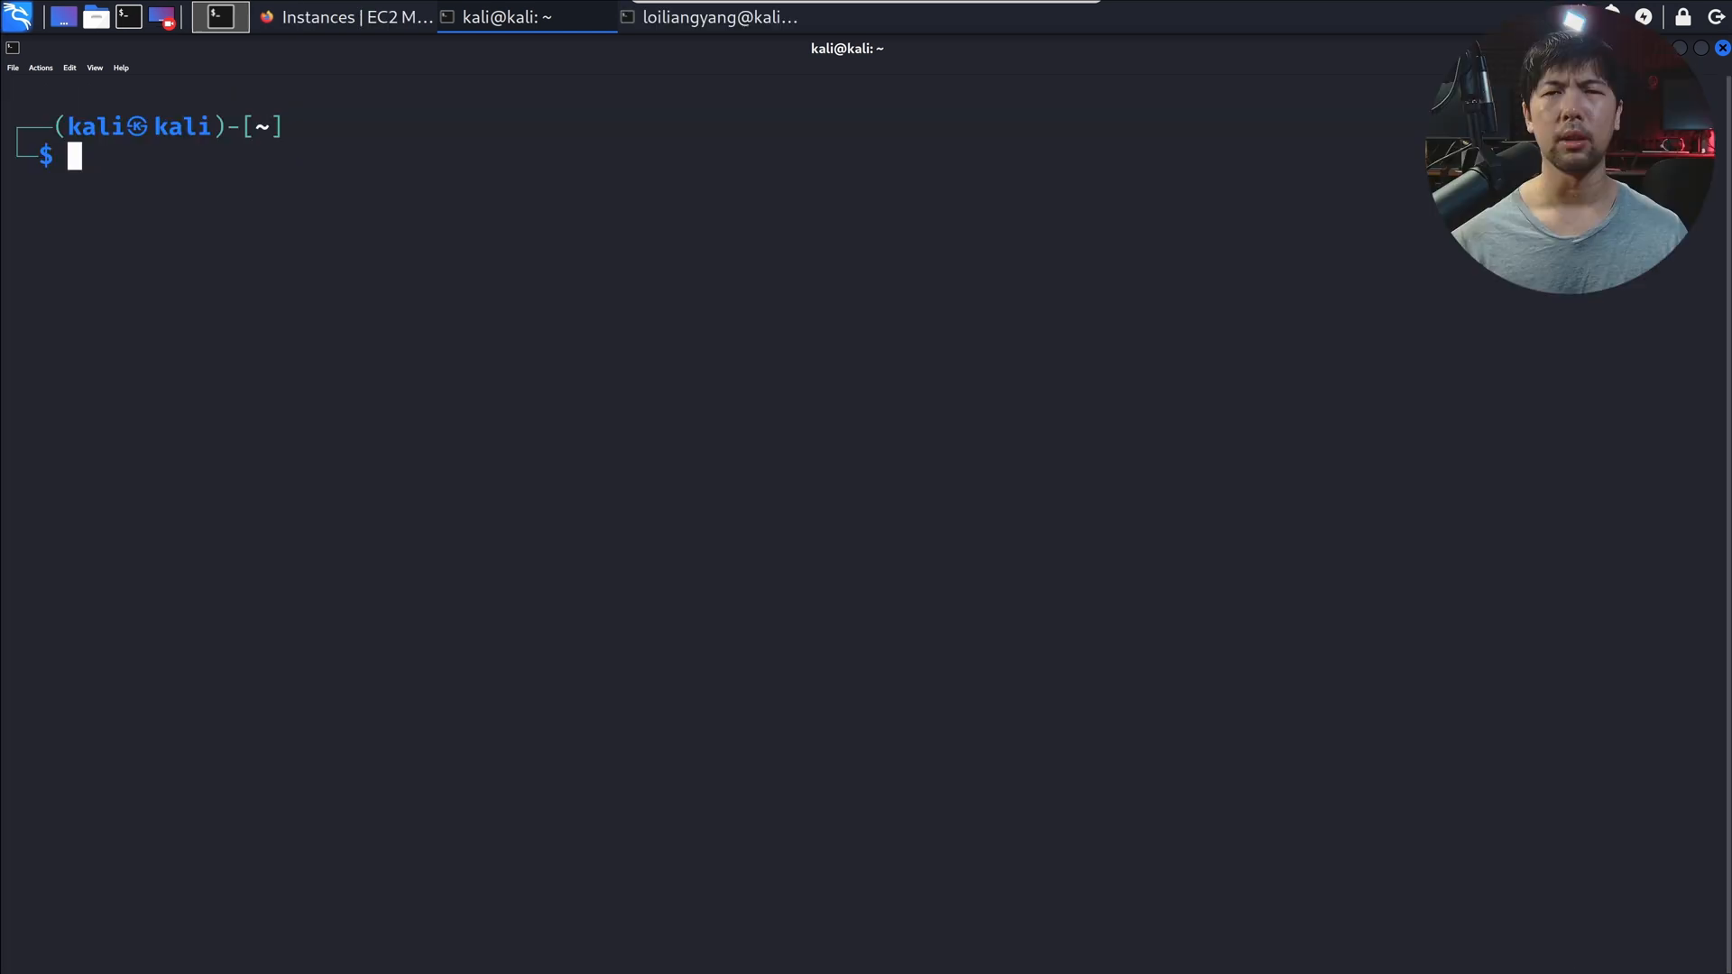
# Step: Remove the old /home/hackerloi, create user hackerloi with full name 'hacker loi', and add it to the xrdp group
pyautogui.write('sudo rm -r /home/hackerloi')
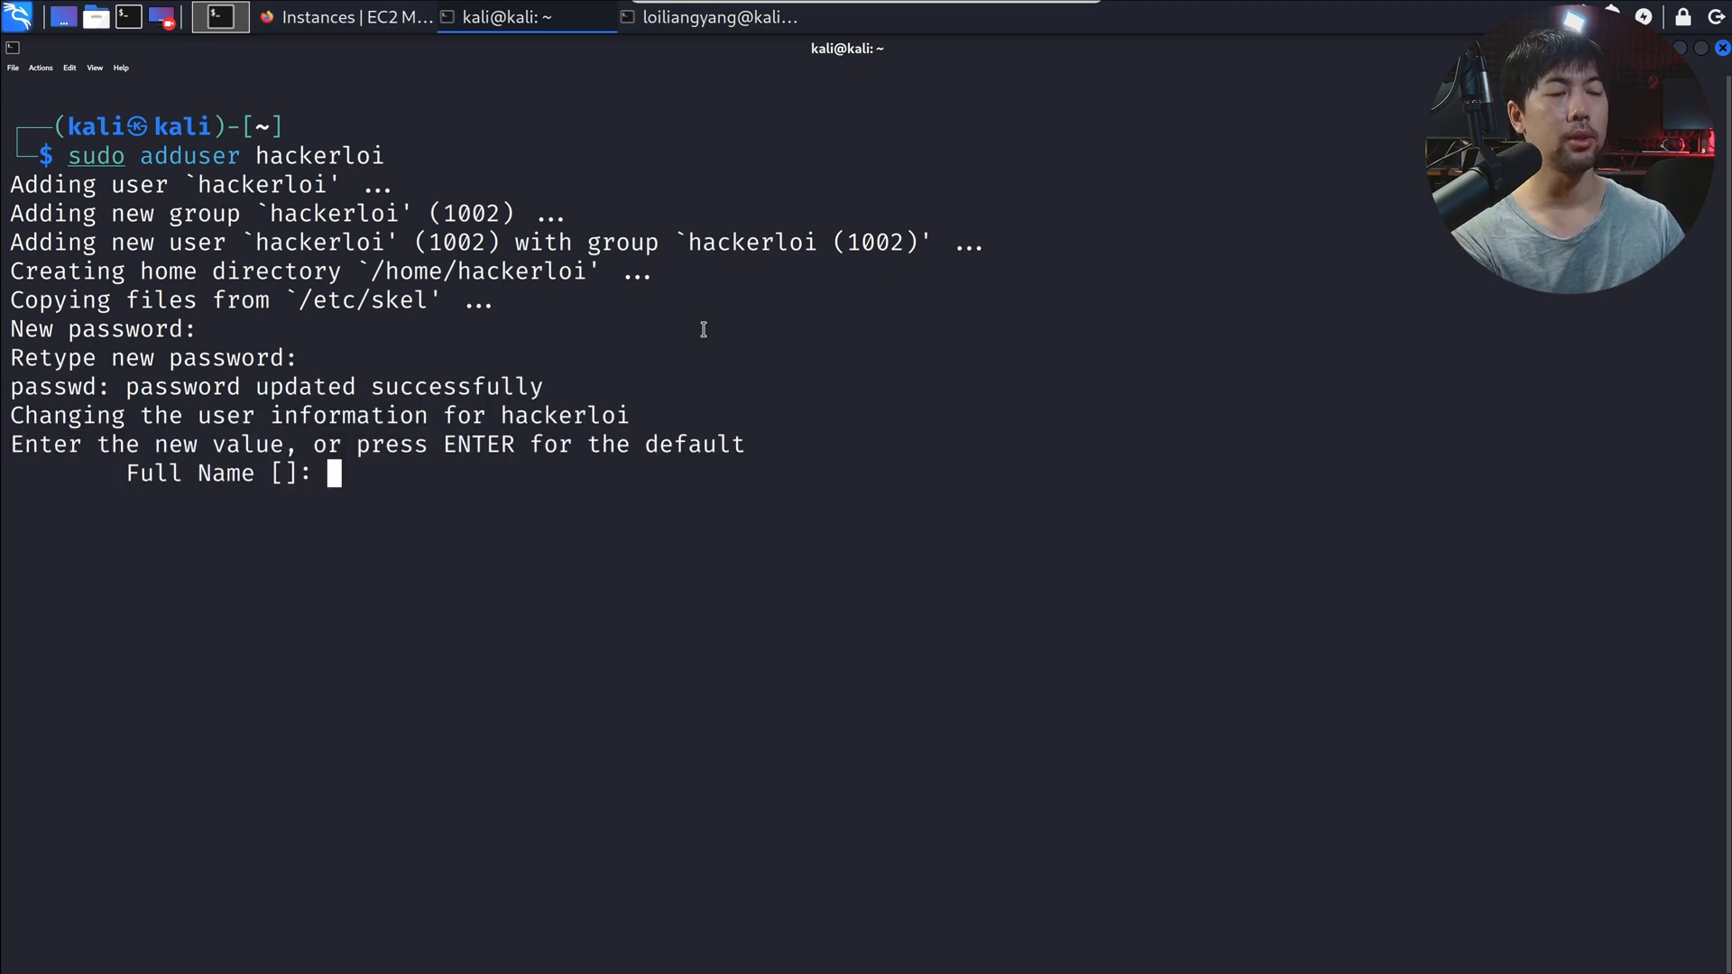
pyautogui.write('hacker loi')
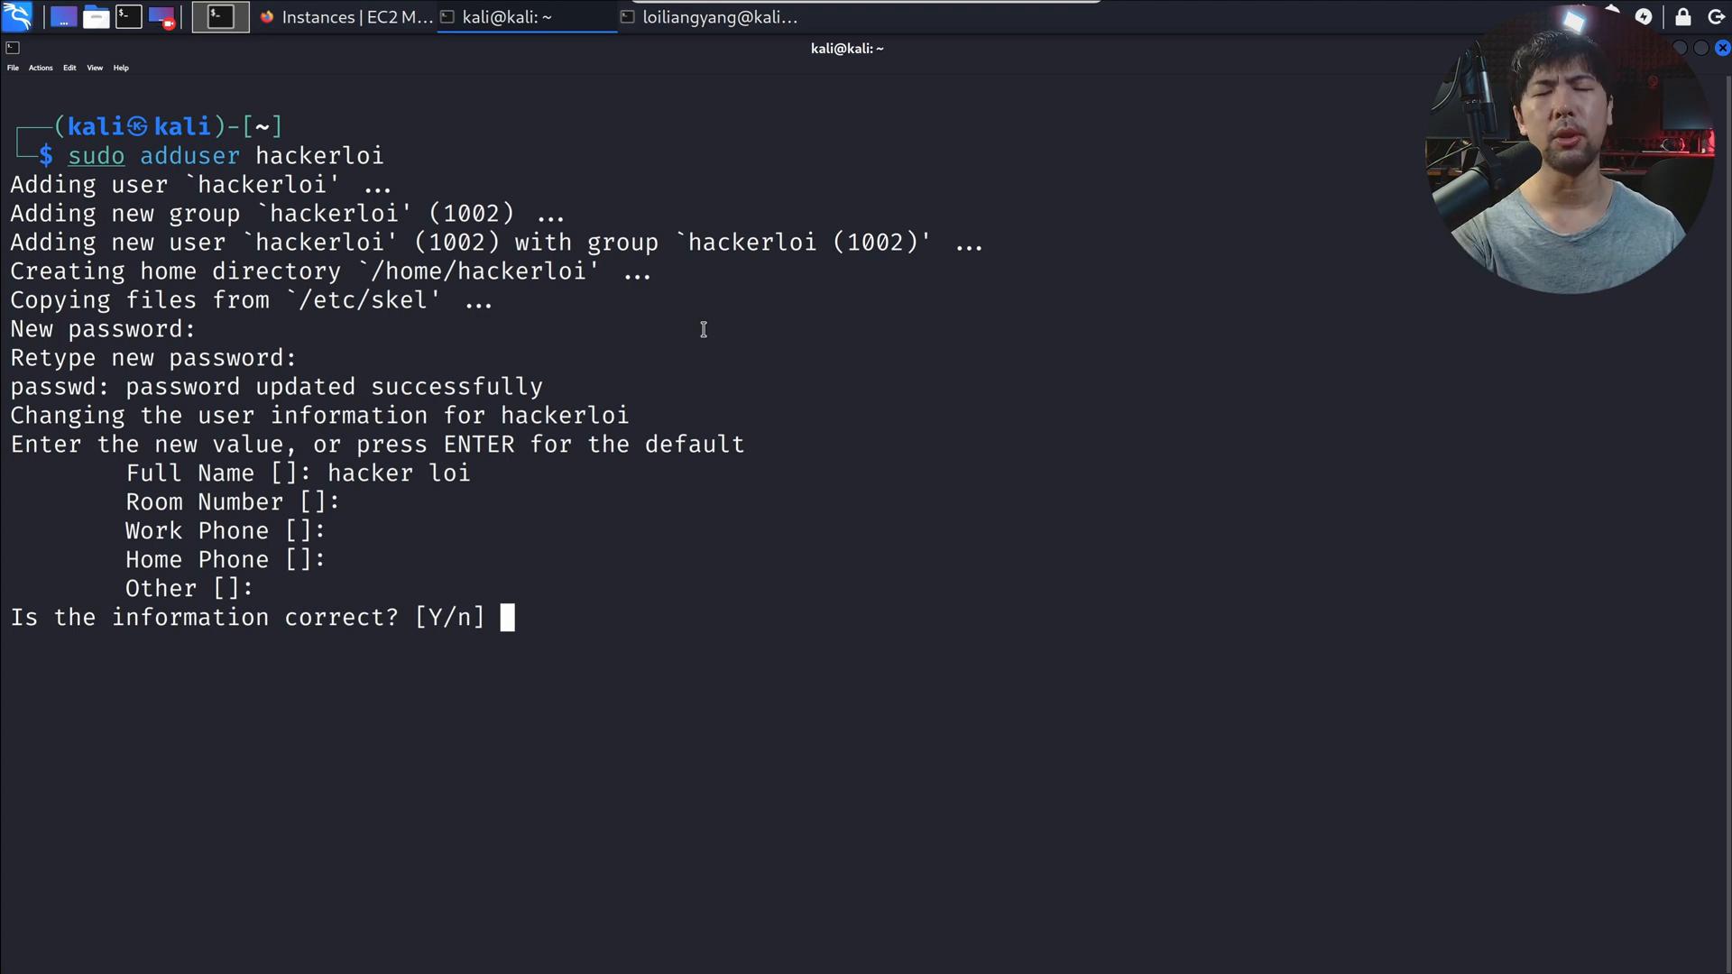
pyautogui.write('Y')
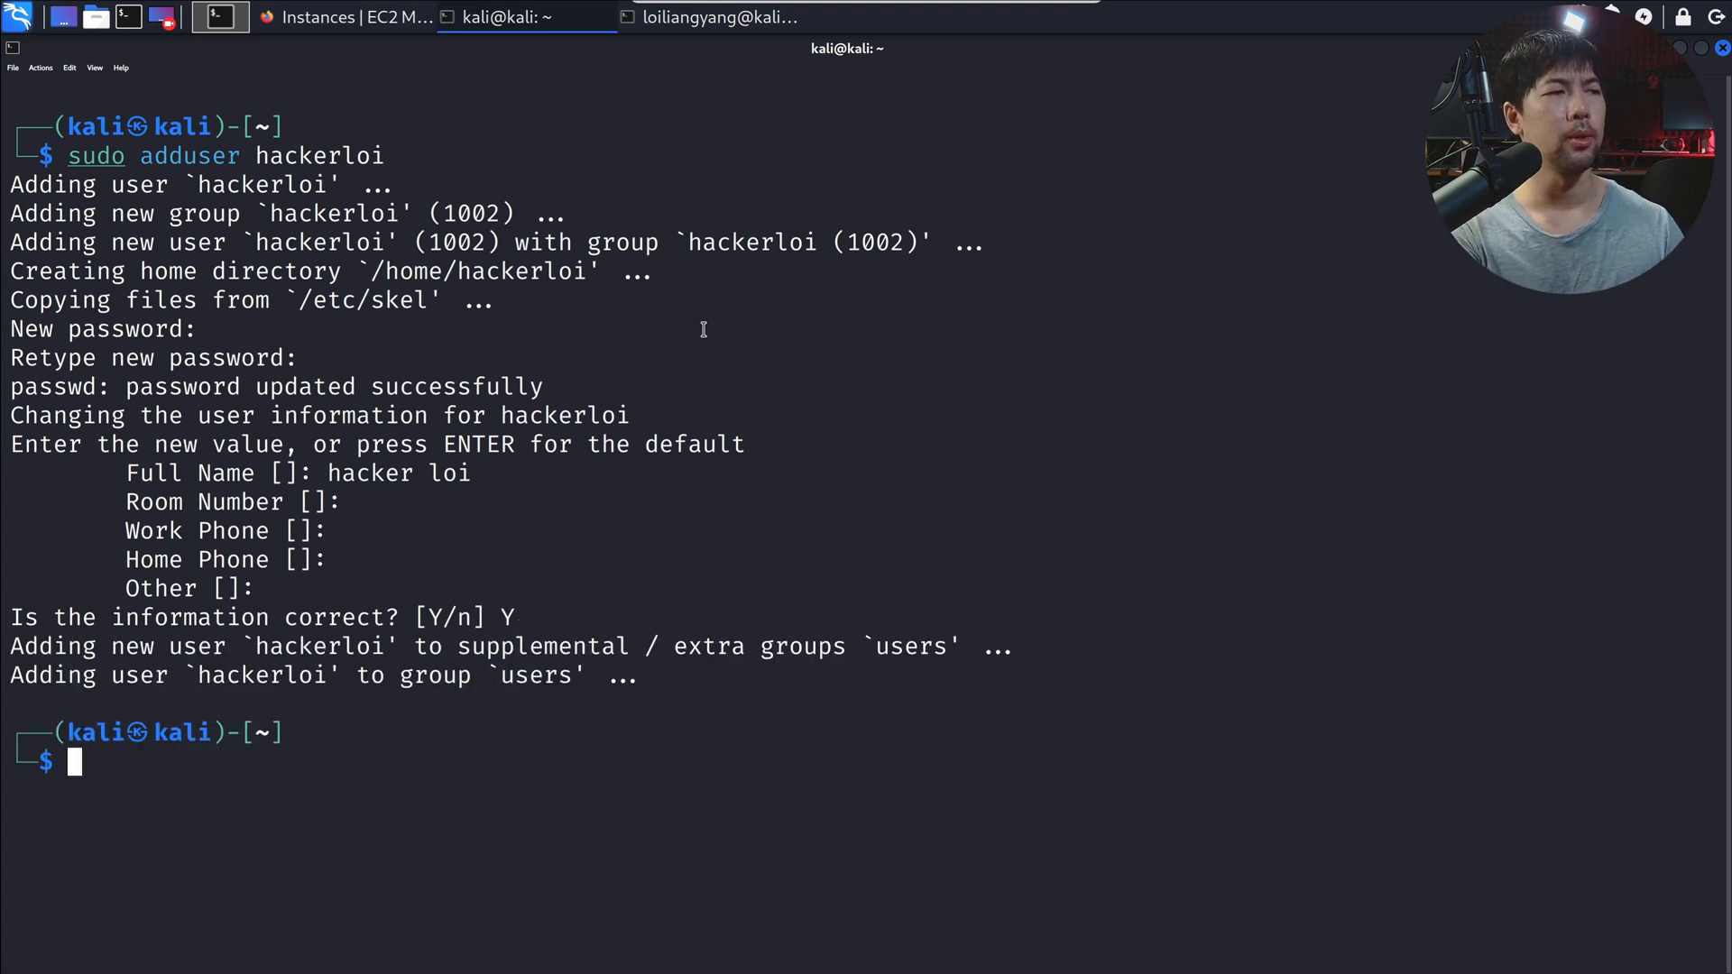
pyautogui.write('sudo usermod -aG xrdp hackerloi')
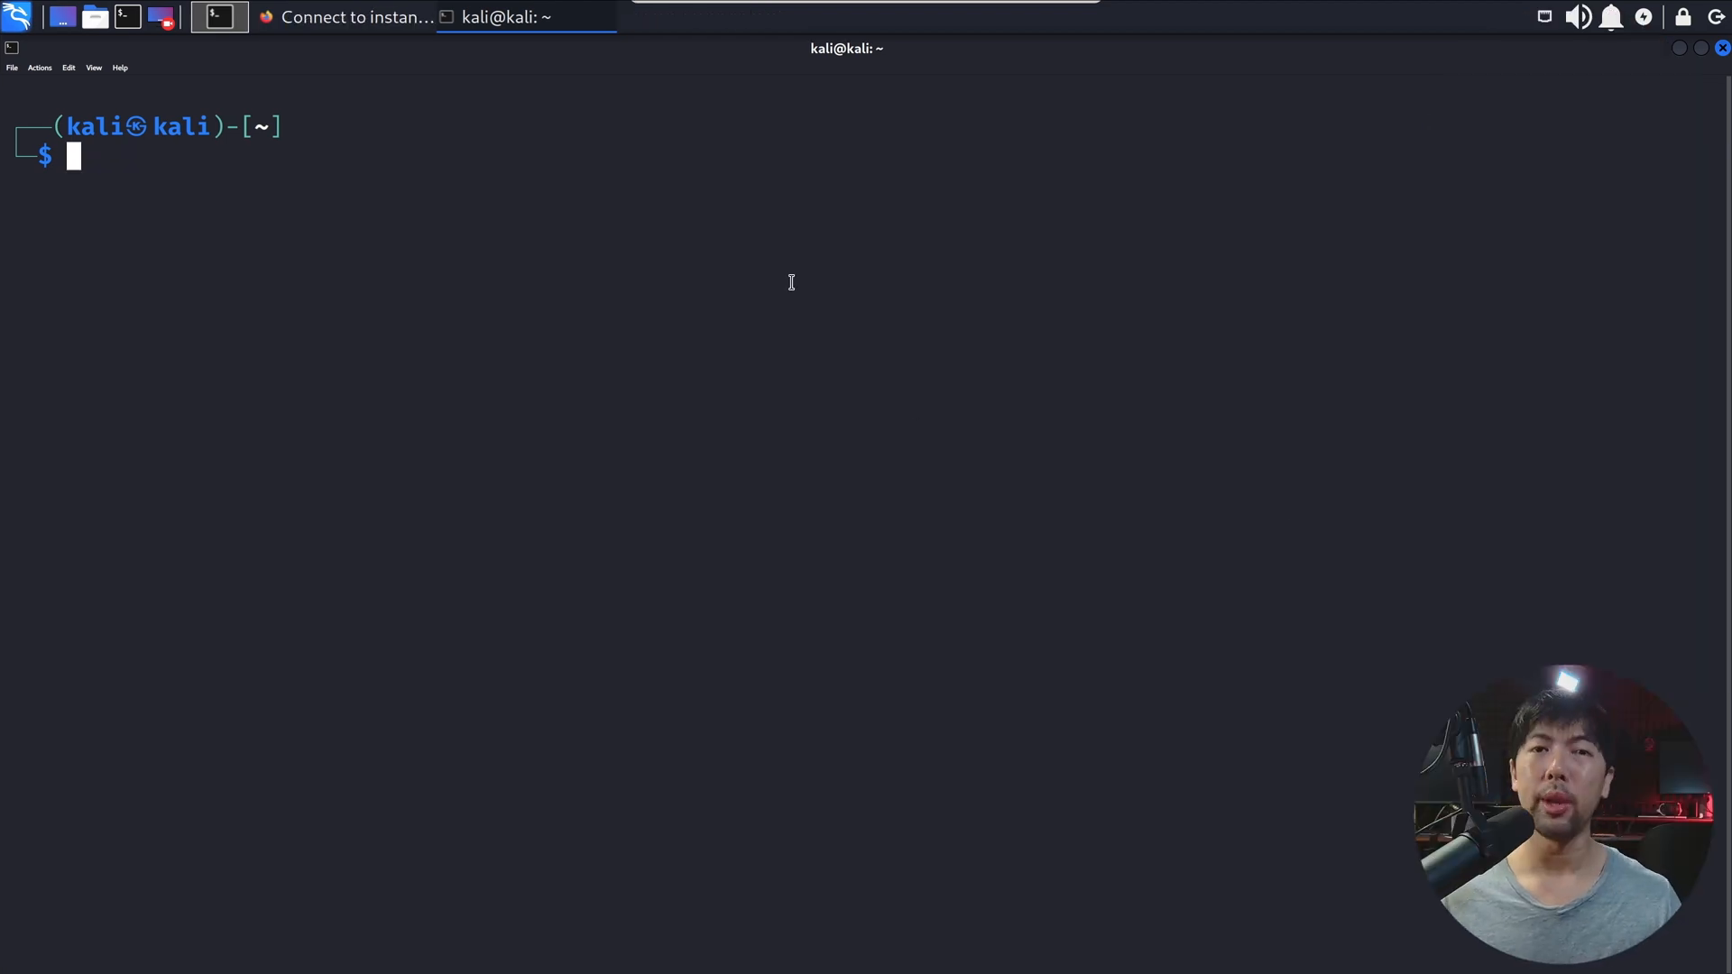
# Step: Start xrdp with sudo systemctl start xrdp and check it with systemctl status xrdp
pyautogui.write('sudo sy')
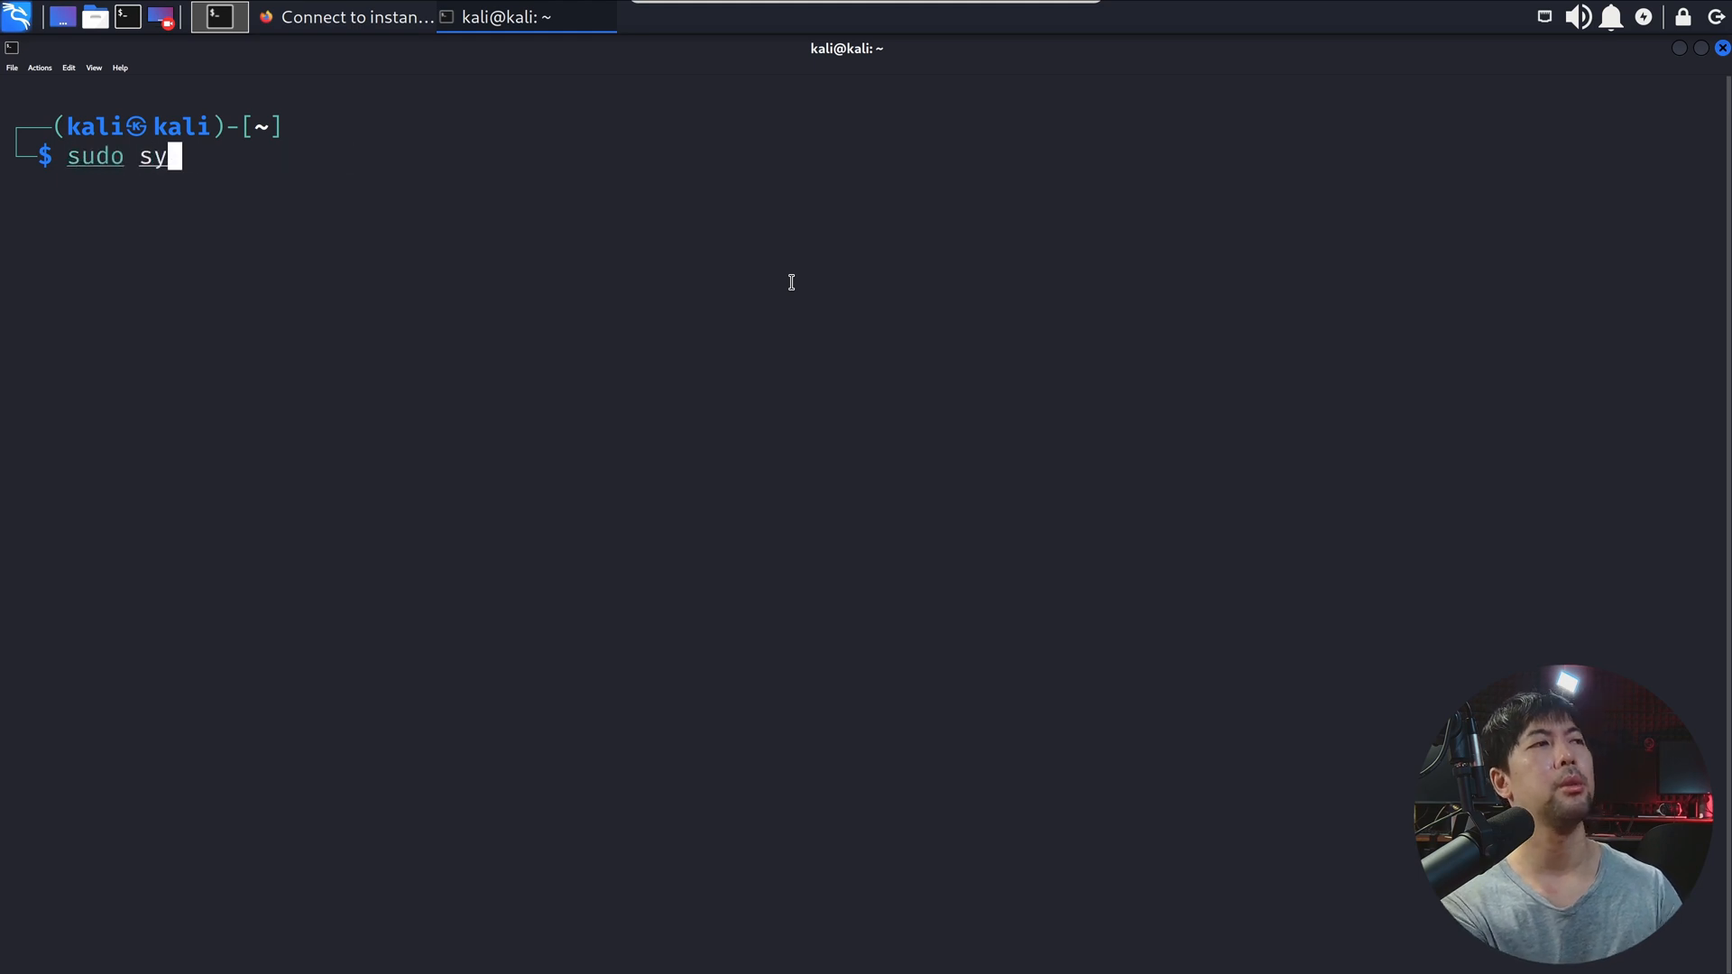
pyautogui.write('stemctl')
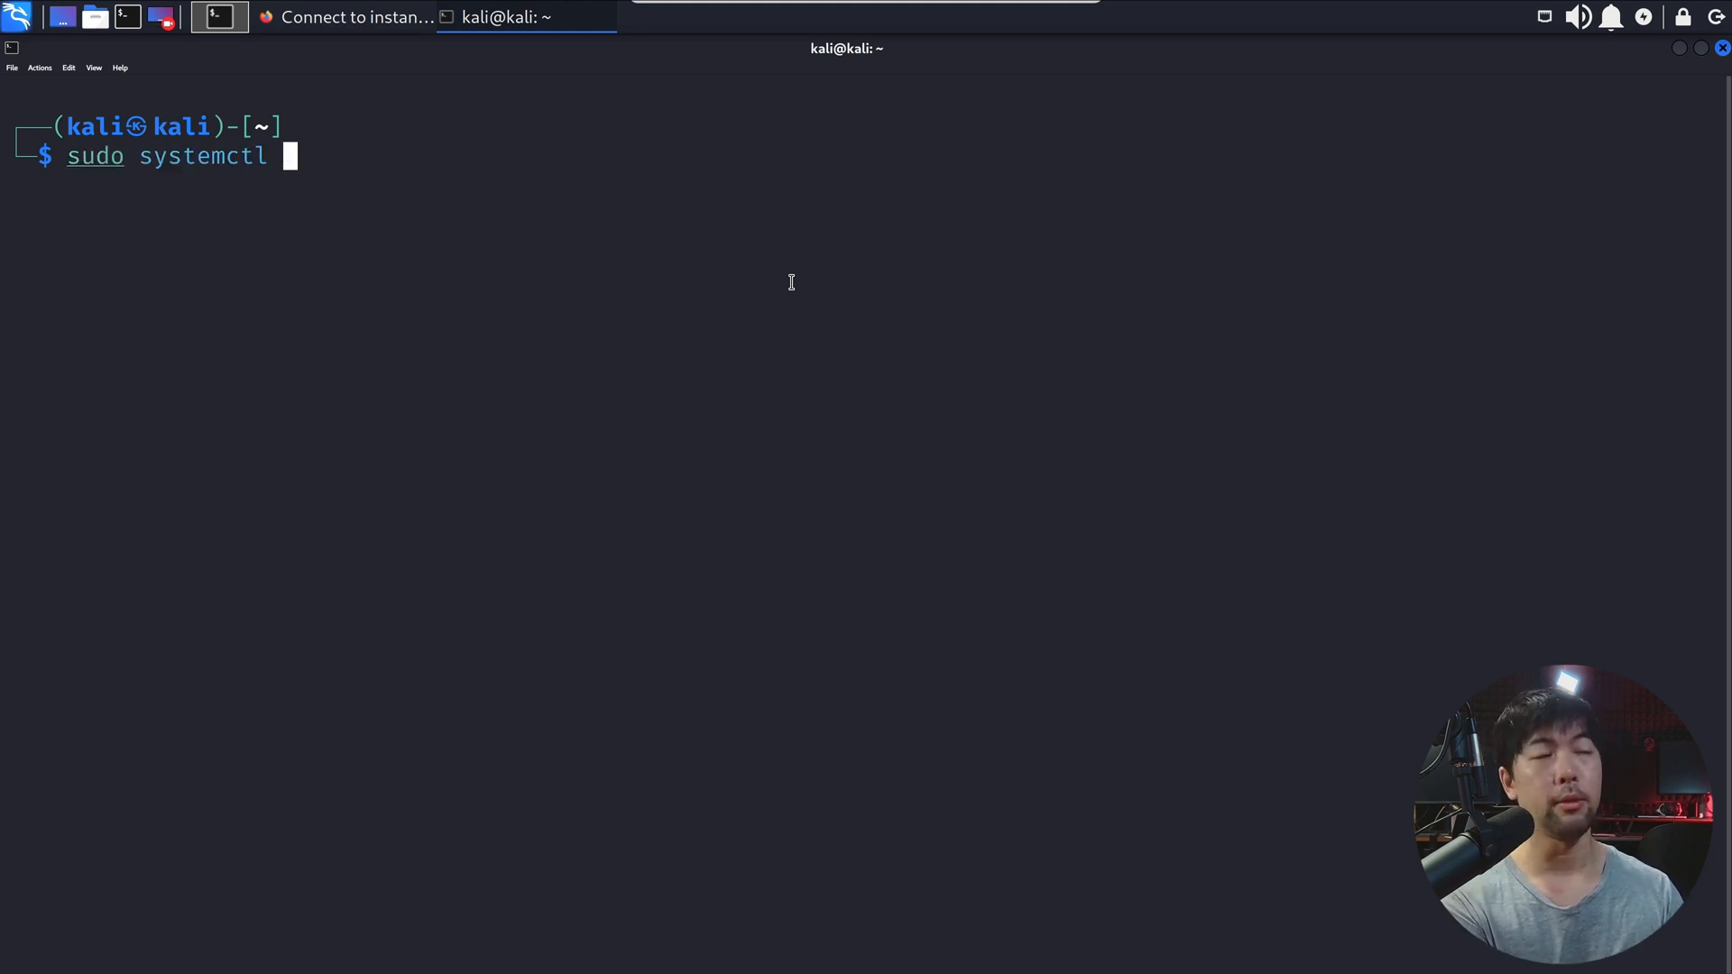
pyautogui.write('start xrdp')
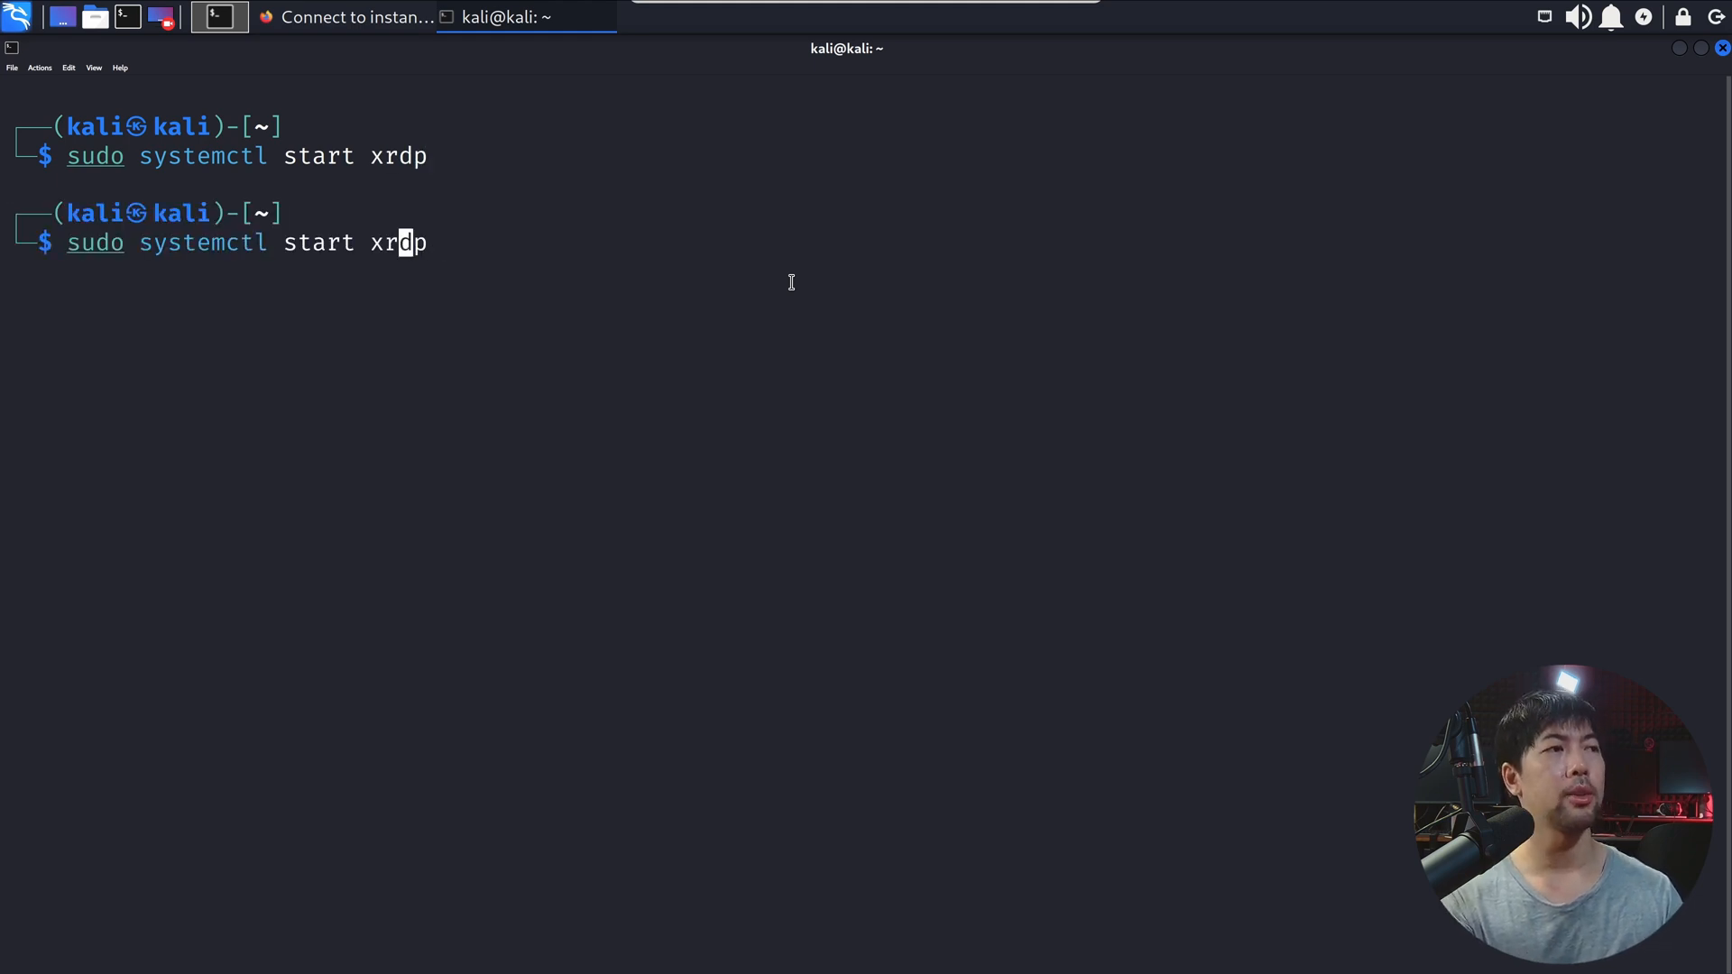
pyautogui.write('sudo systemctl status xrdp')
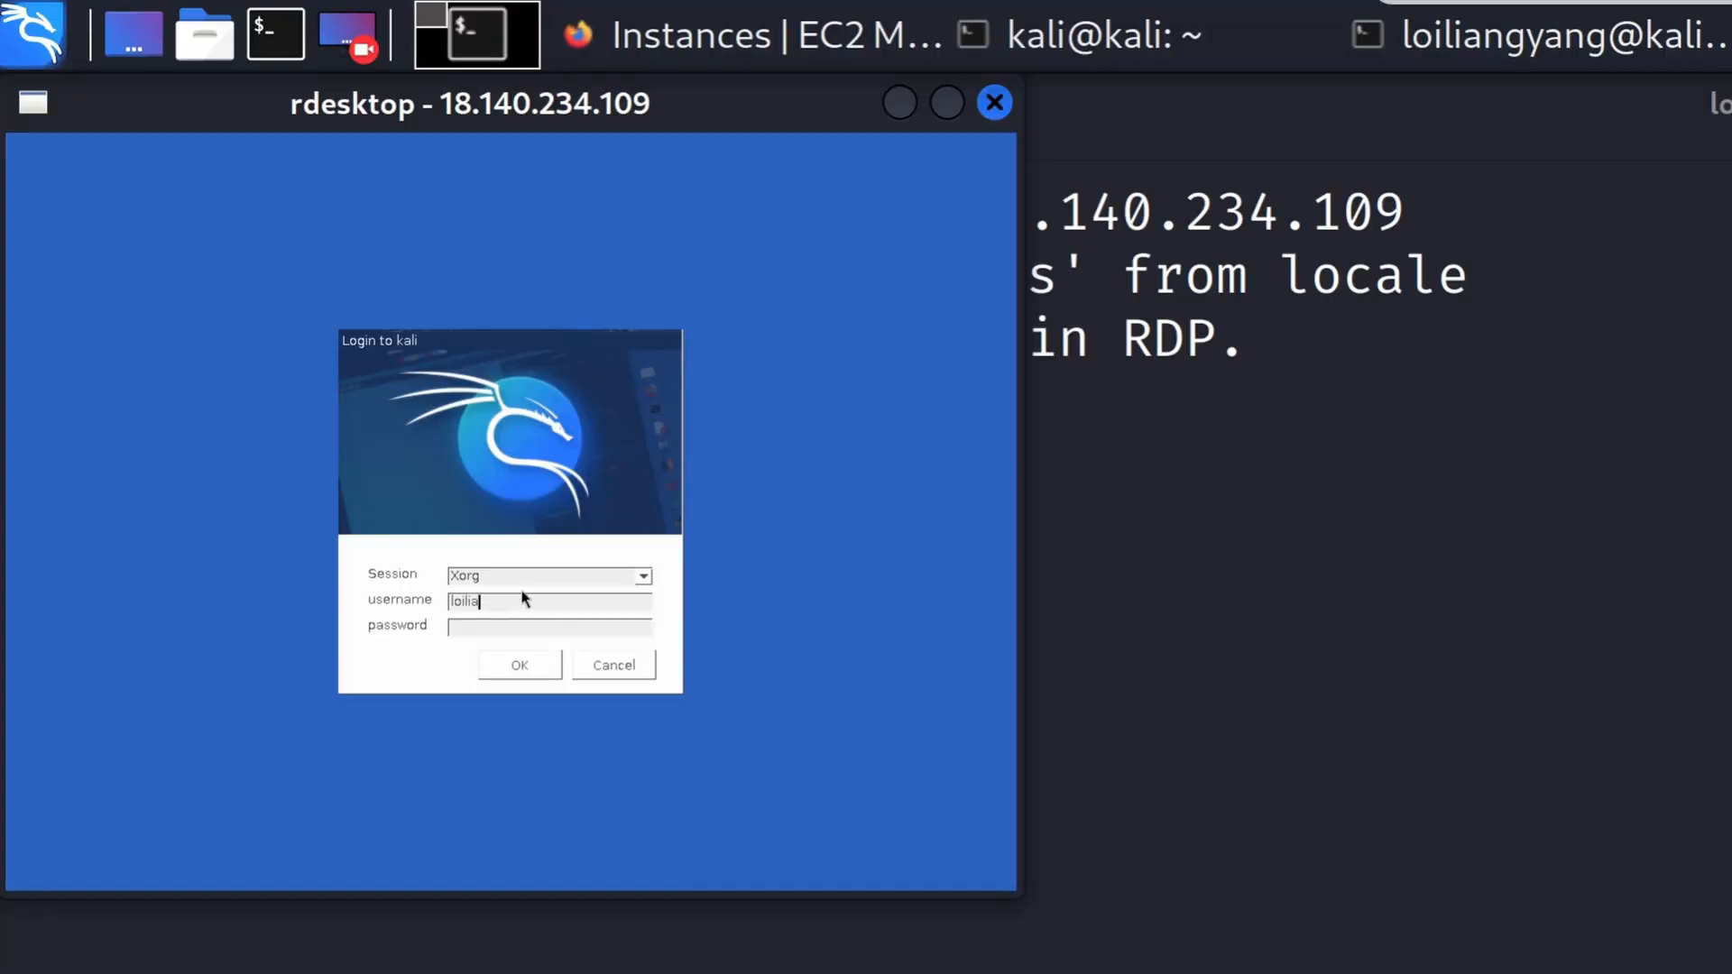
# Step: Log in to the xrdp dialog as hackerloi with its password to reach the remote Xfce desktop
pyautogui.write('hackerlo')
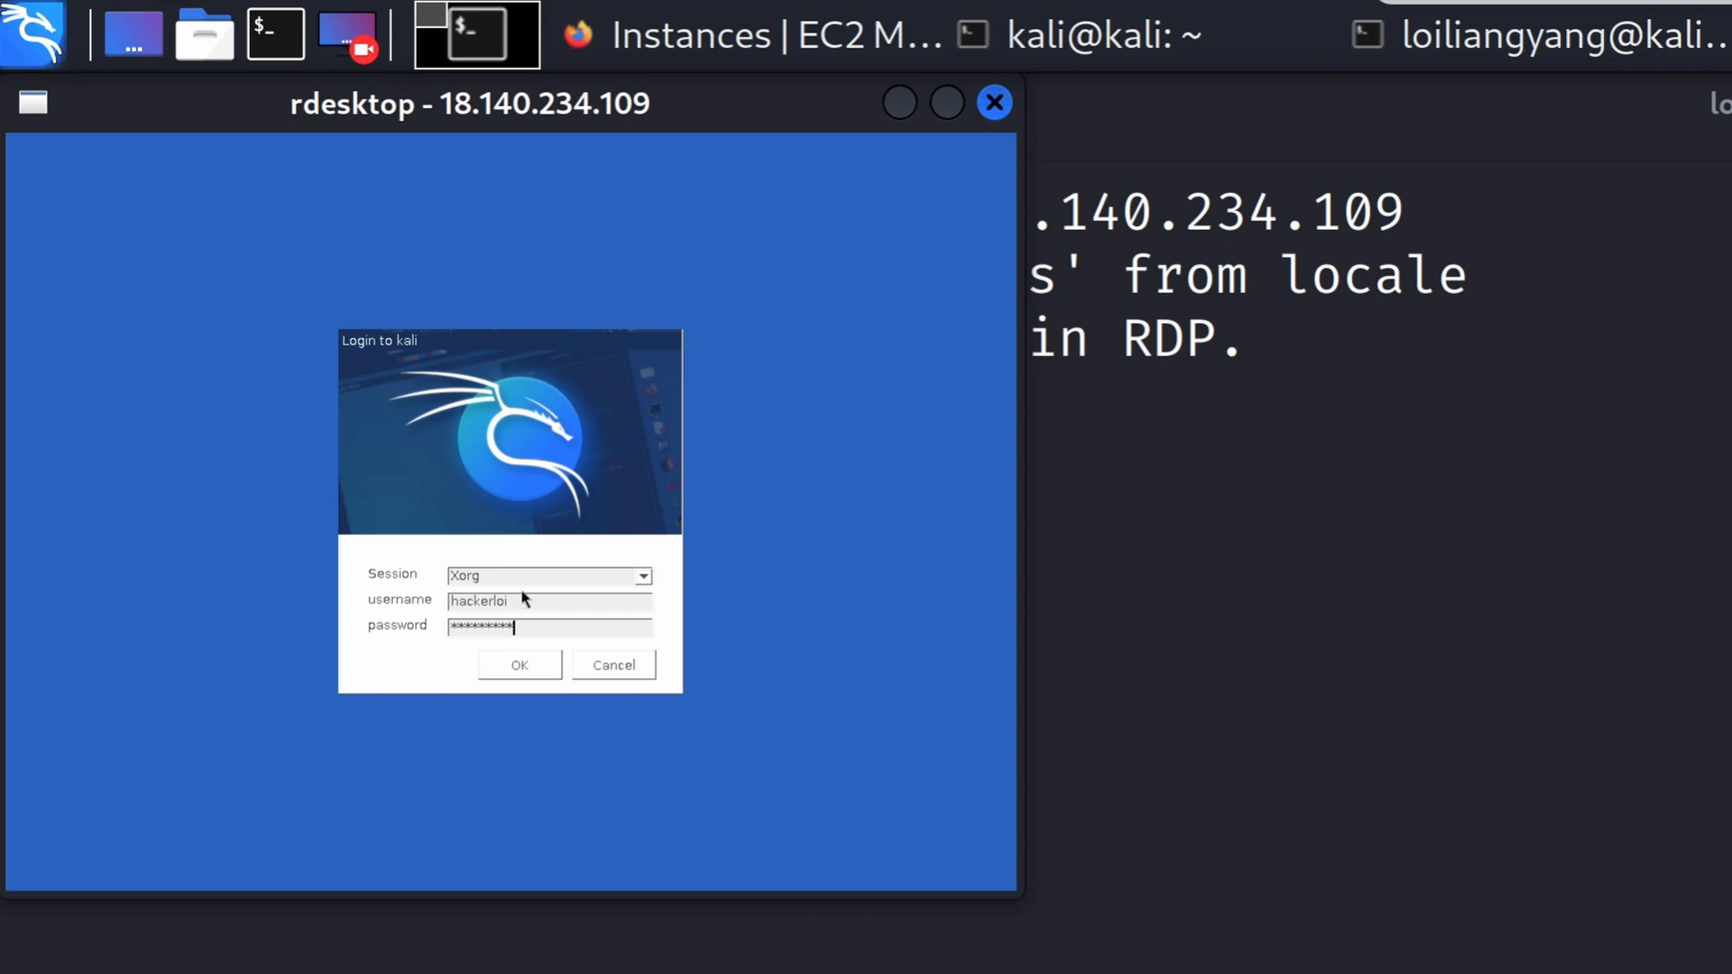
pyautogui.click(518, 664)
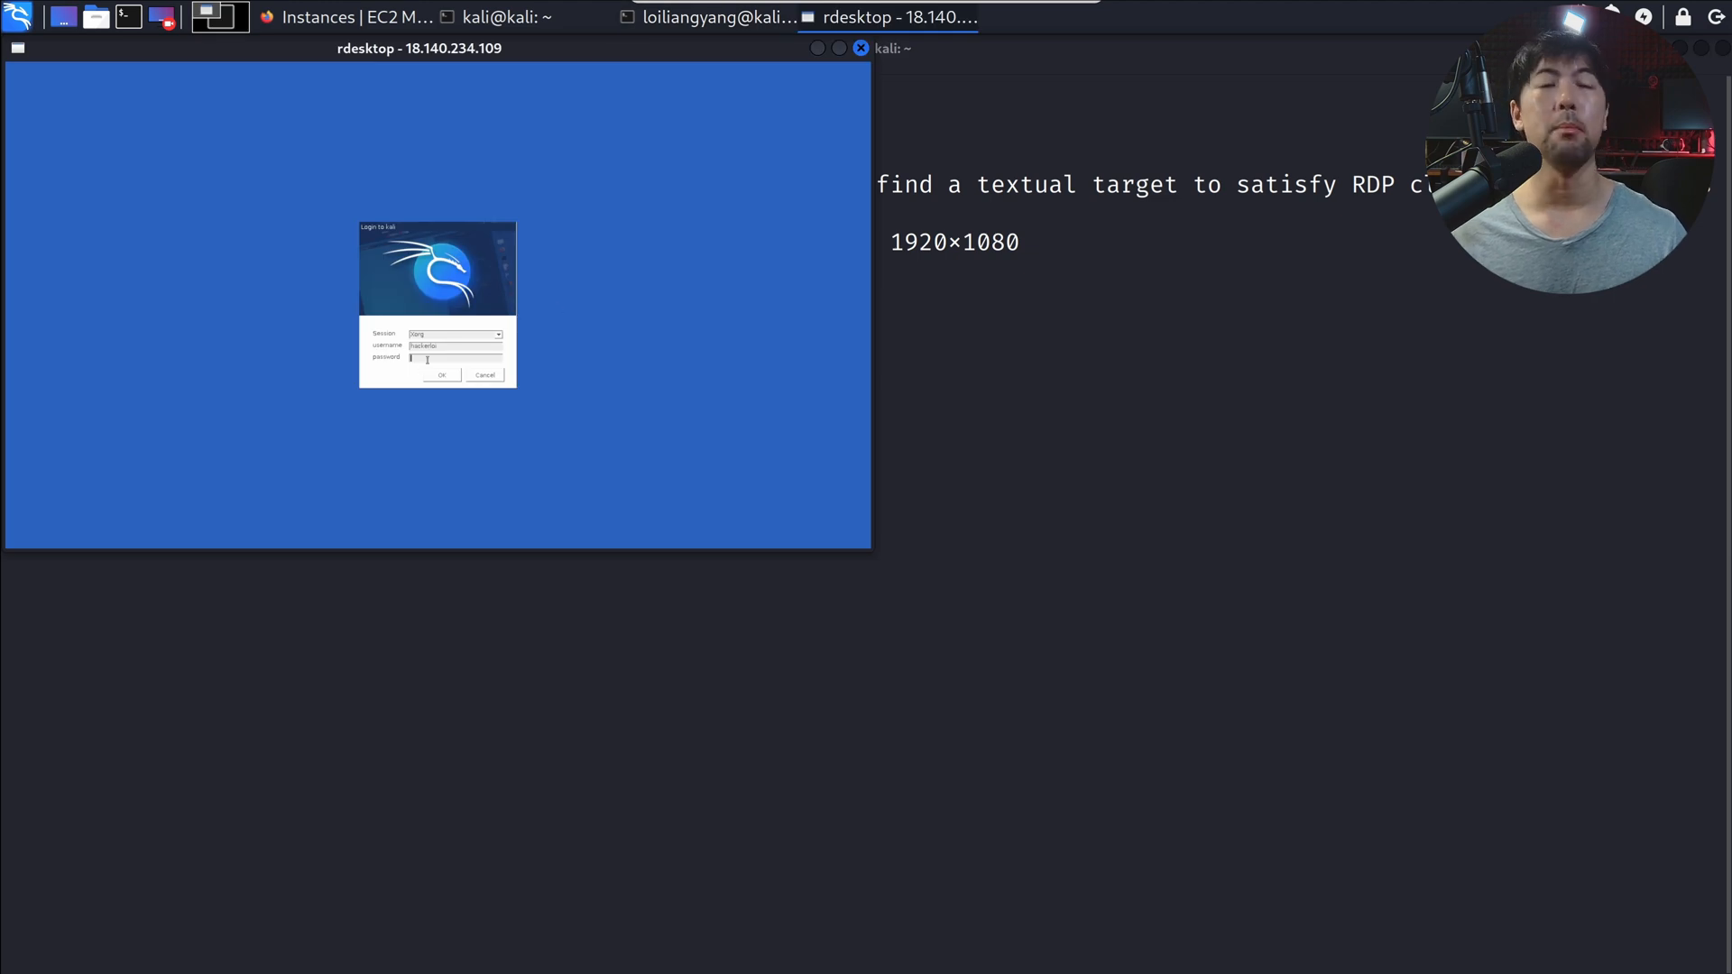
pyautogui.write('password')
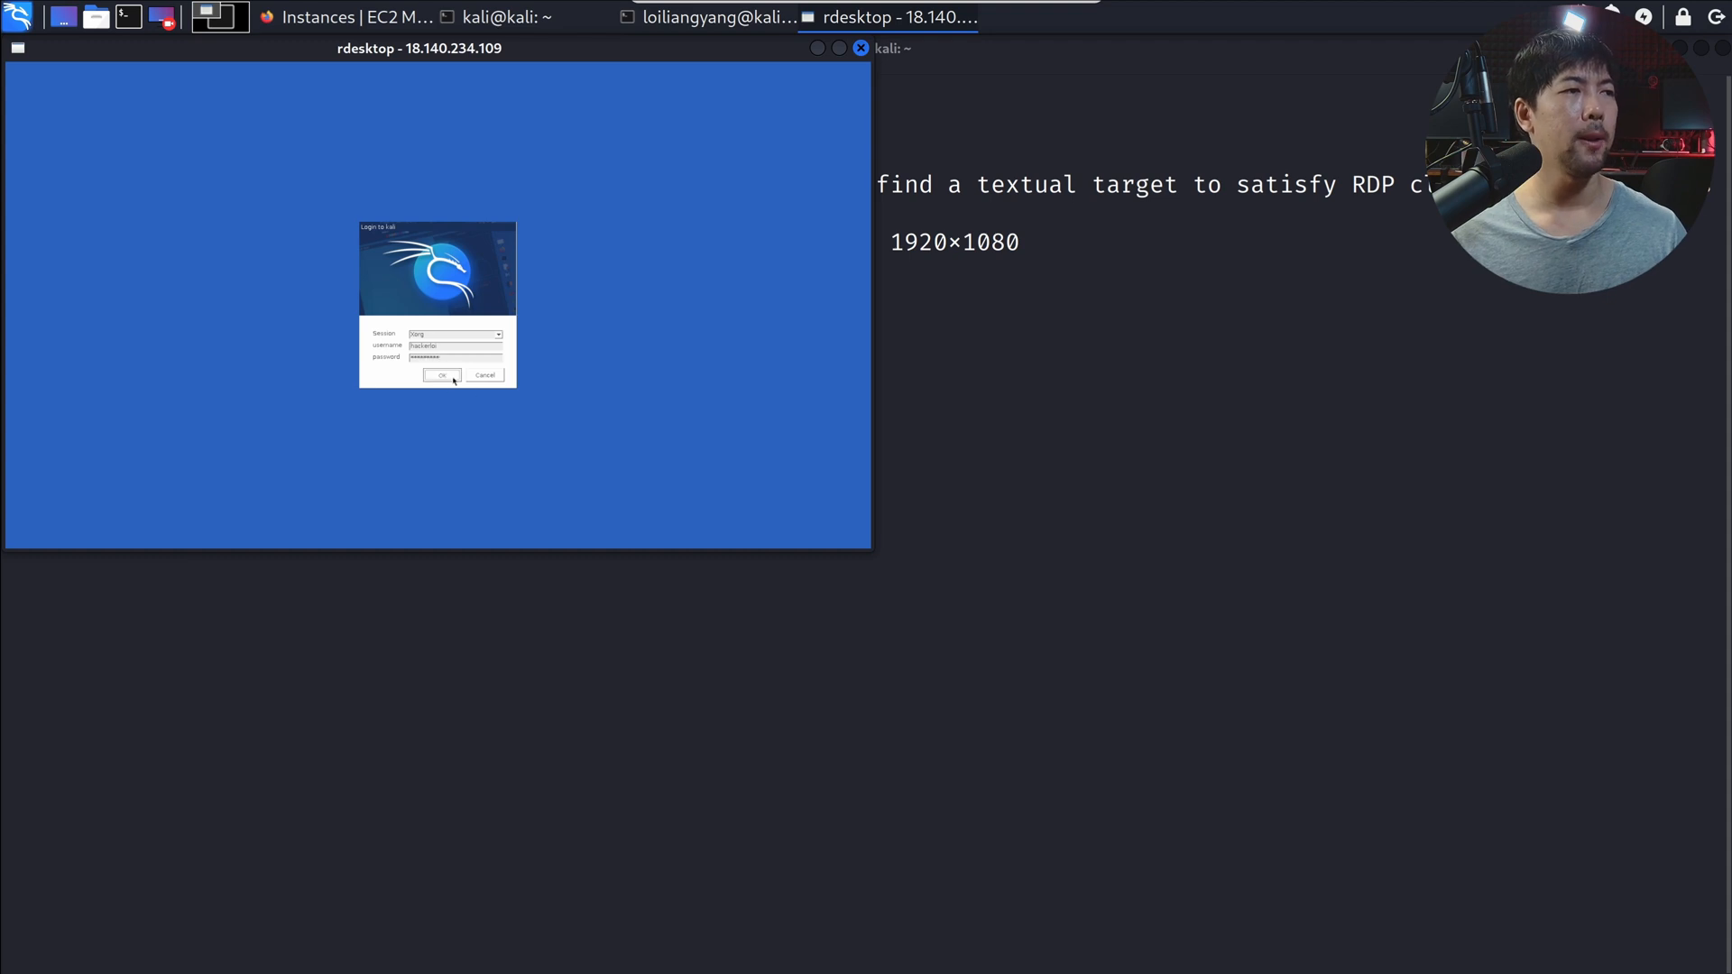
pyautogui.click(442, 375)
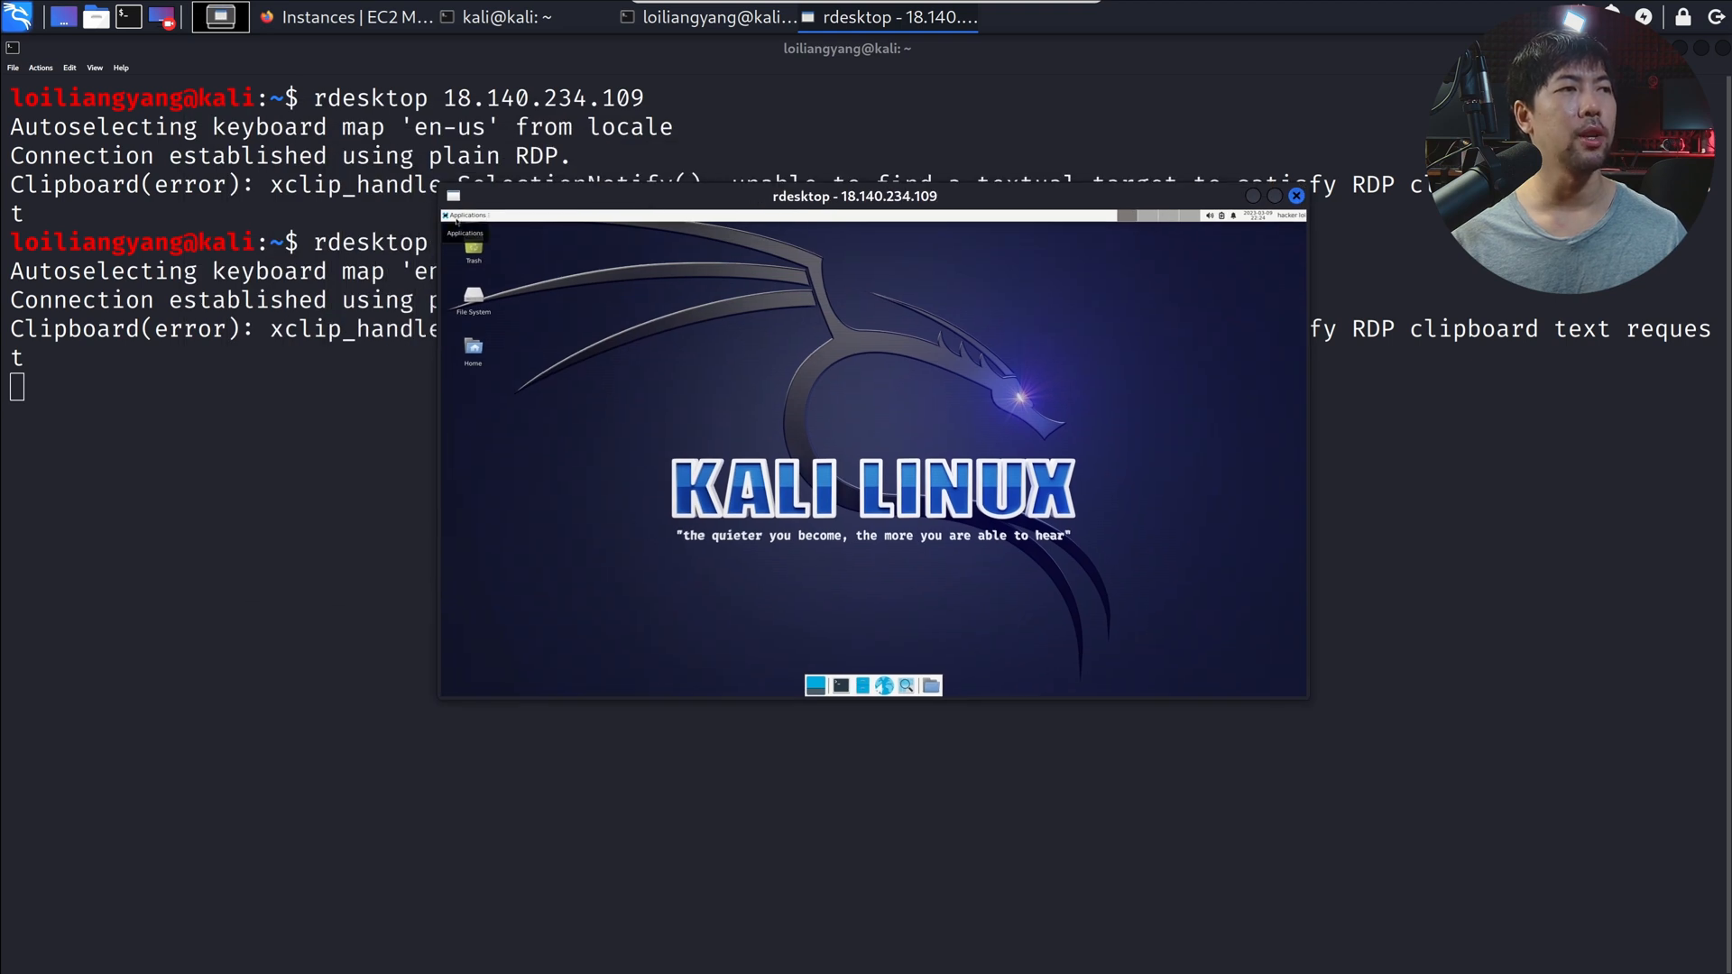
# Step: Launch Terminal Emulator from the remote Applications menu, getting a hackerloi shell prompt
pyautogui.click(464, 214)
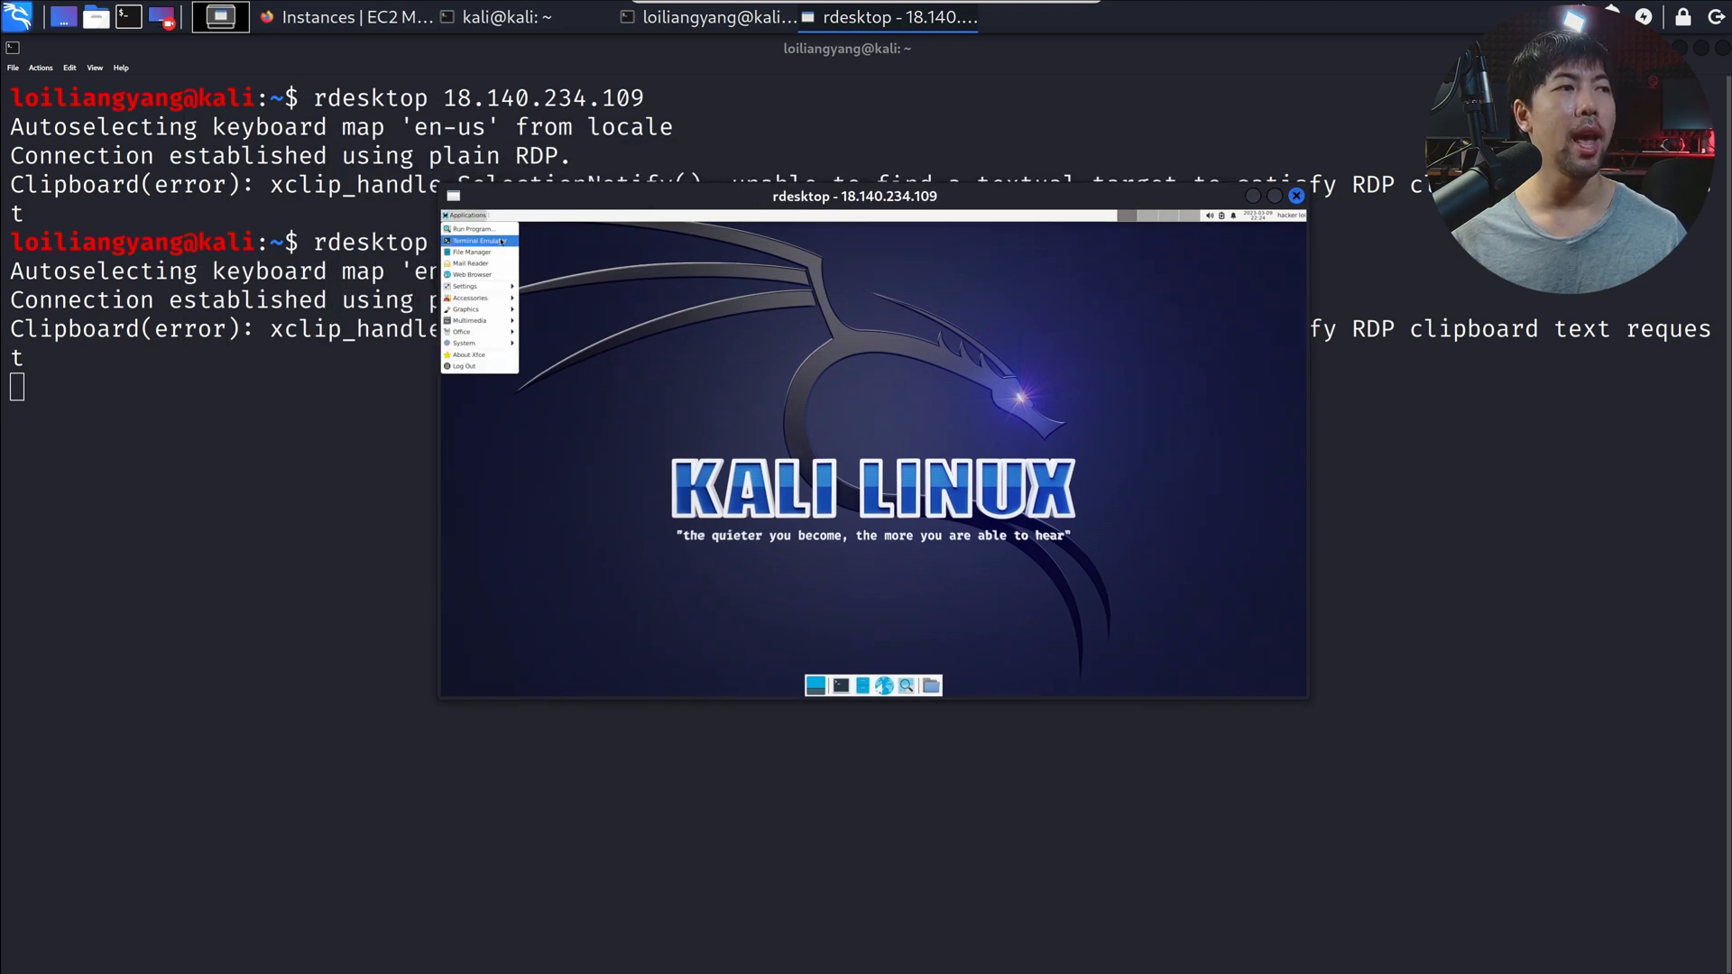
pyautogui.click(475, 240)
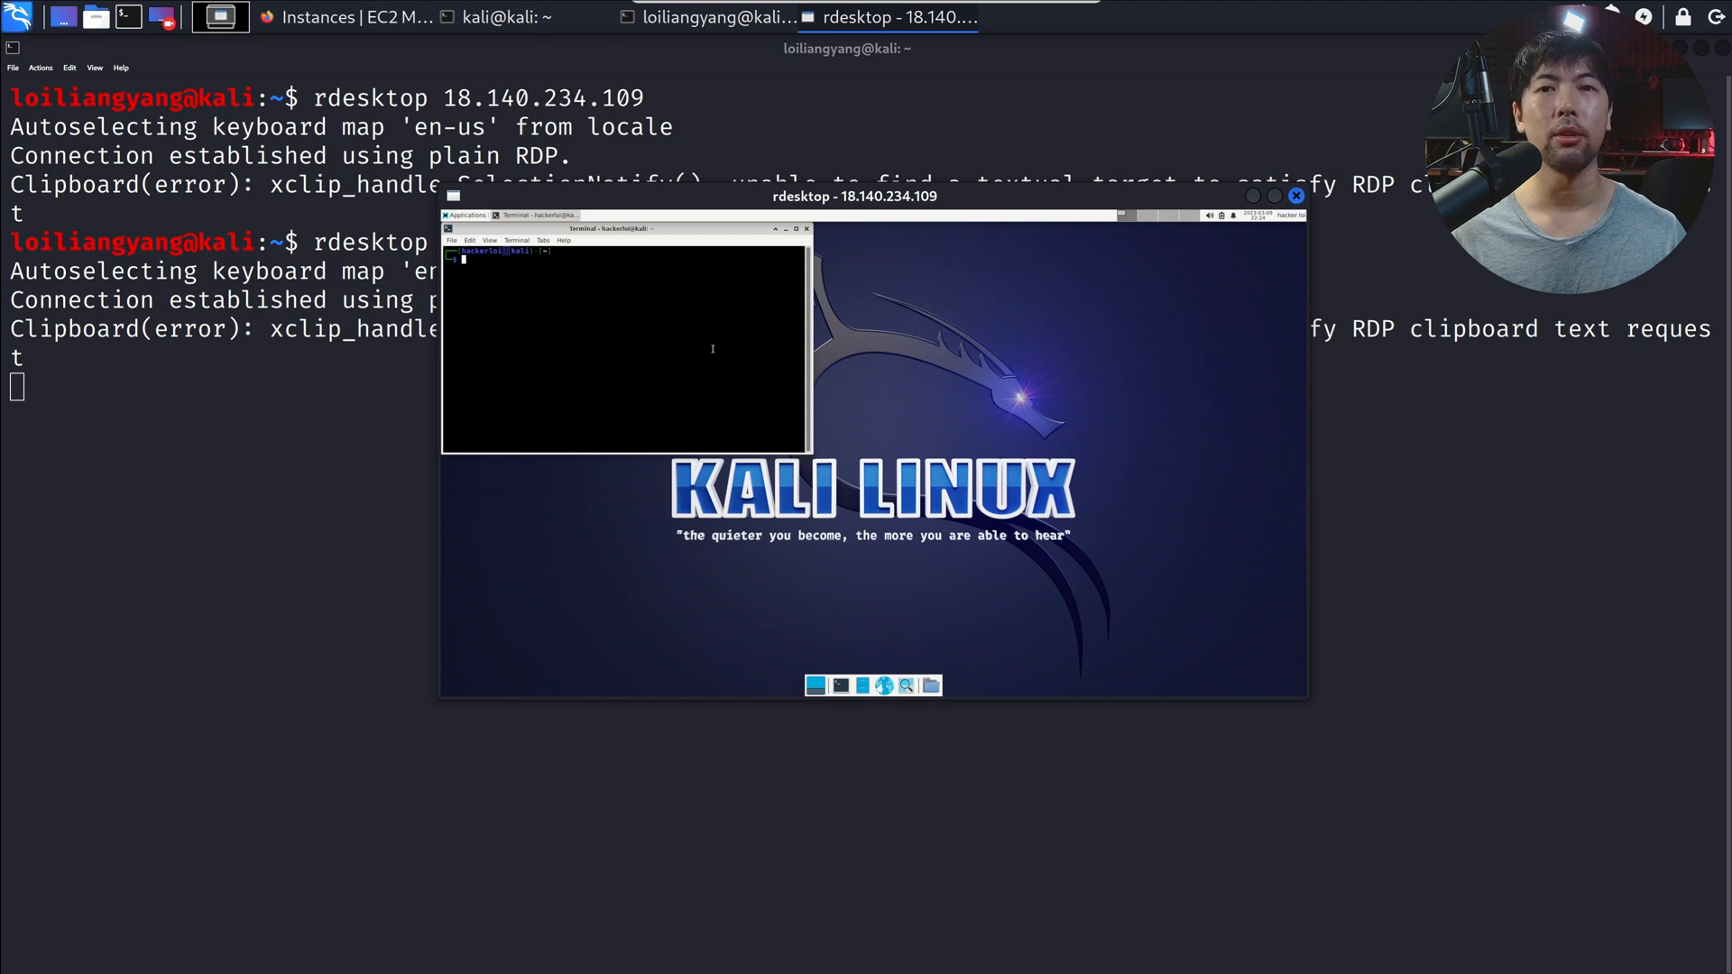